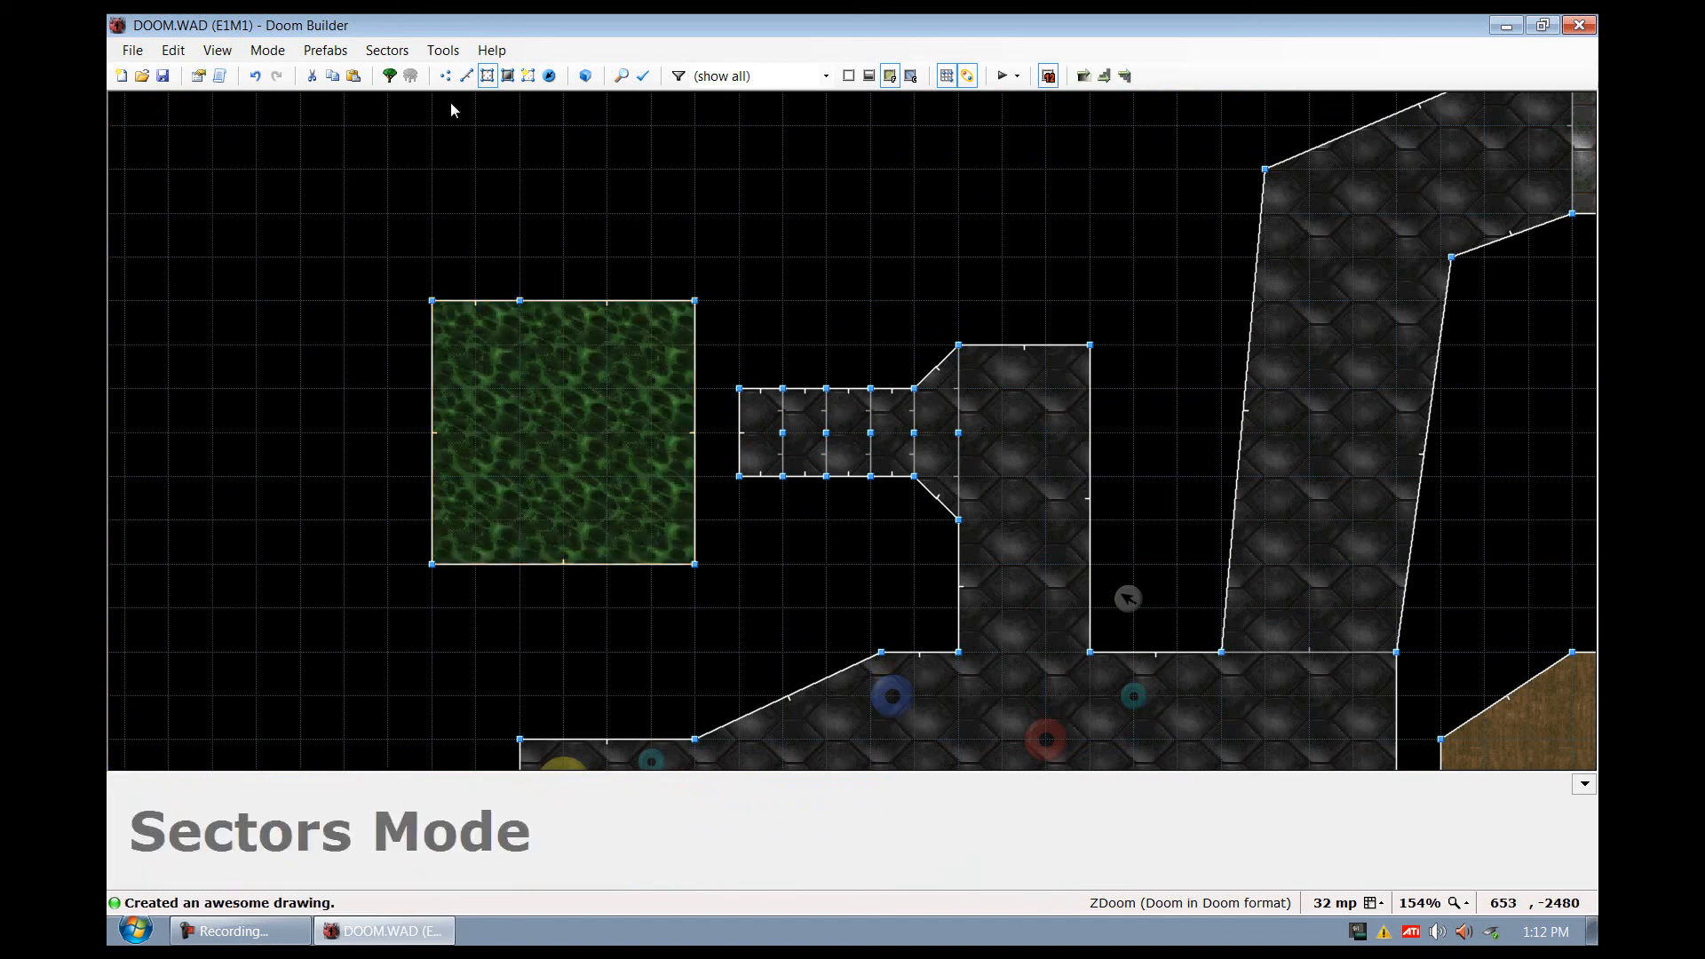
# Switch to Vertices mode, zoom in on the room, and set its ceiling height to 136
pyautogui.click(445, 75)
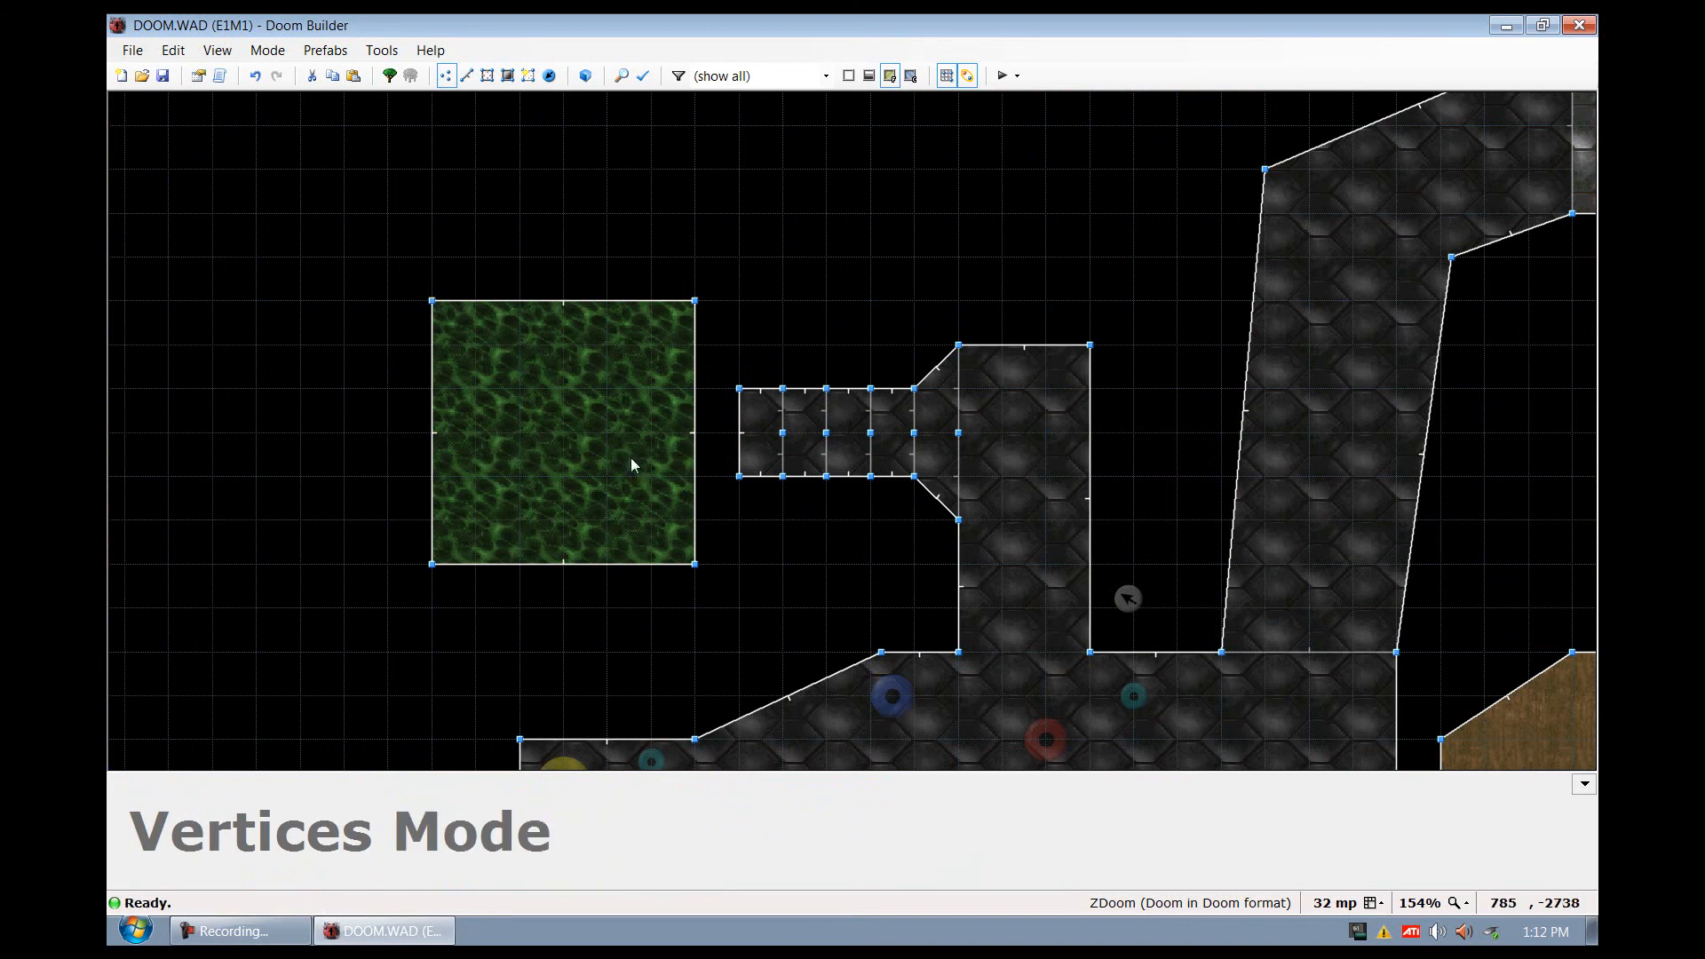
pyautogui.scroll(3)
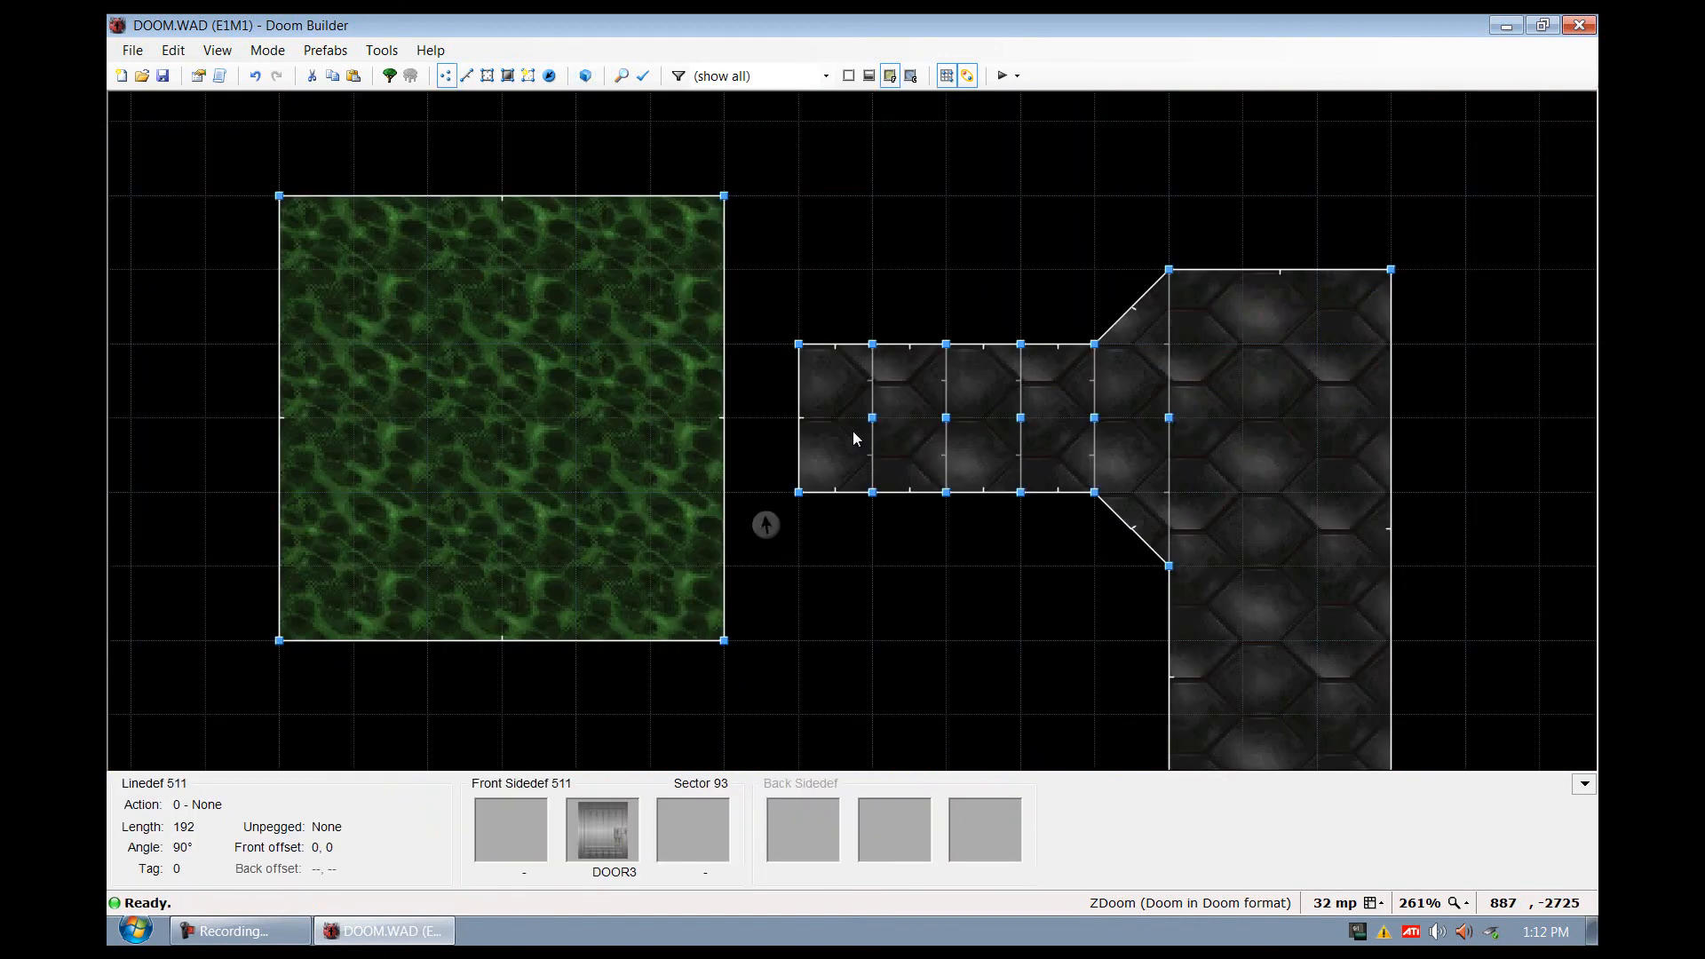
pyautogui.click(584, 75)
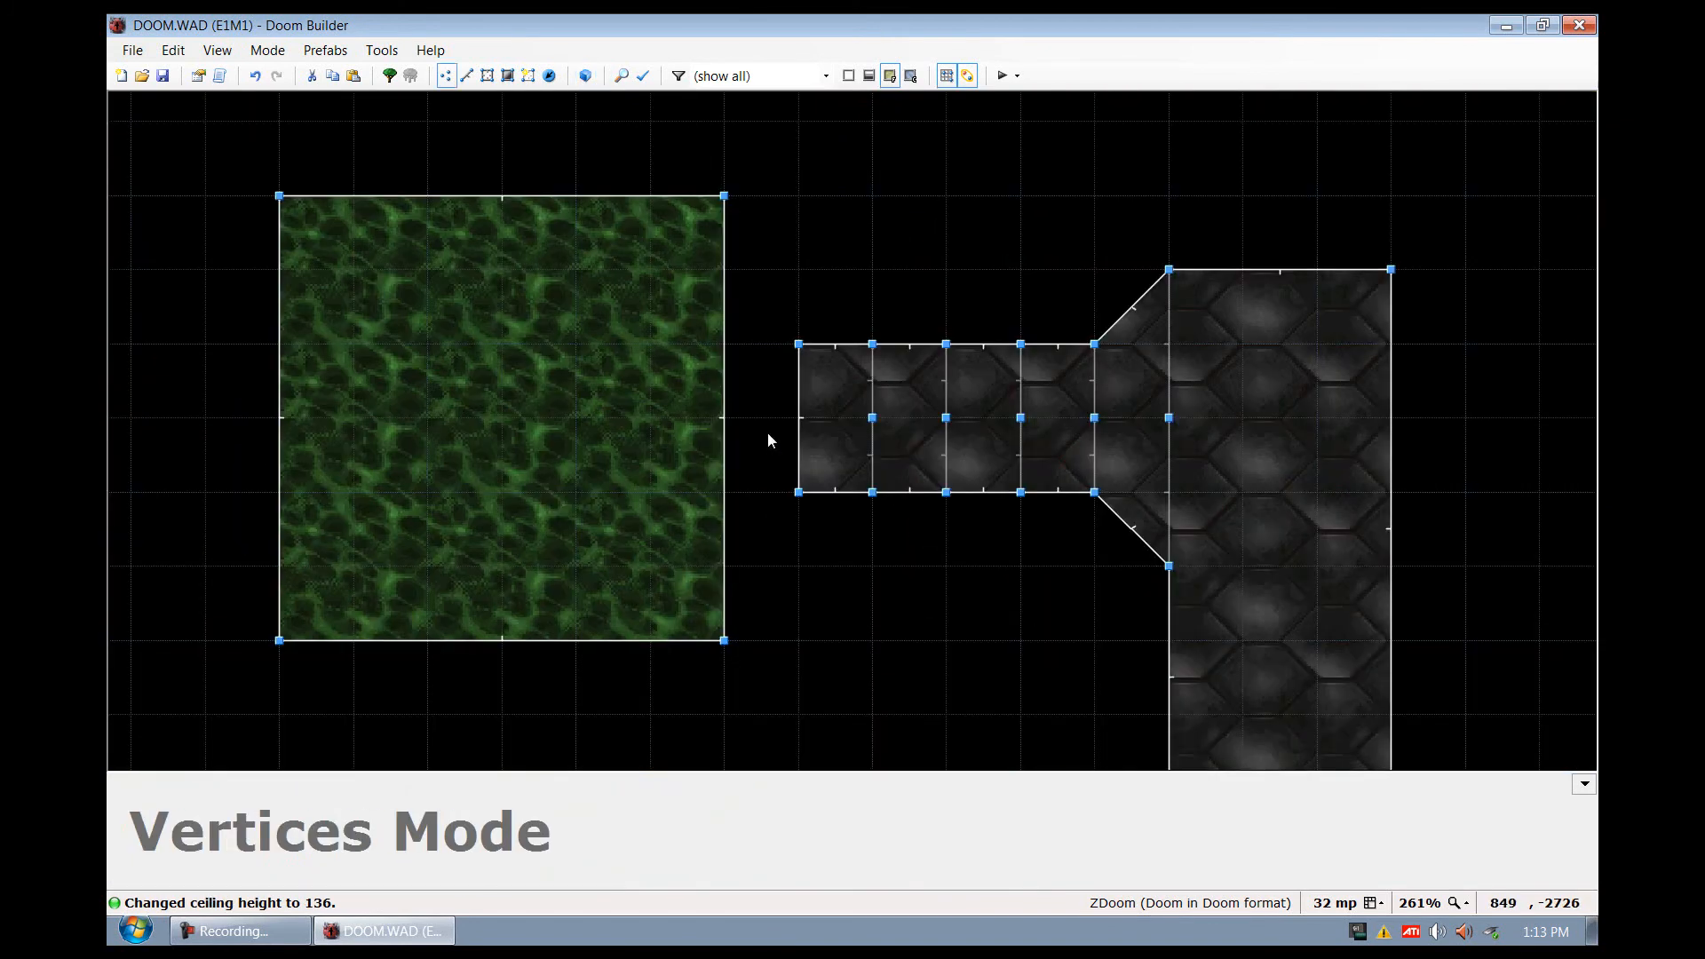
# Switch to Sectors mode and link the room's right edge to the corridor's open end
pyautogui.scroll(-3)
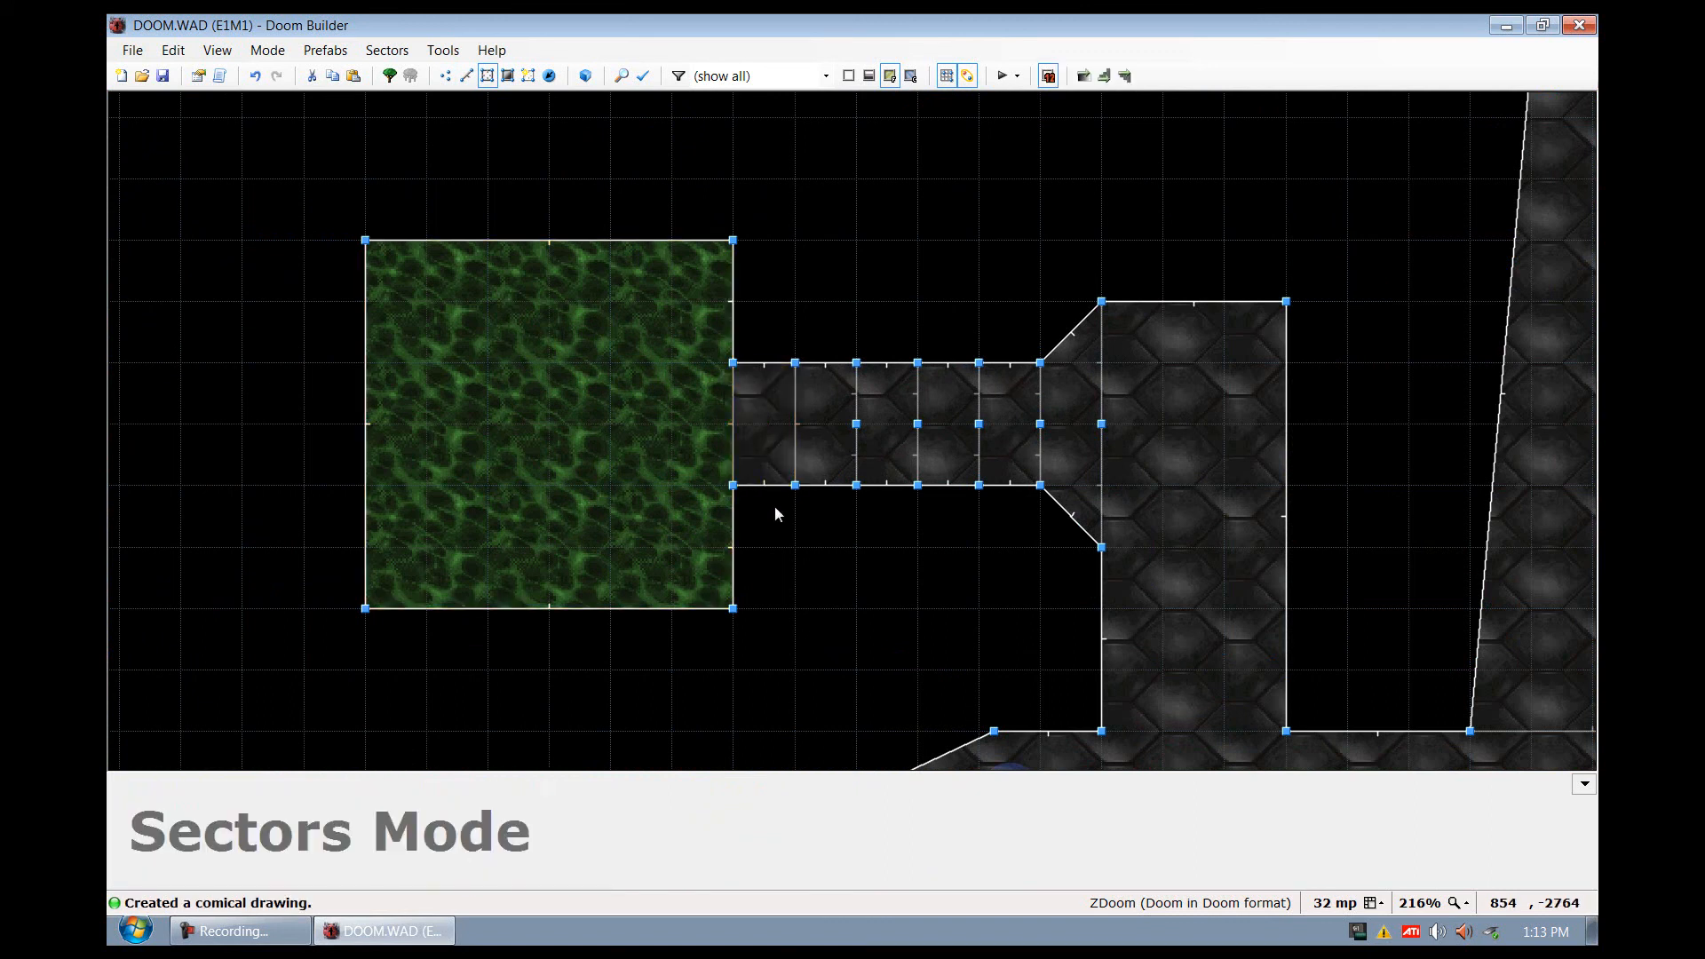
pyautogui.click(584, 75)
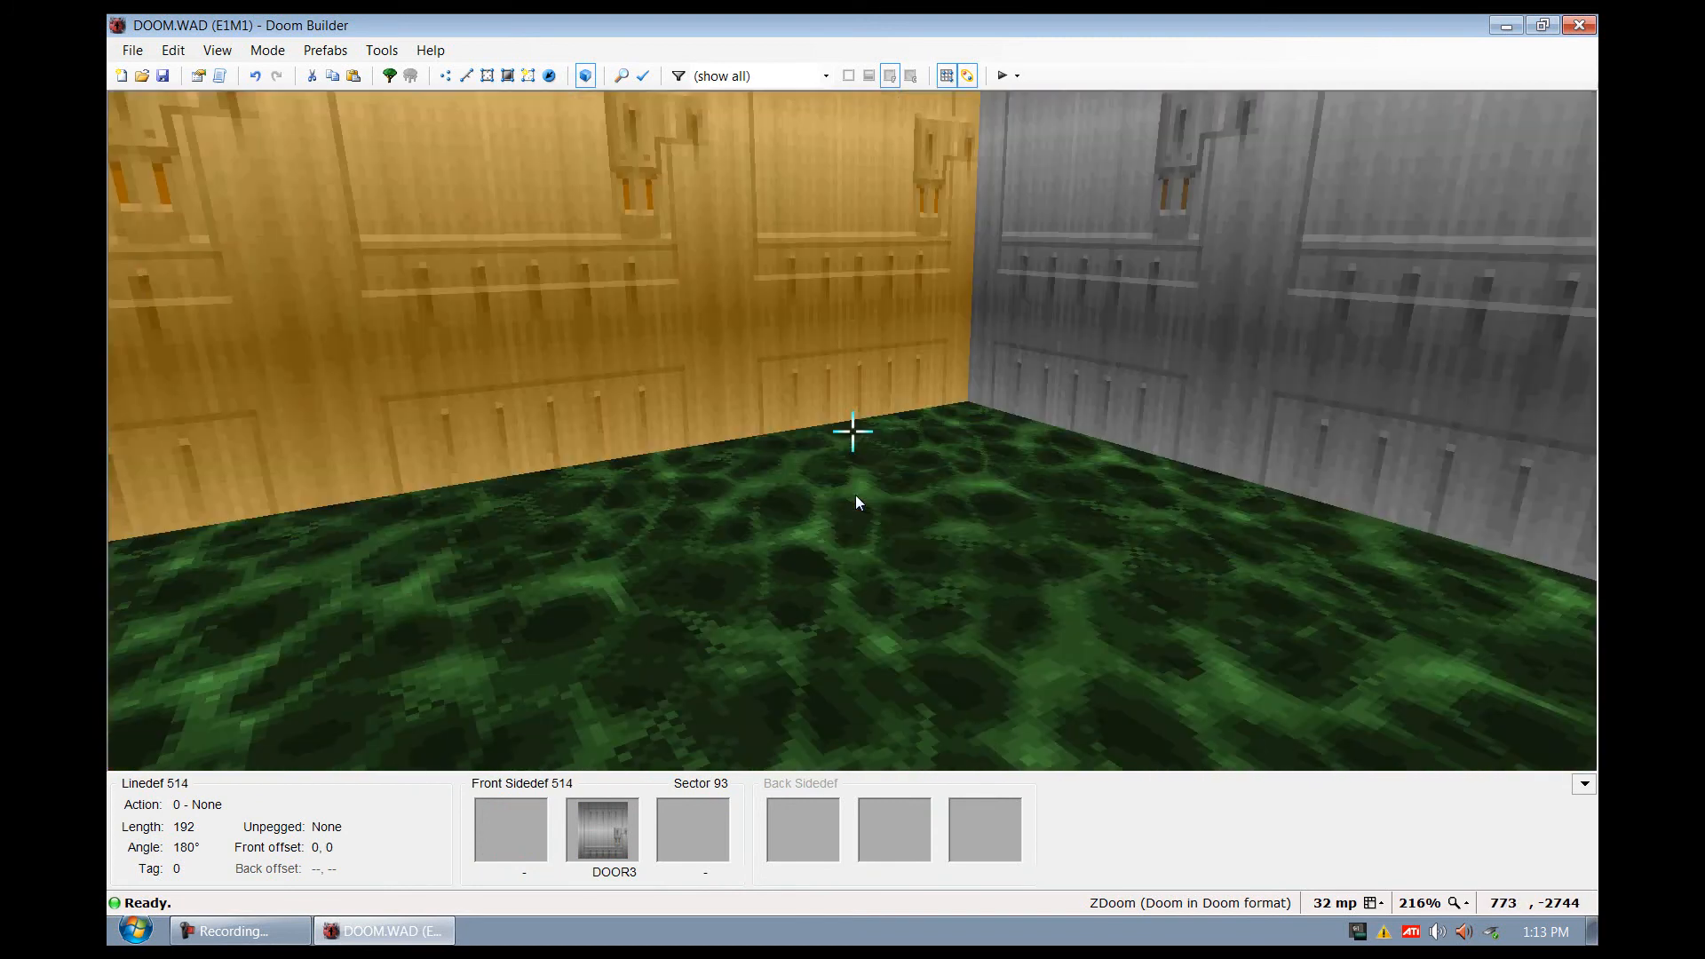
# Apply the CEIL3_3 middle texture to the room's walls, one wall after another
pyautogui.doubleClick(853, 432)
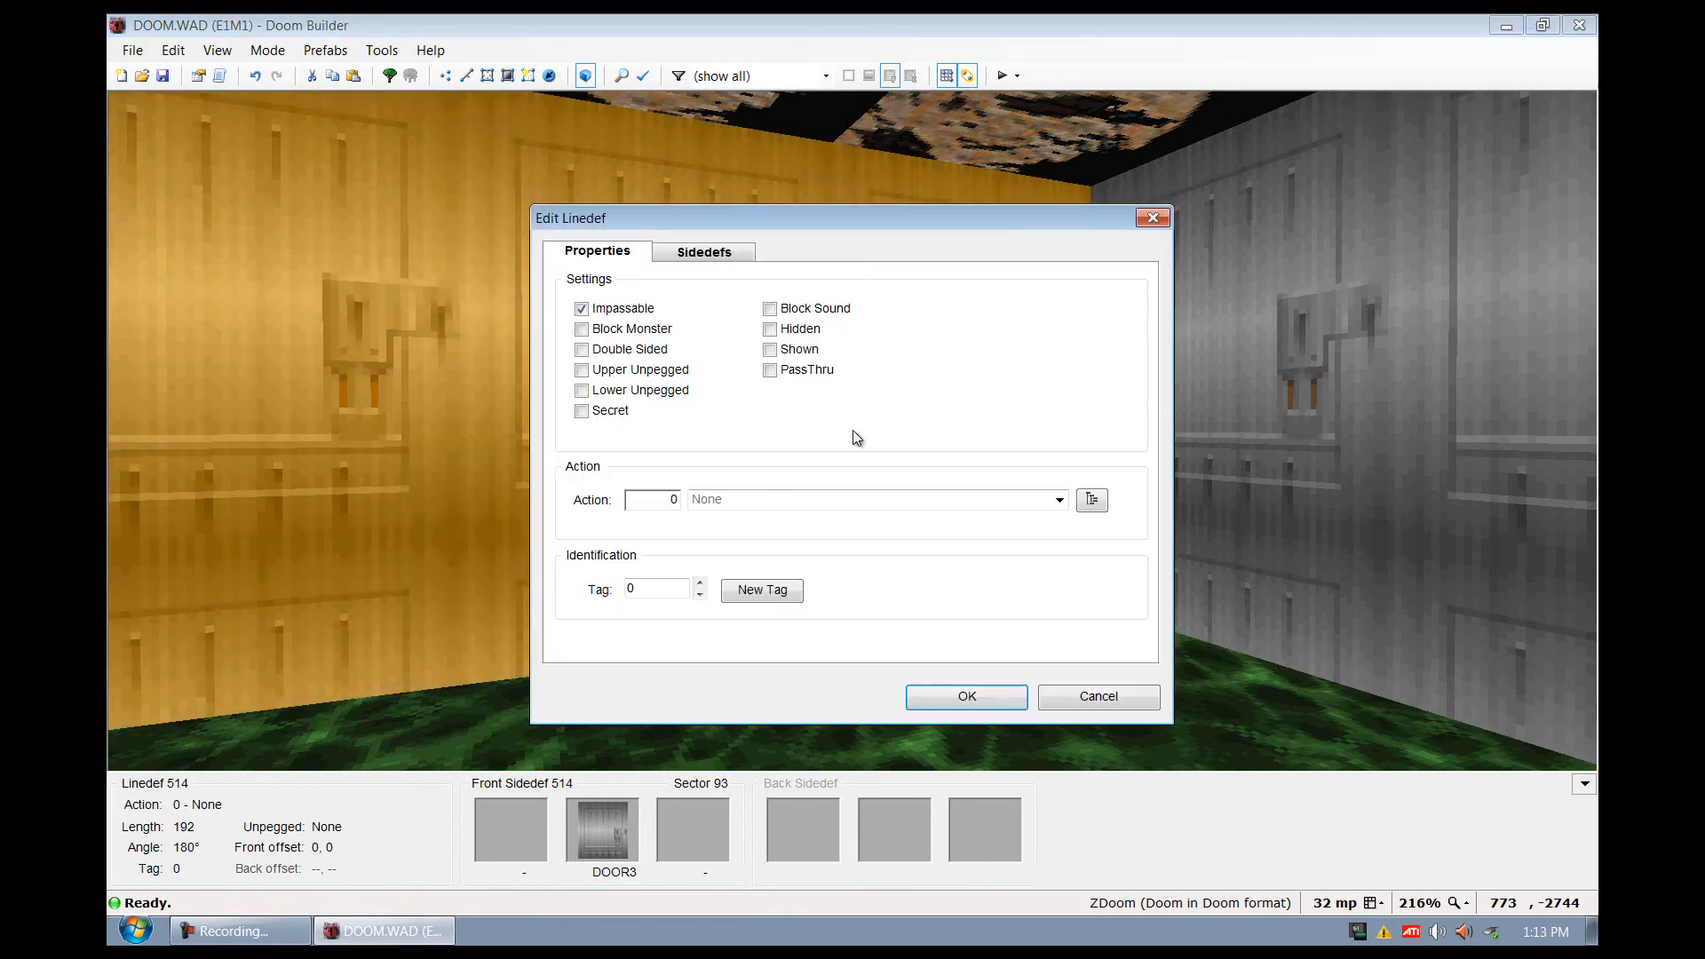
pyautogui.click(703, 251)
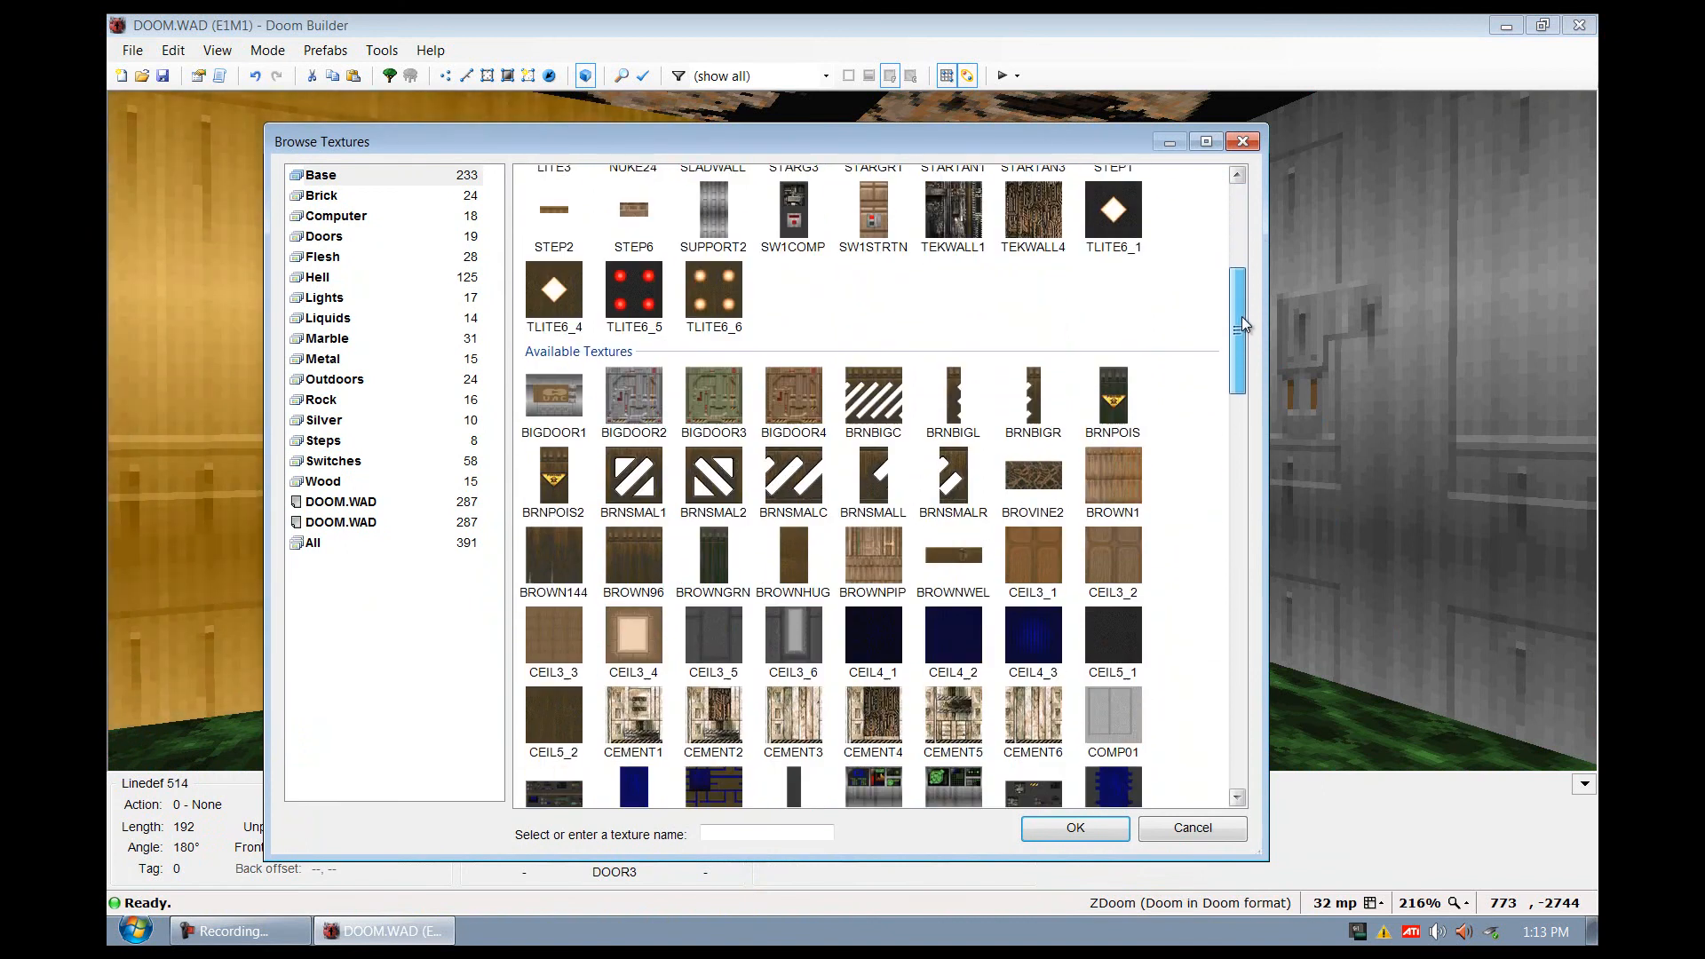
pyautogui.scroll(-3)
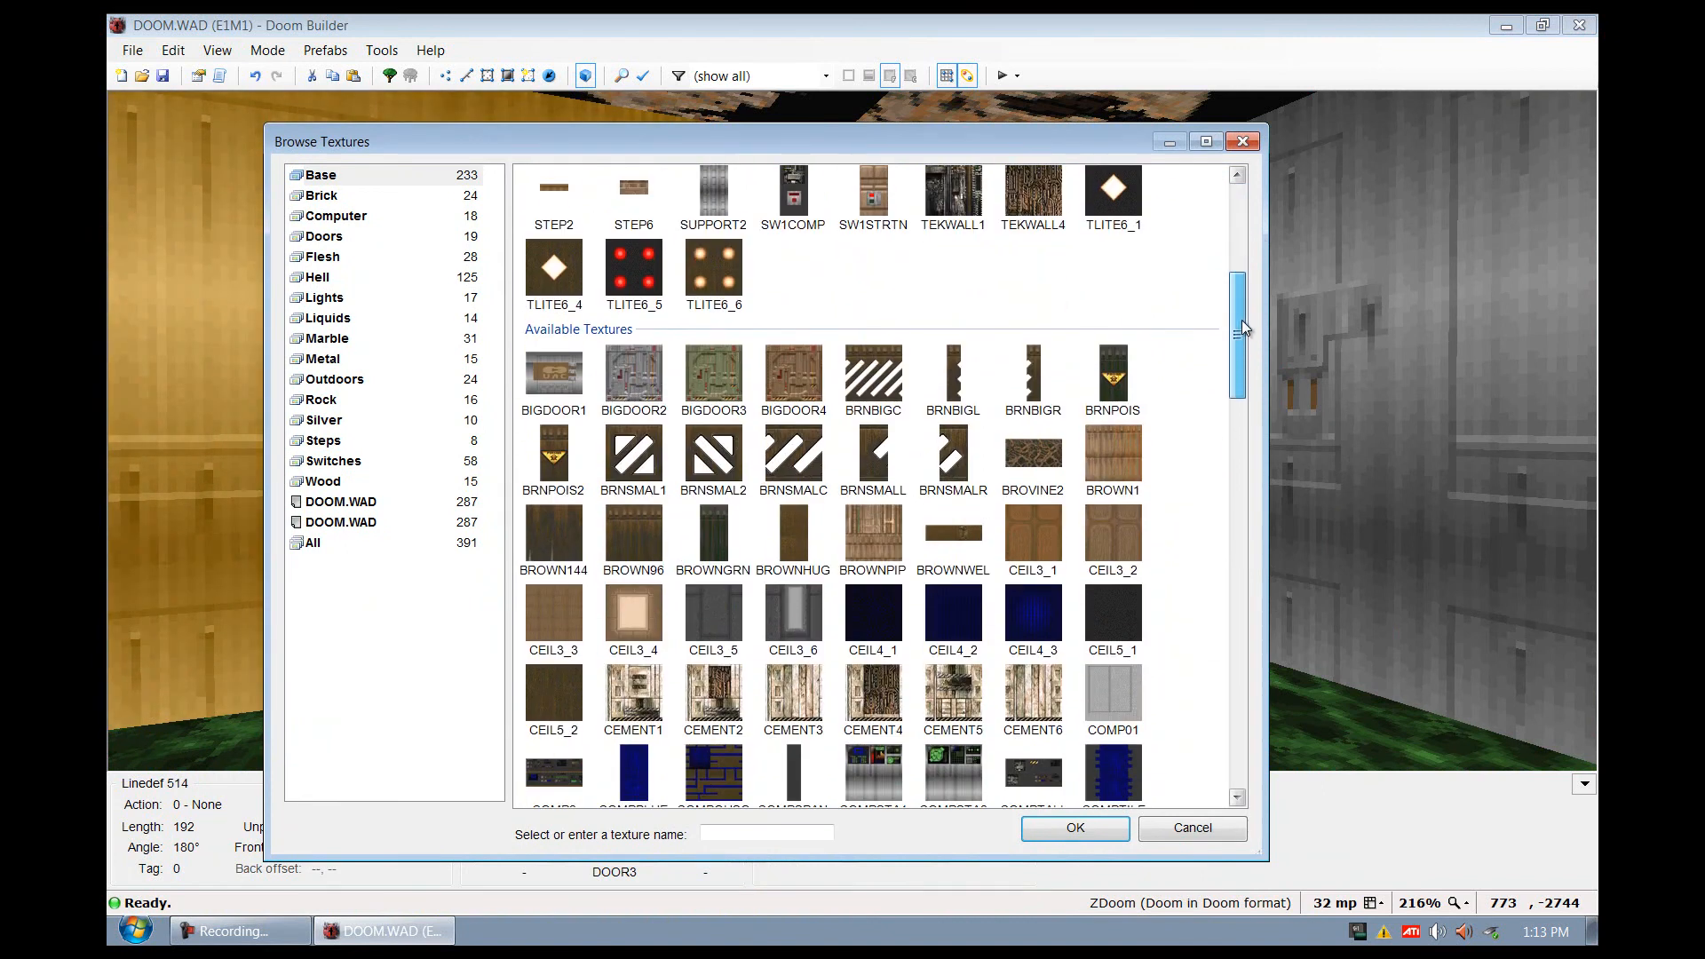
pyautogui.scroll(-3)
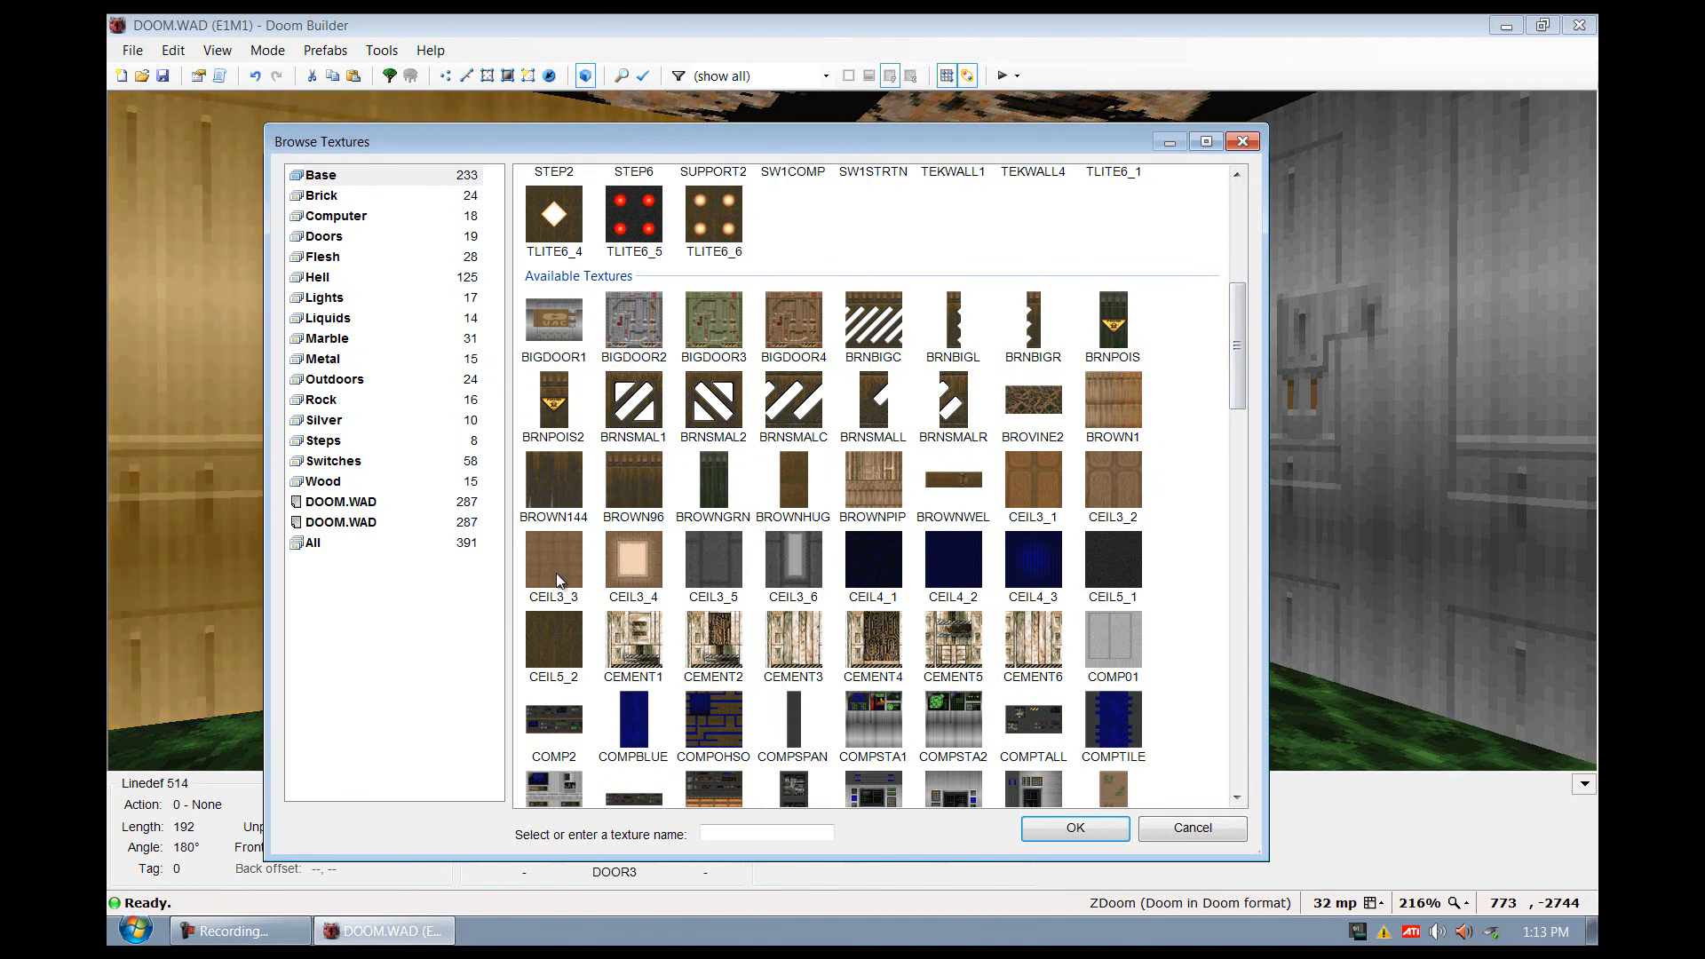
pyautogui.click(1073, 827)
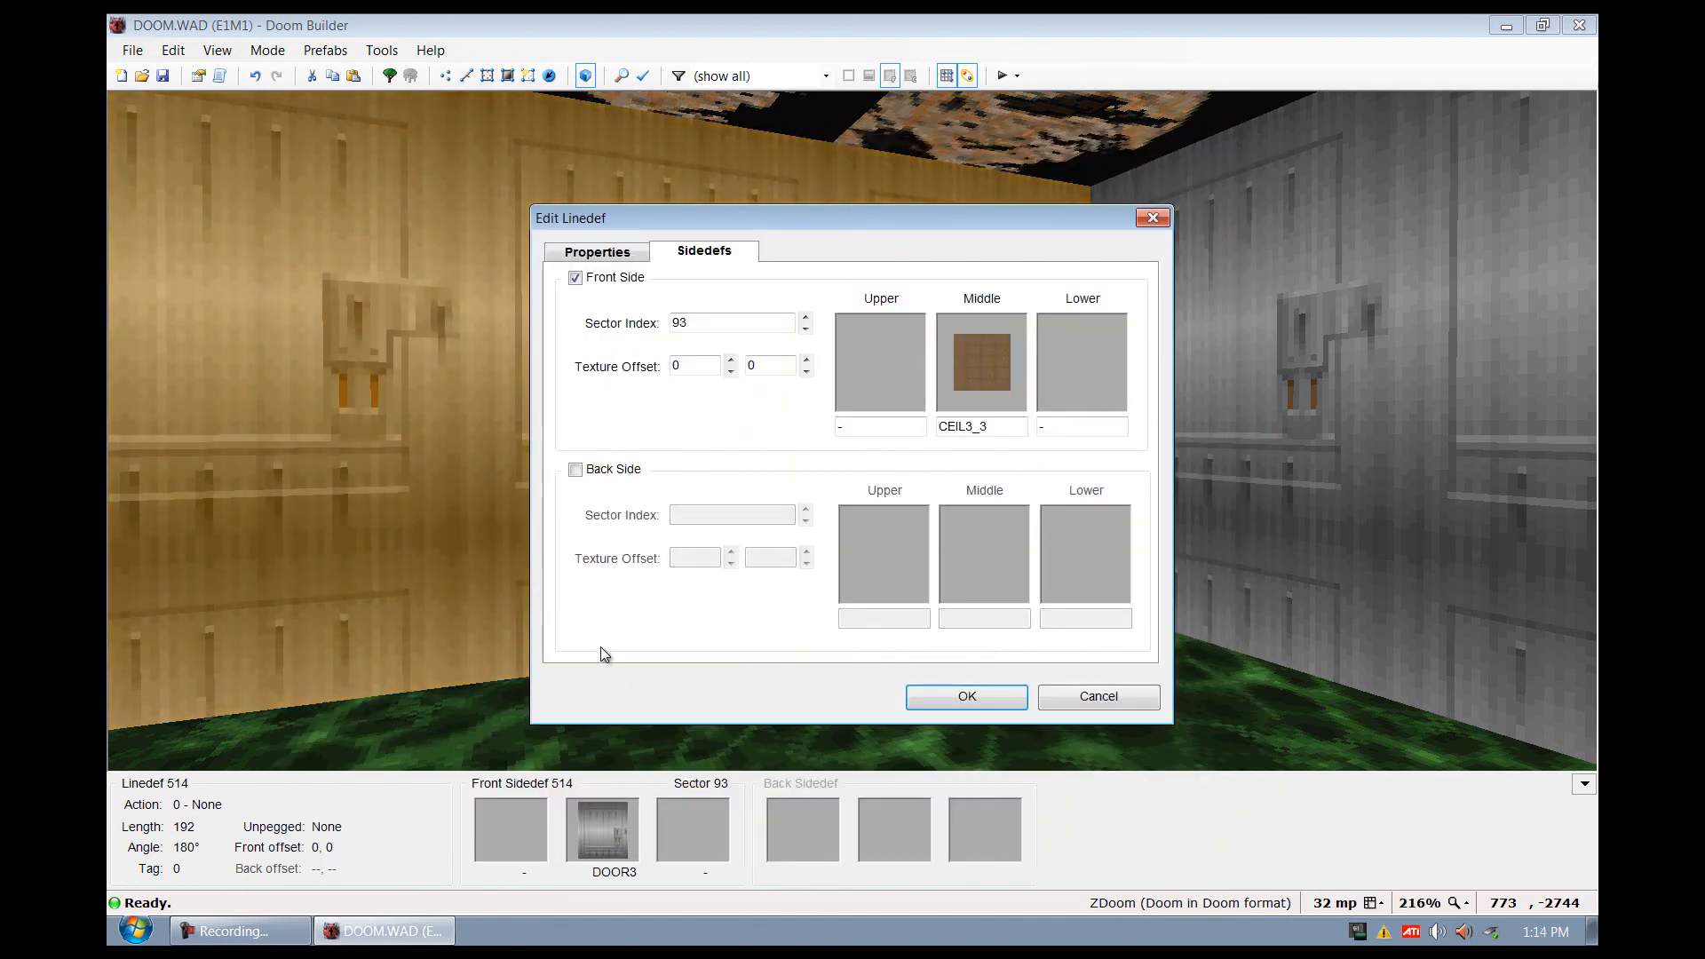
pyautogui.moveTo(779, 655)
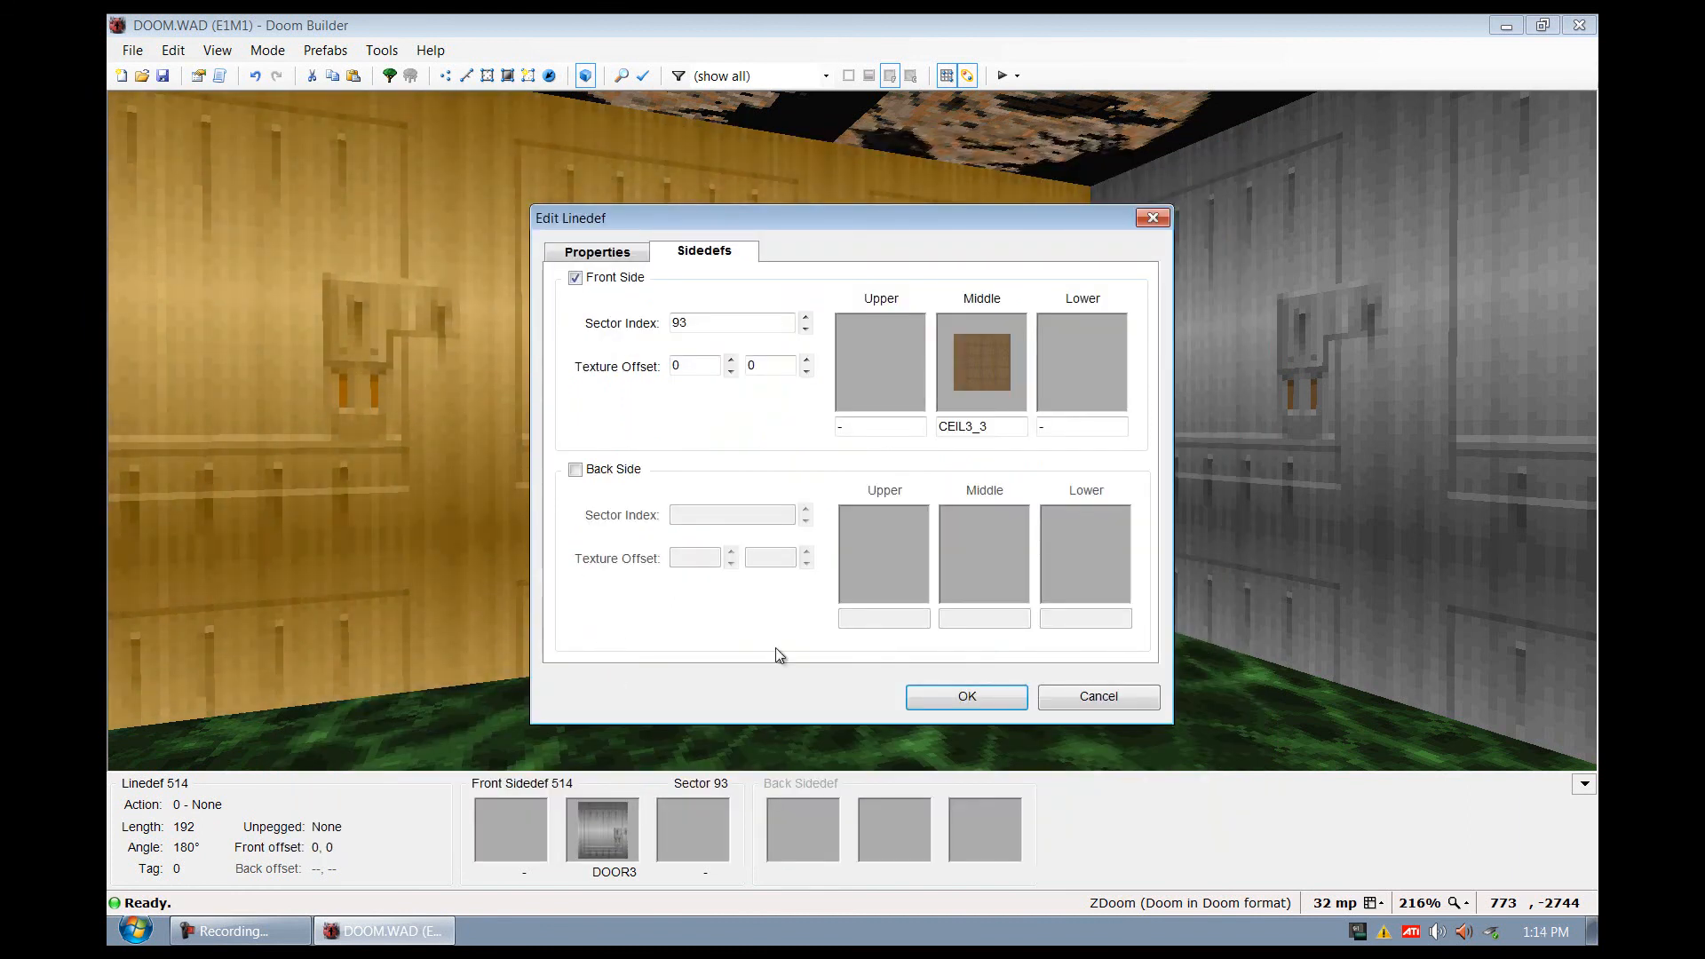
pyautogui.click(964, 696)
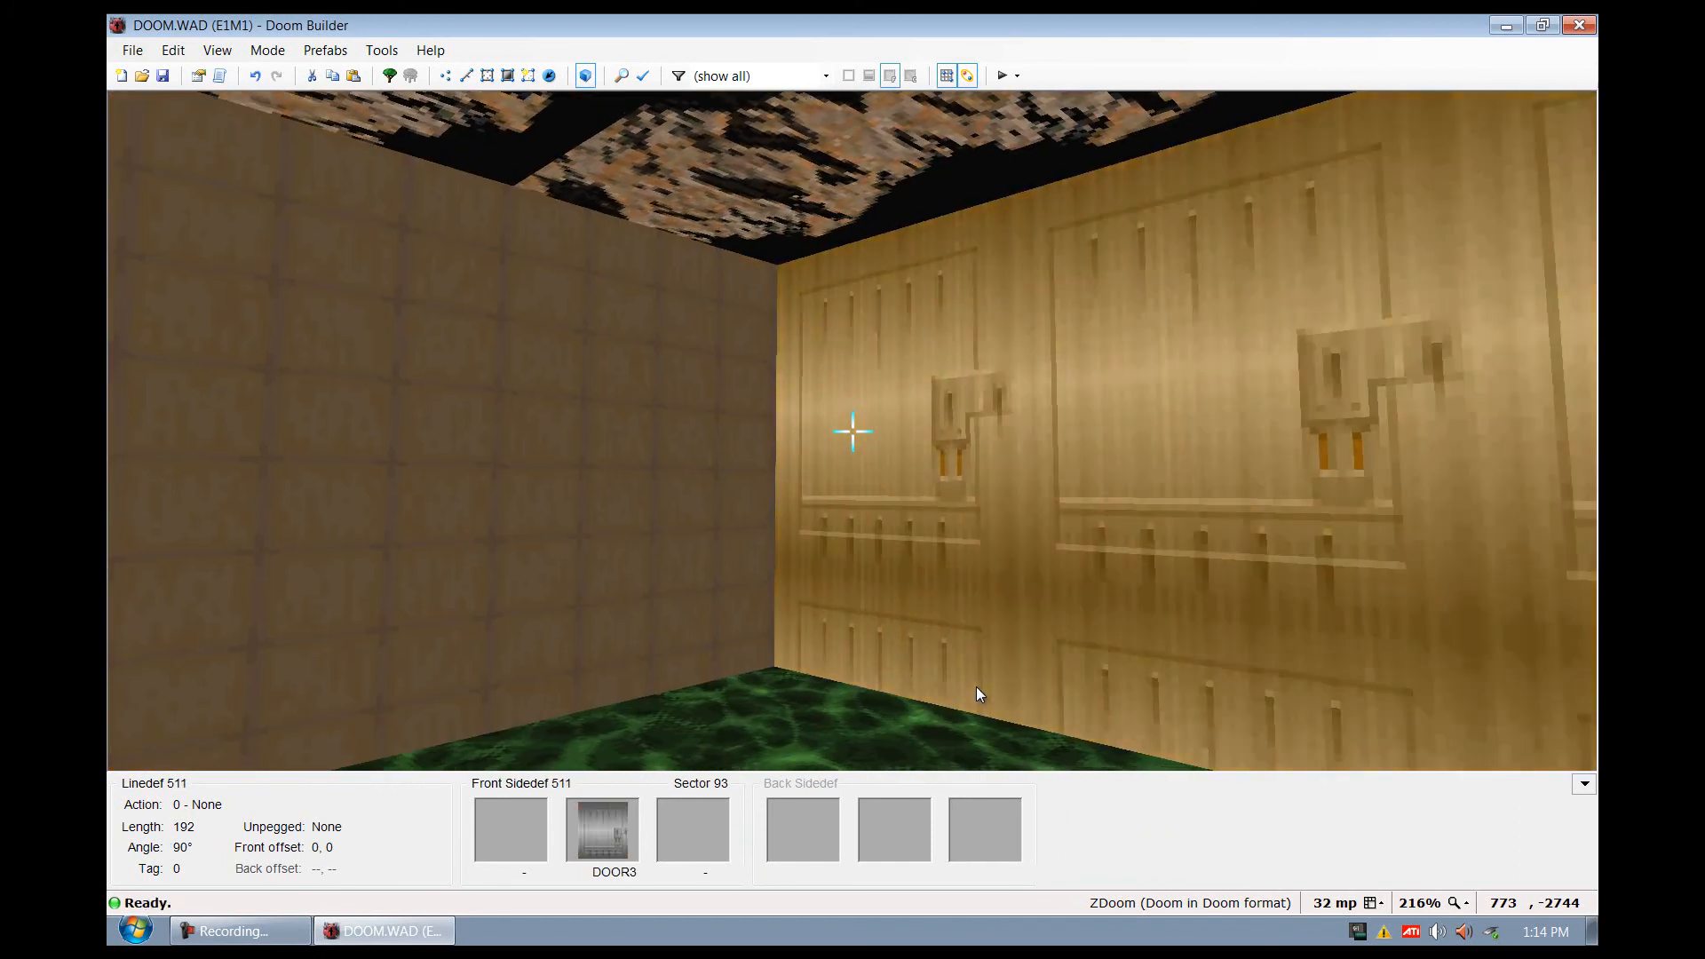
pyautogui.click(853, 431)
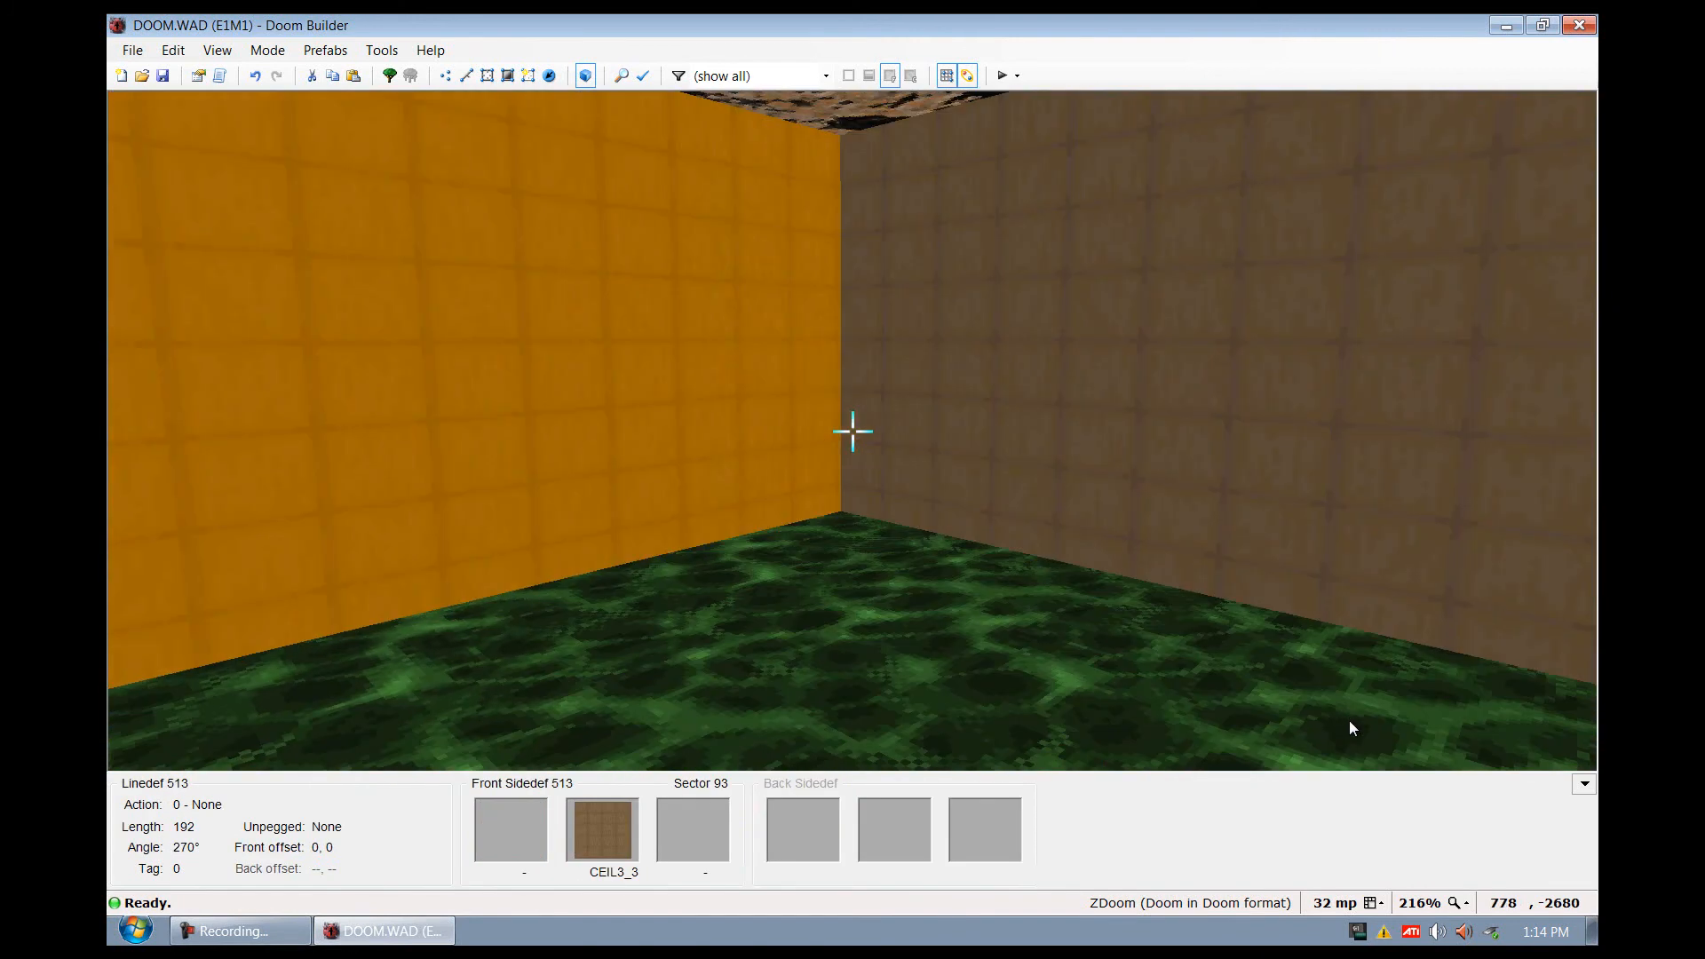
# Swap the room's green NUKAGE3 floor for a brown flat from Browse Flats
pyautogui.doubleClick(853, 430)
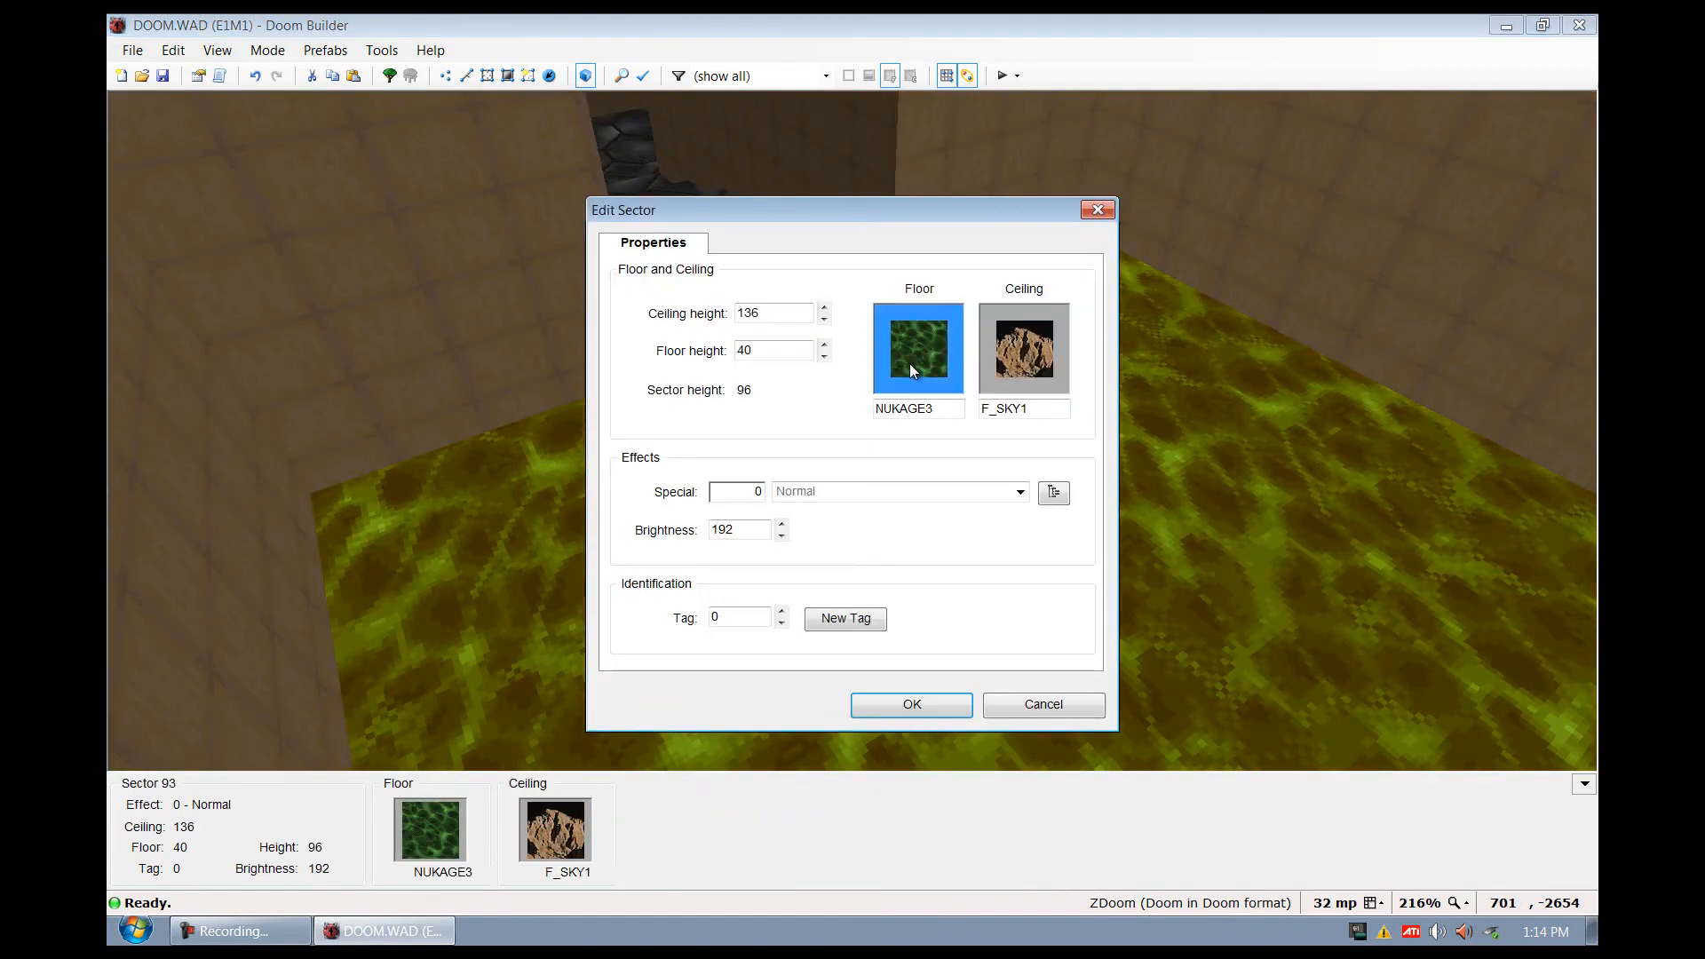
pyautogui.click(916, 347)
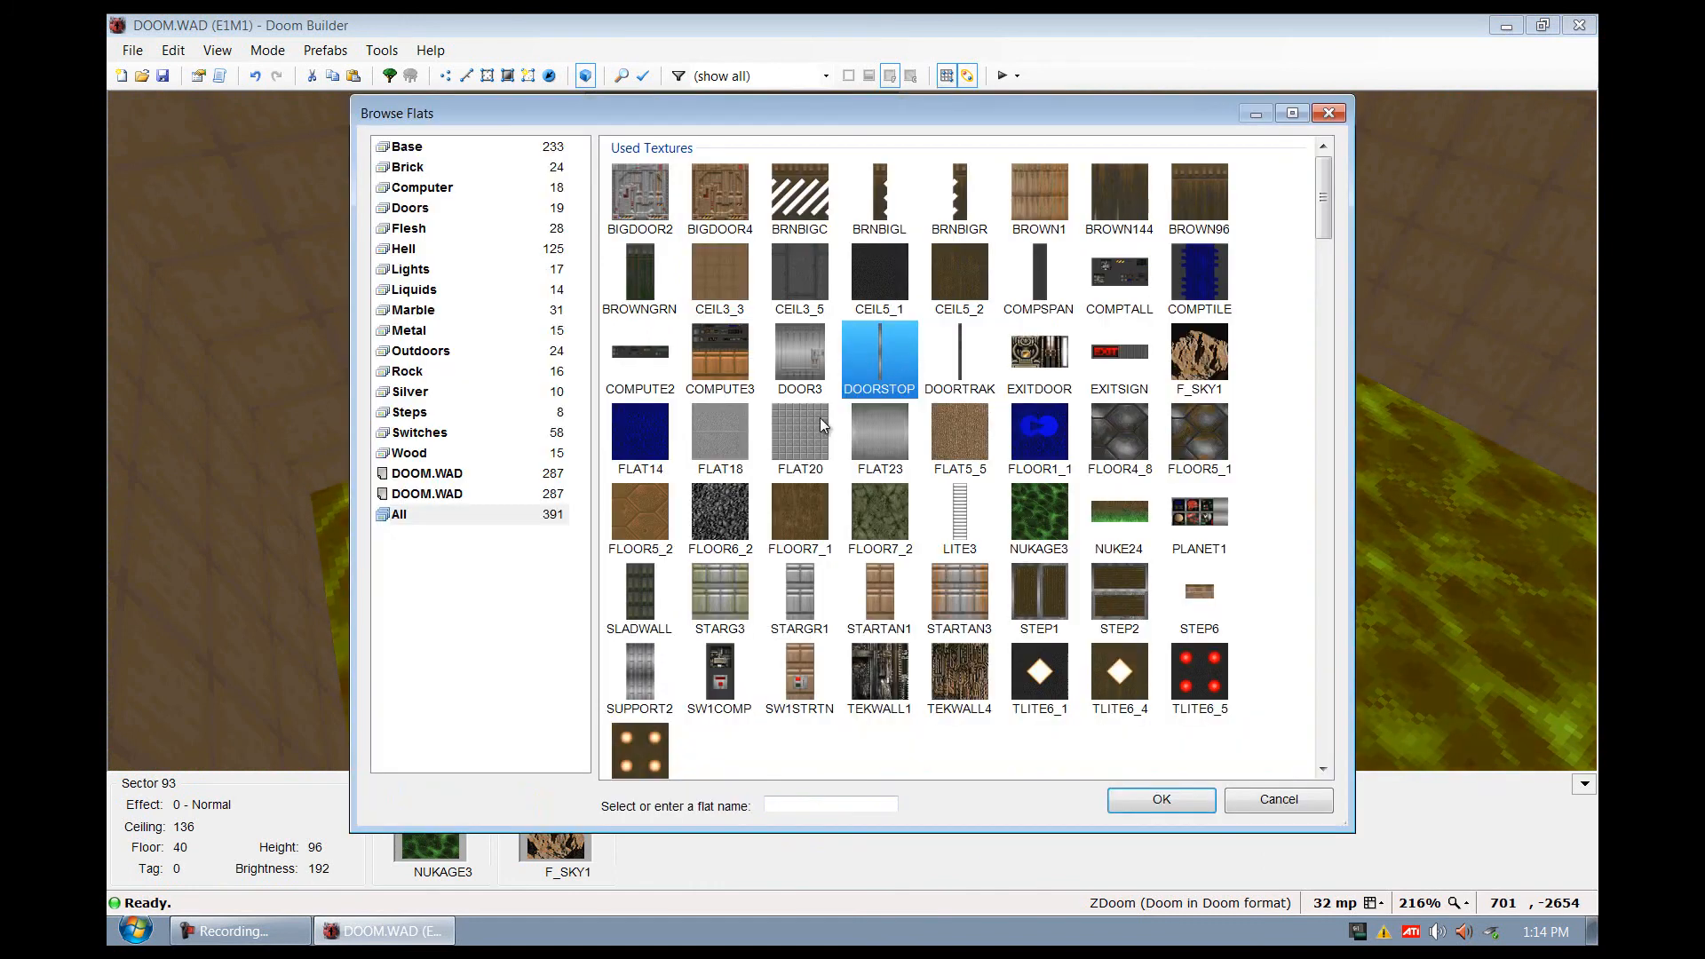
pyautogui.moveTo(795, 473)
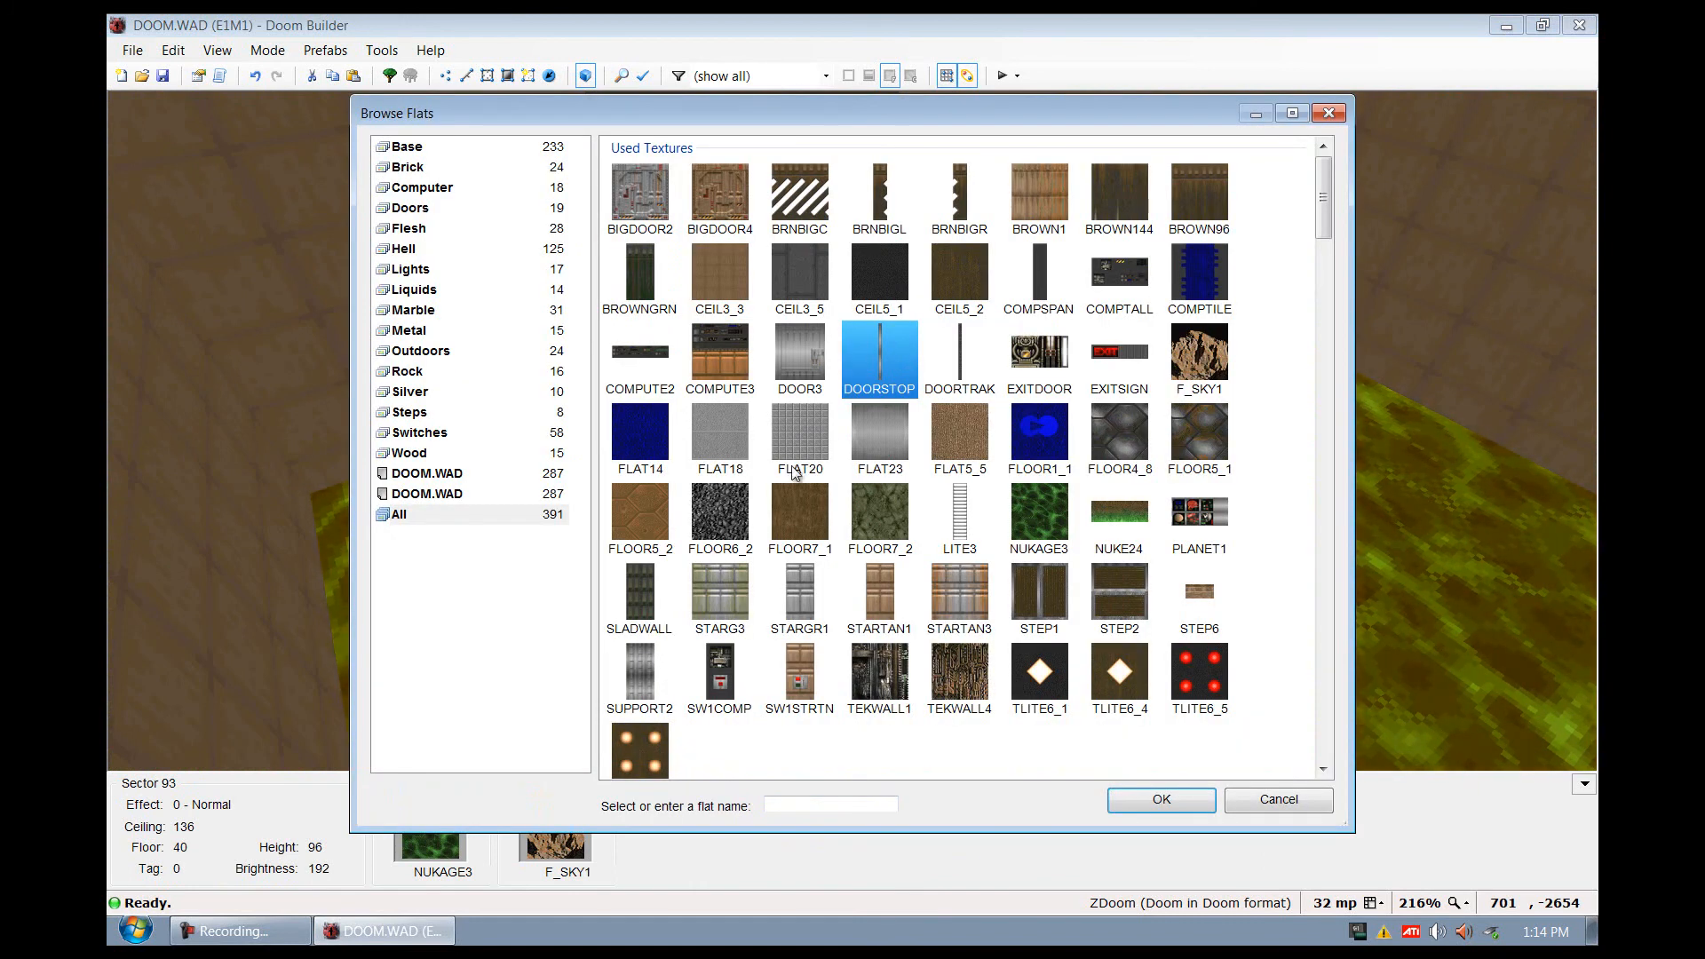
pyautogui.click(1159, 799)
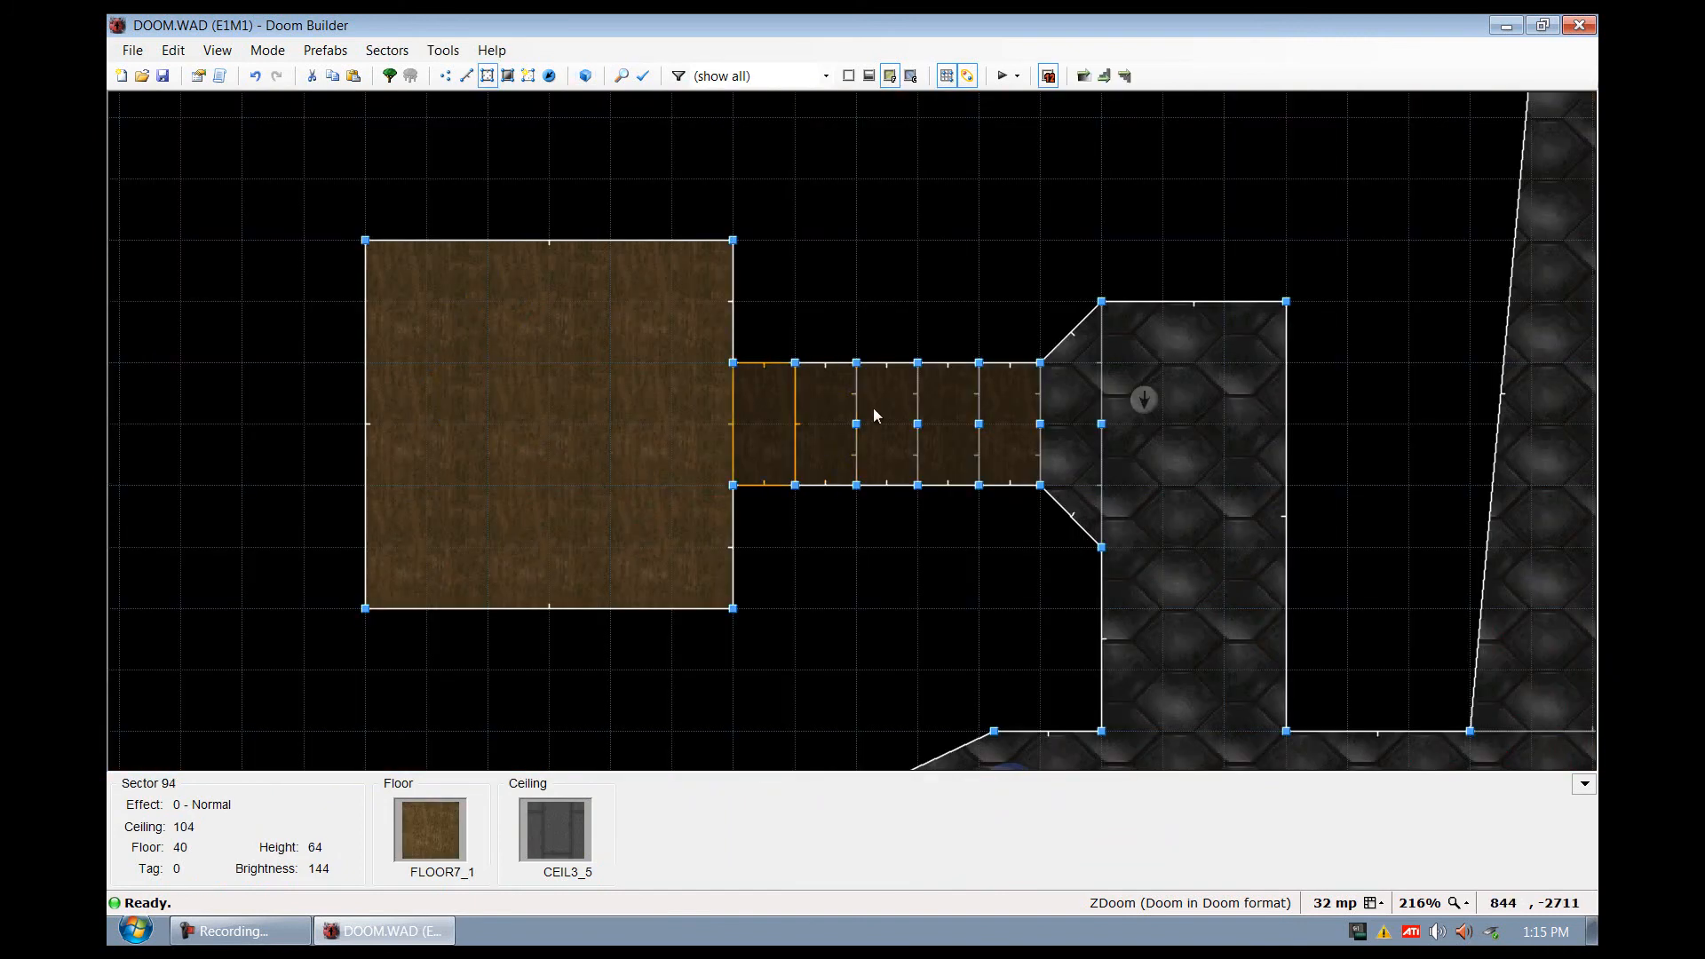
# Zoom in on the corridor junction and draw a linedef splitting the hall sector
pyautogui.scroll(3)
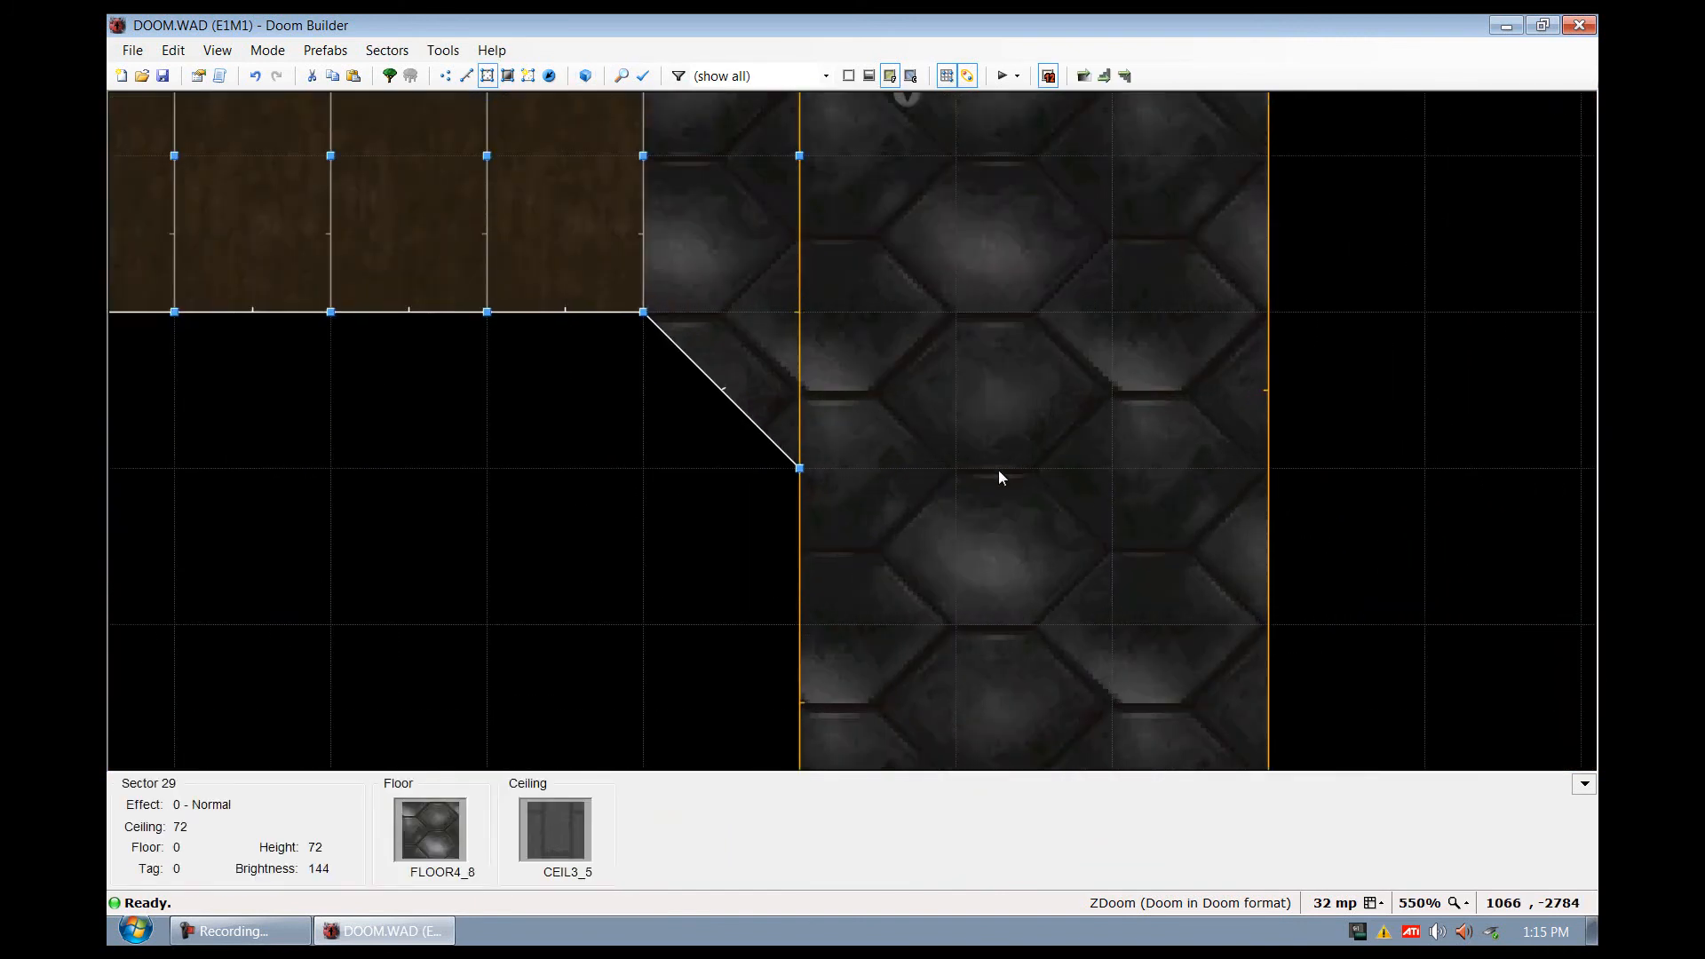
pyautogui.scroll(-3)
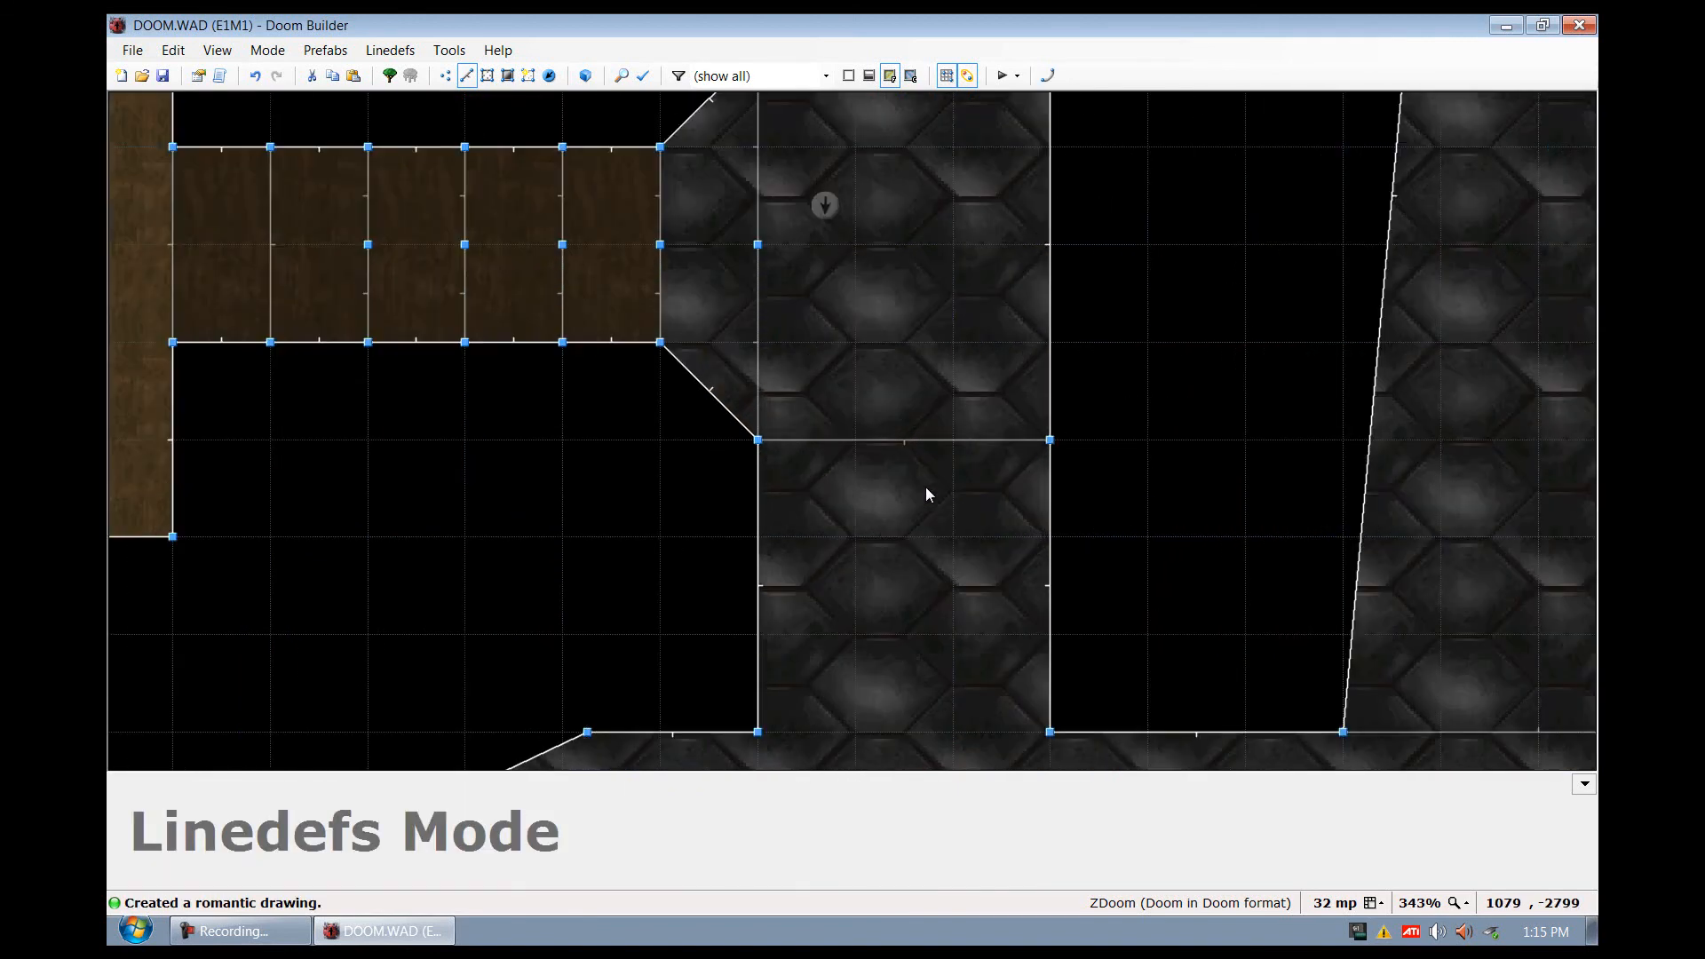
pyautogui.click(585, 74)
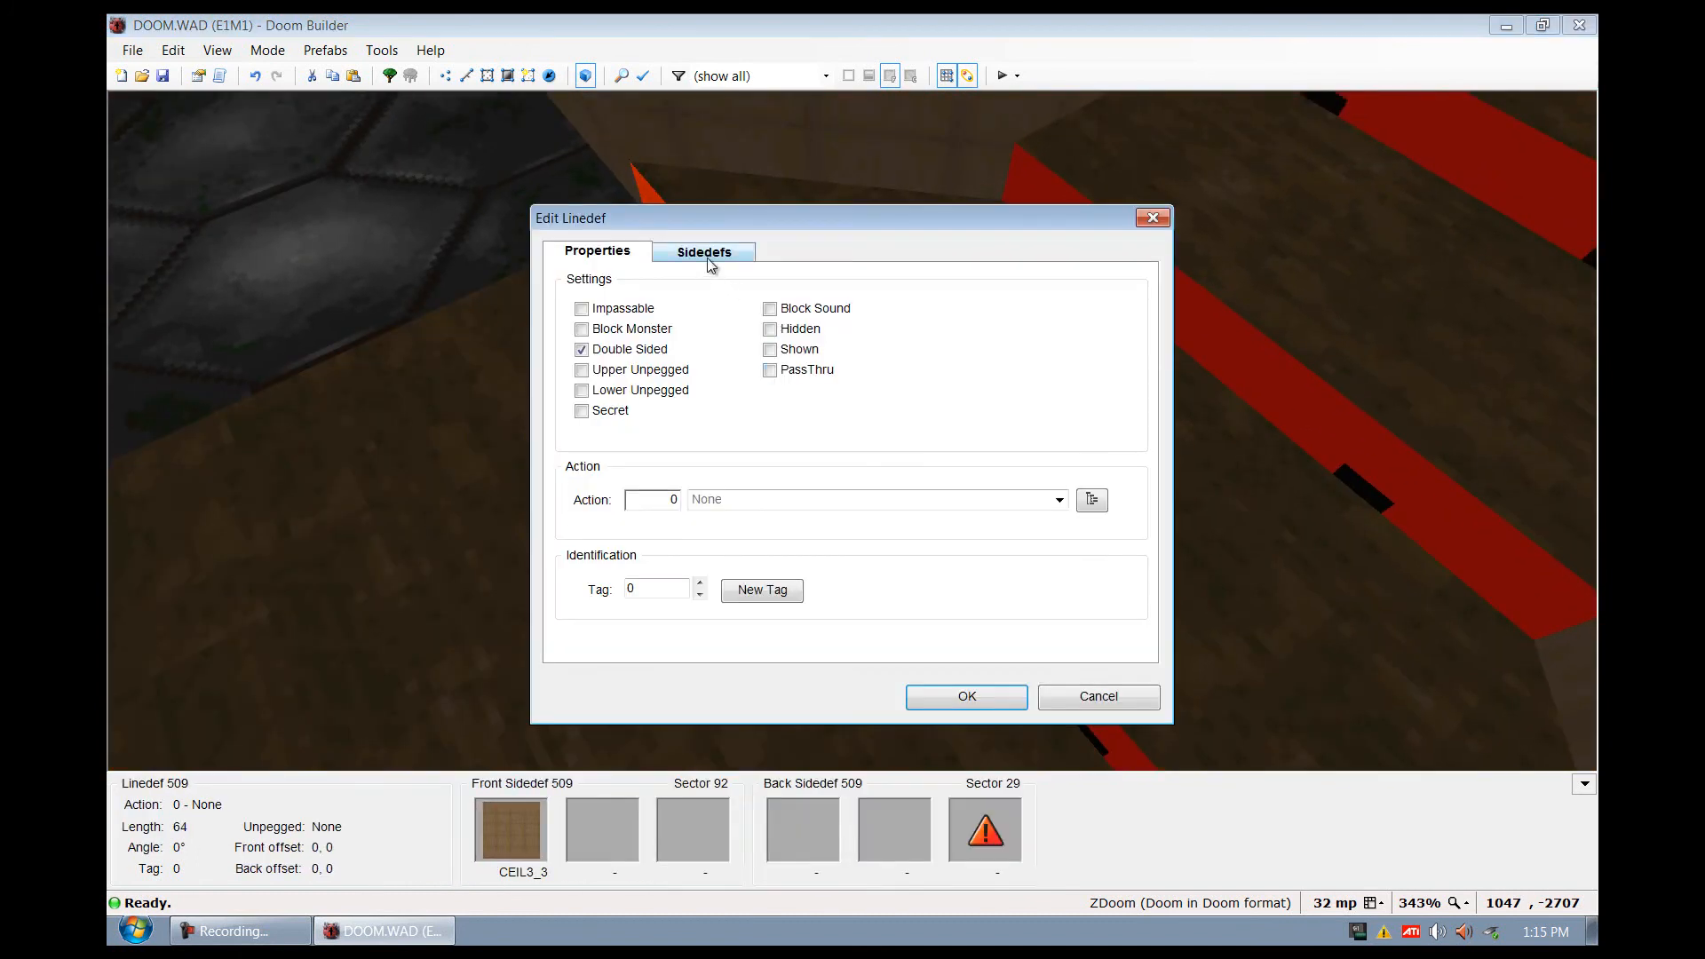
# Set the step line's back-side lower texture to FLAT23
pyautogui.click(702, 251)
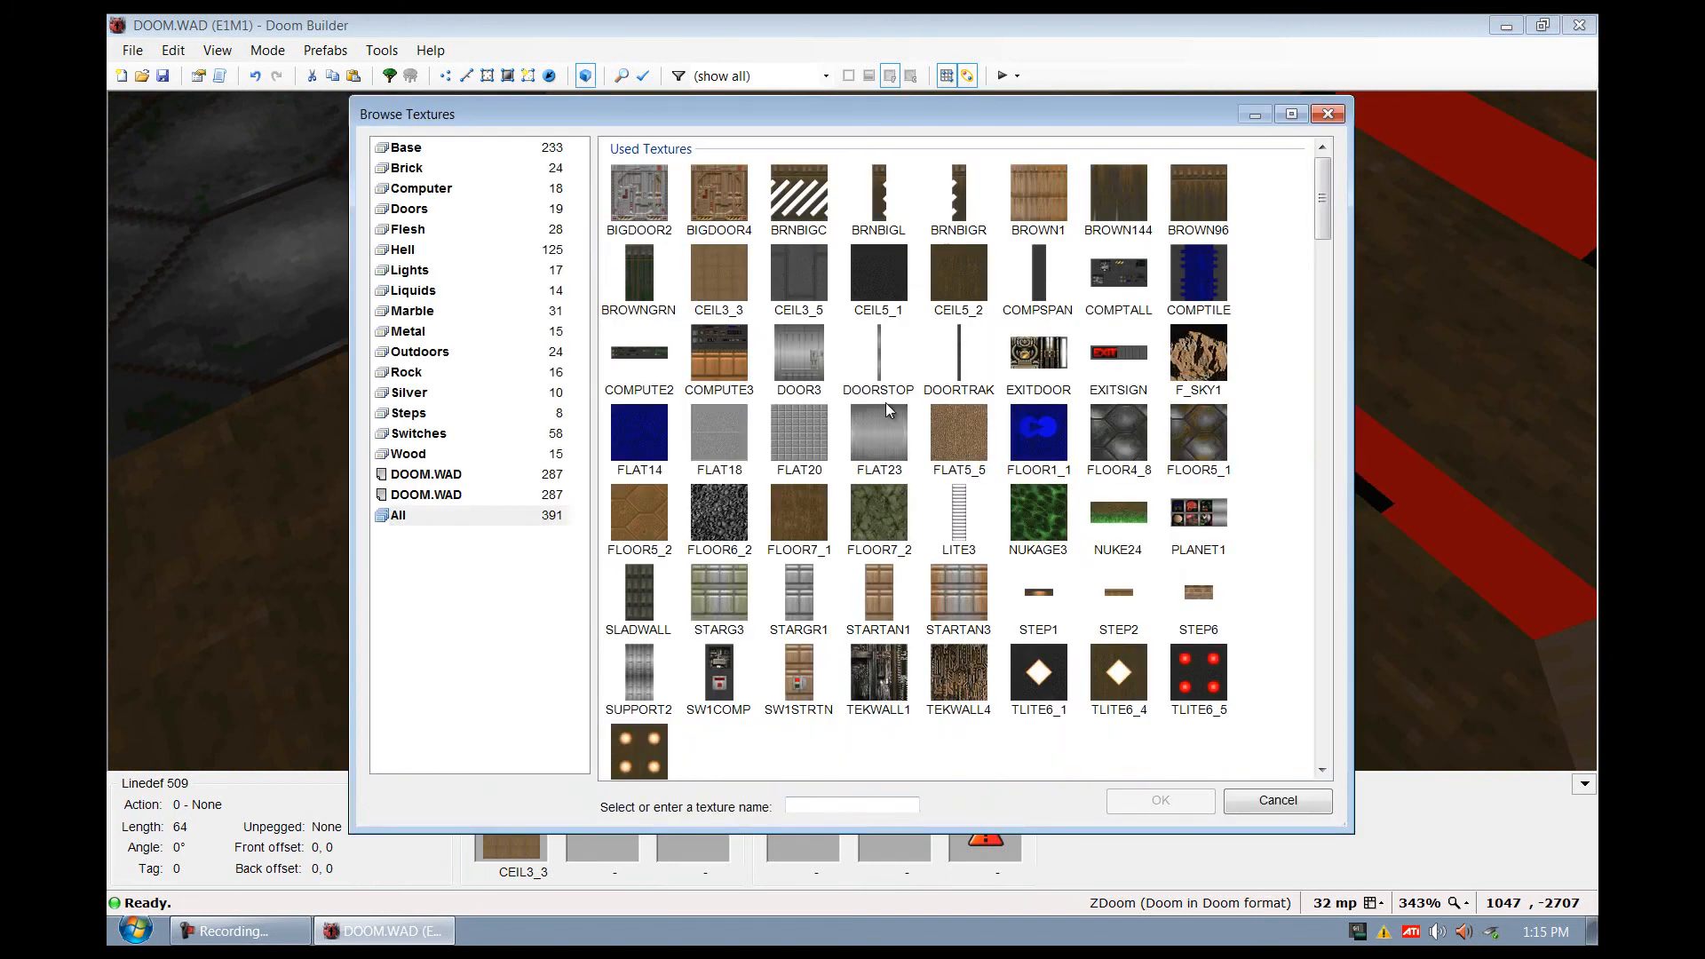
pyautogui.moveTo(886, 437)
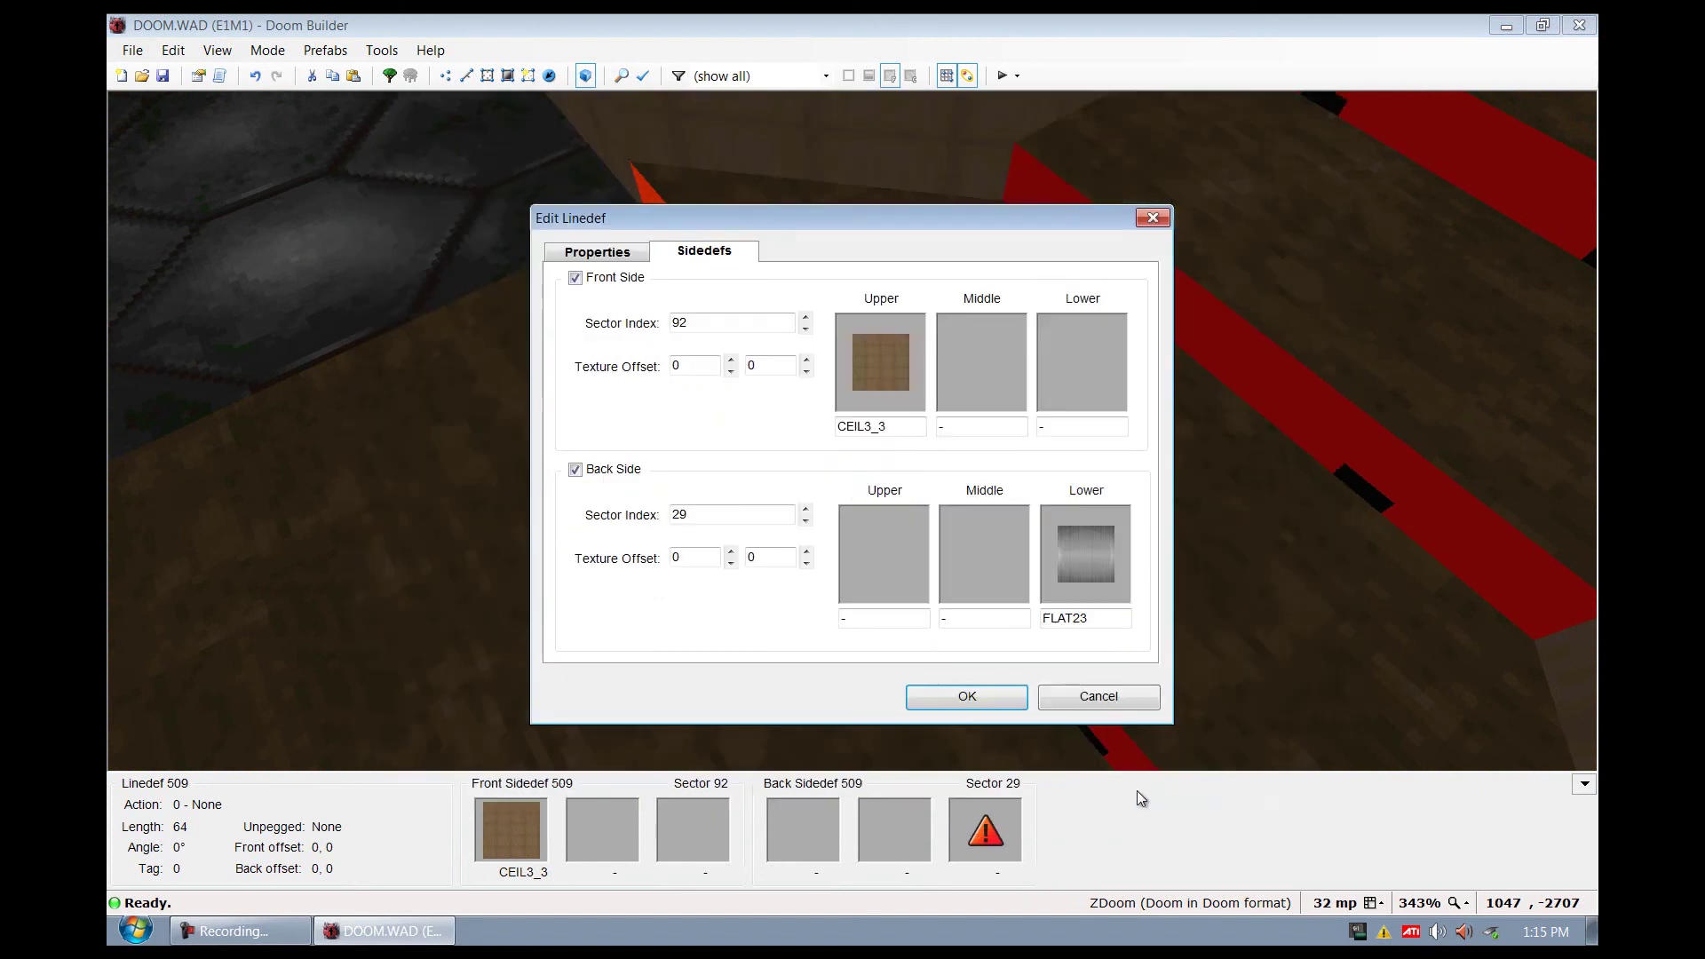
pyautogui.click(965, 696)
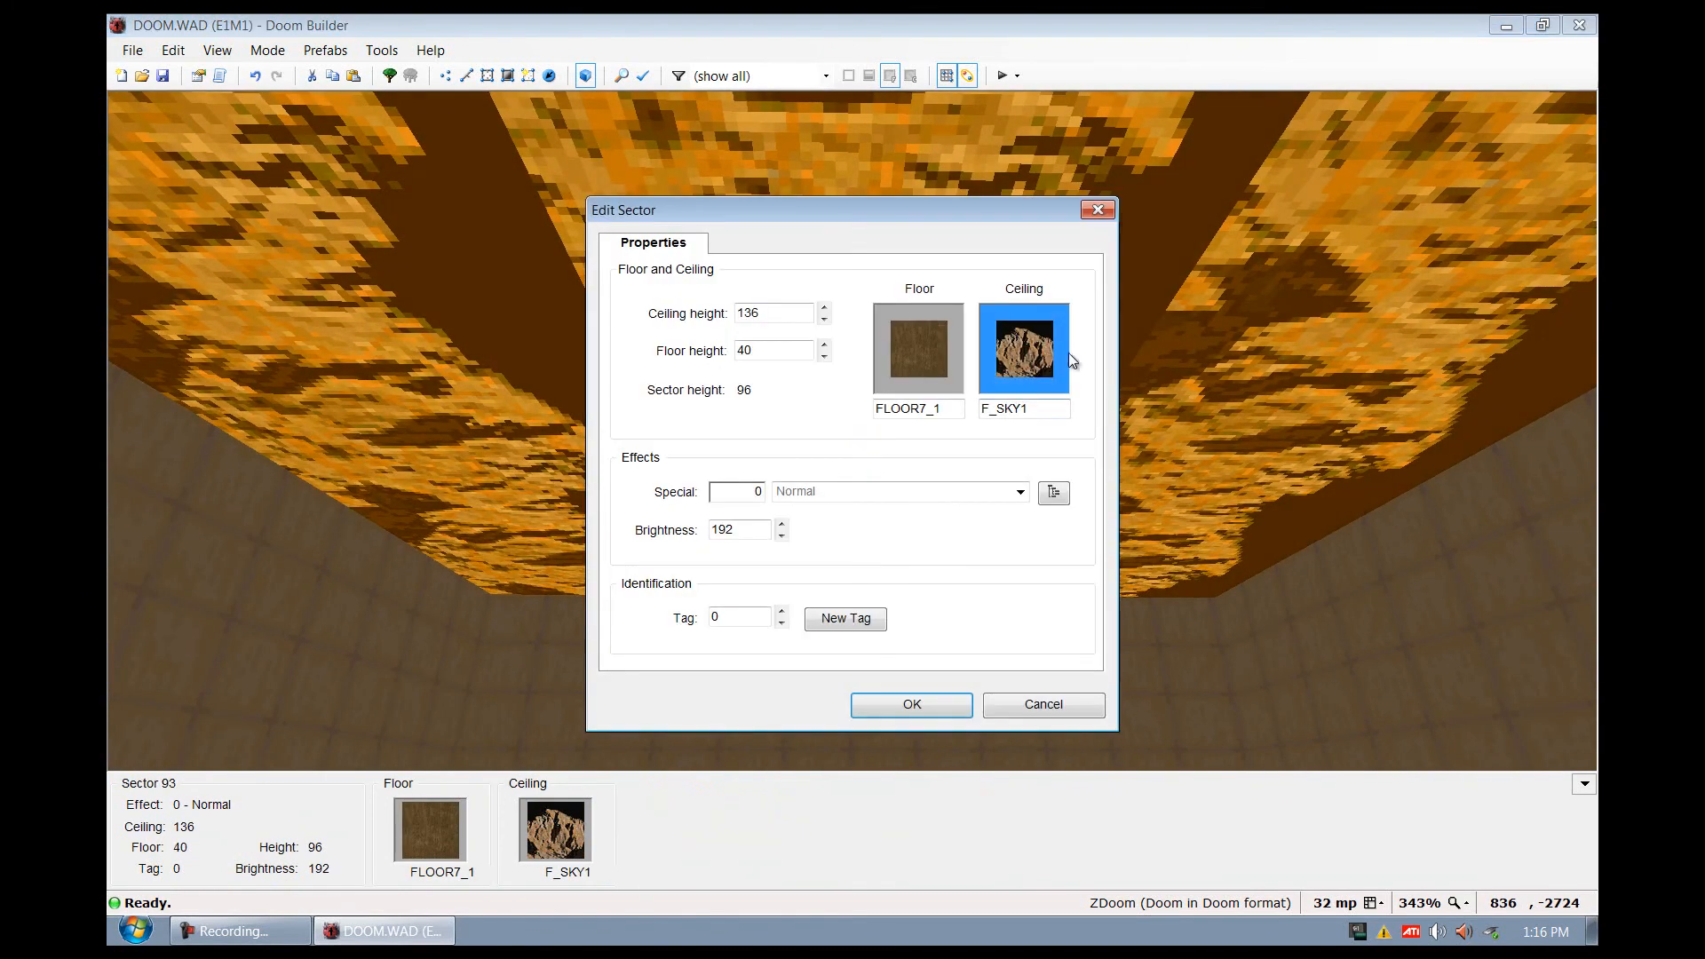
# Replace the room's F_SKY1 ceiling flat with TLITE6_6 and apply it to the sector
pyautogui.click(1021, 348)
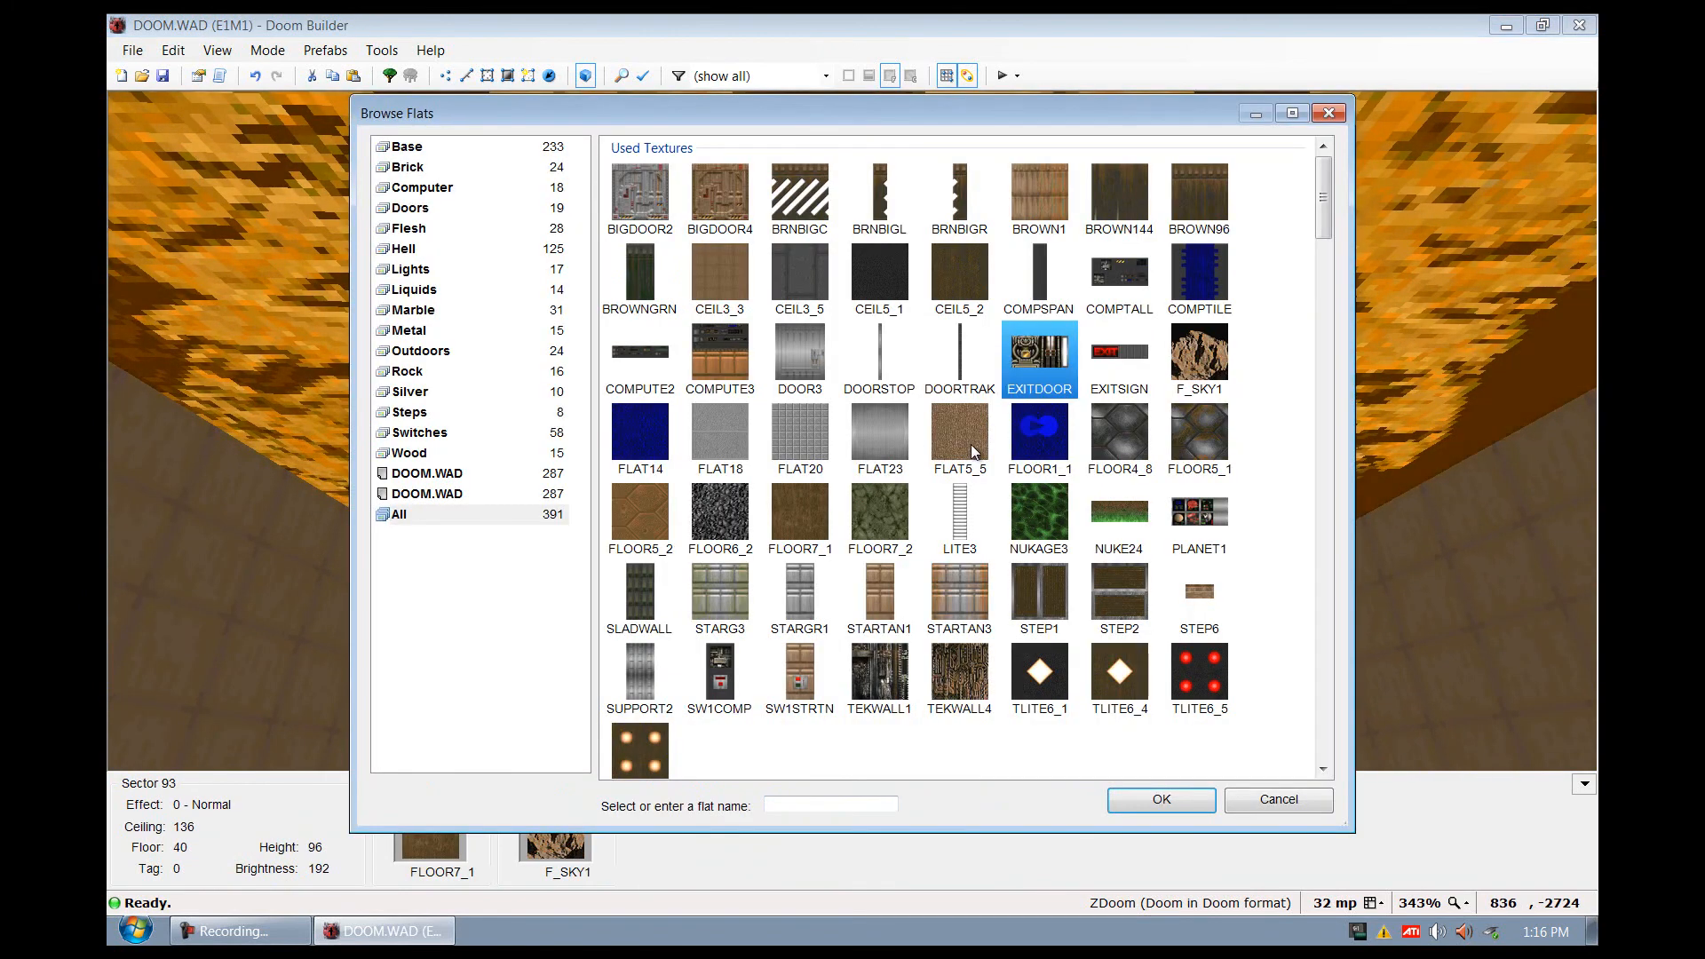
pyautogui.scroll(-3)
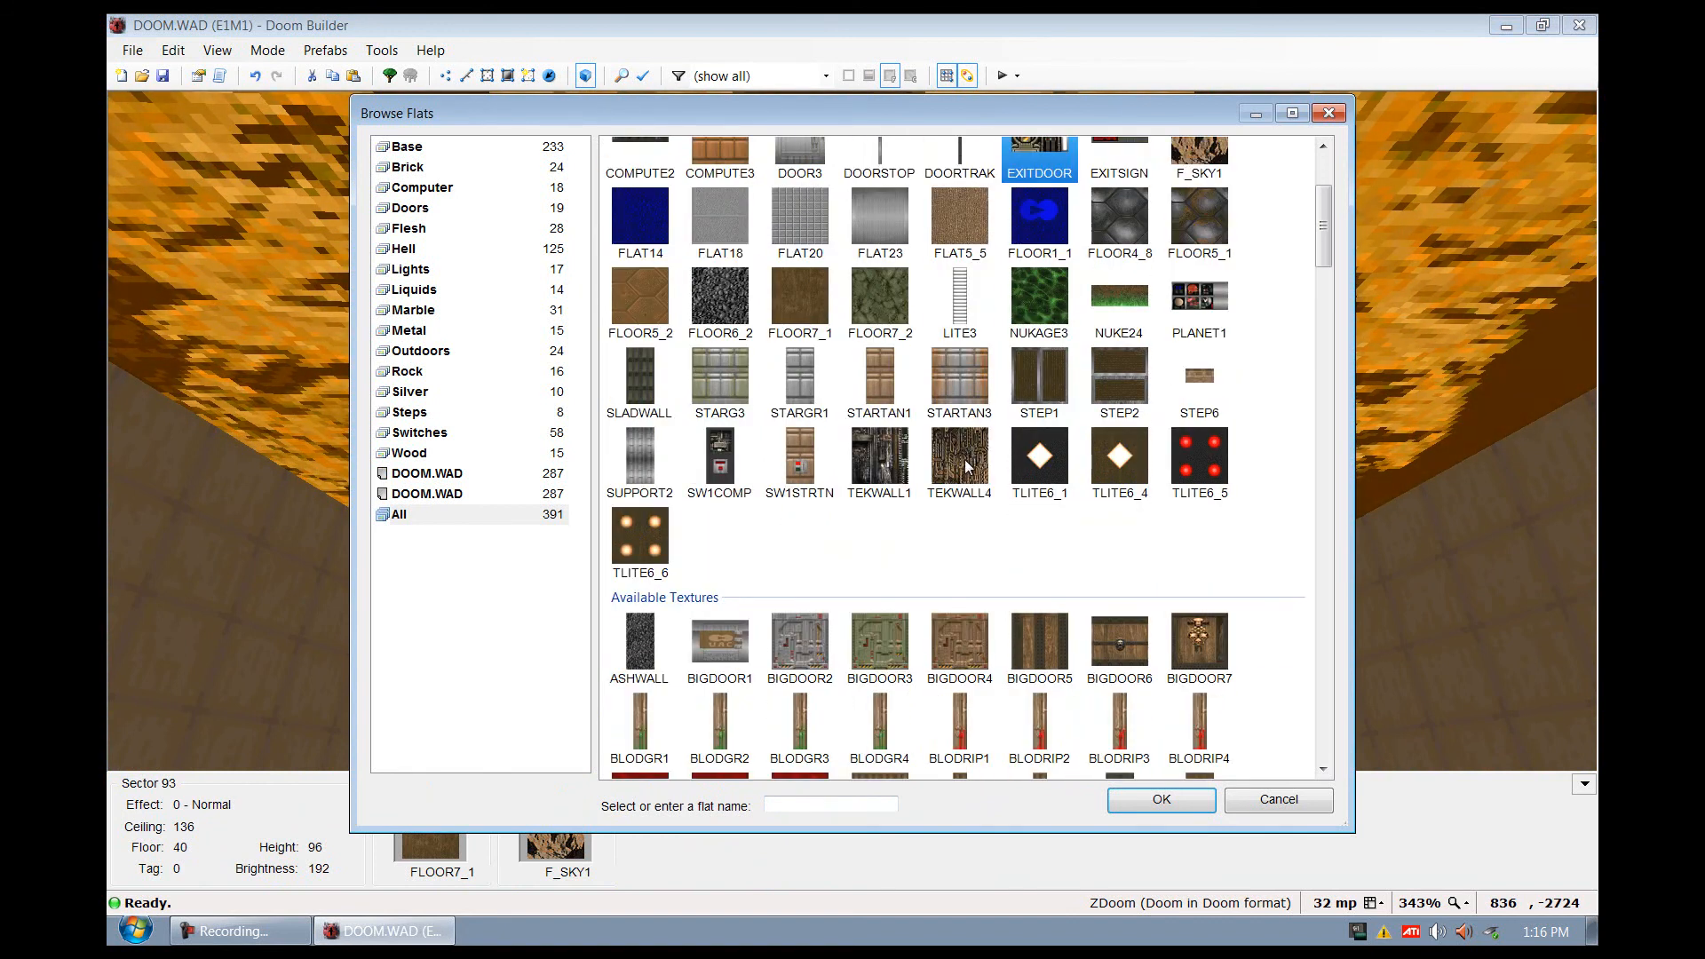
pyautogui.click(1159, 799)
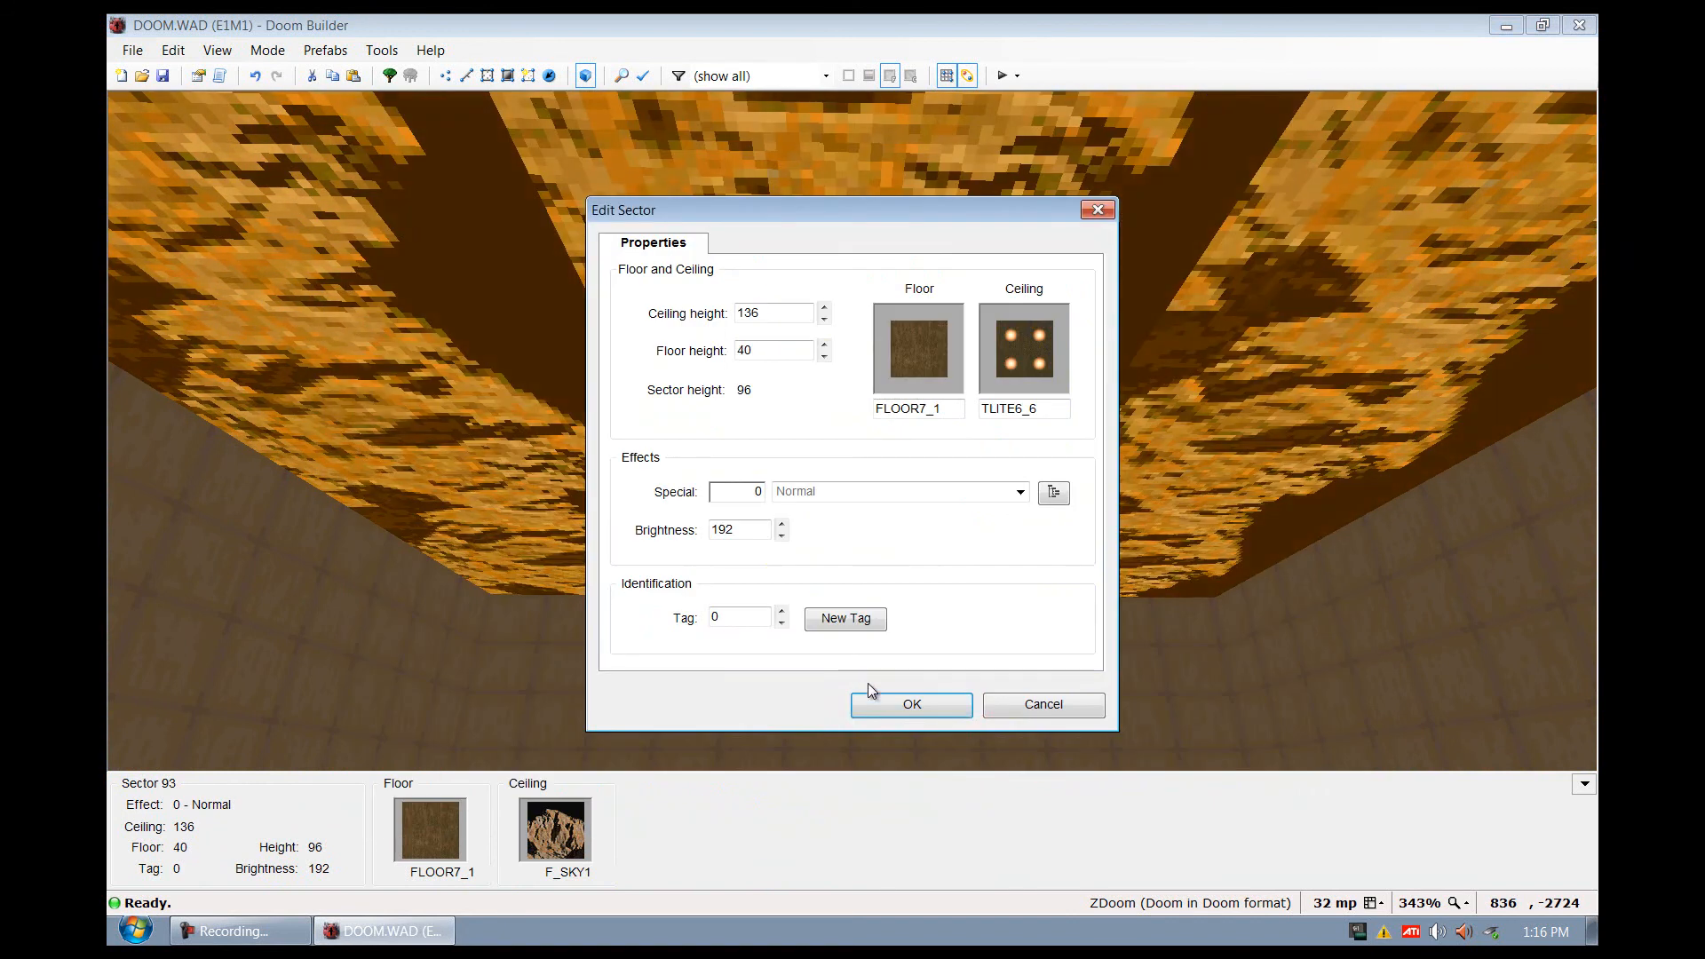
pyautogui.click(910, 703)
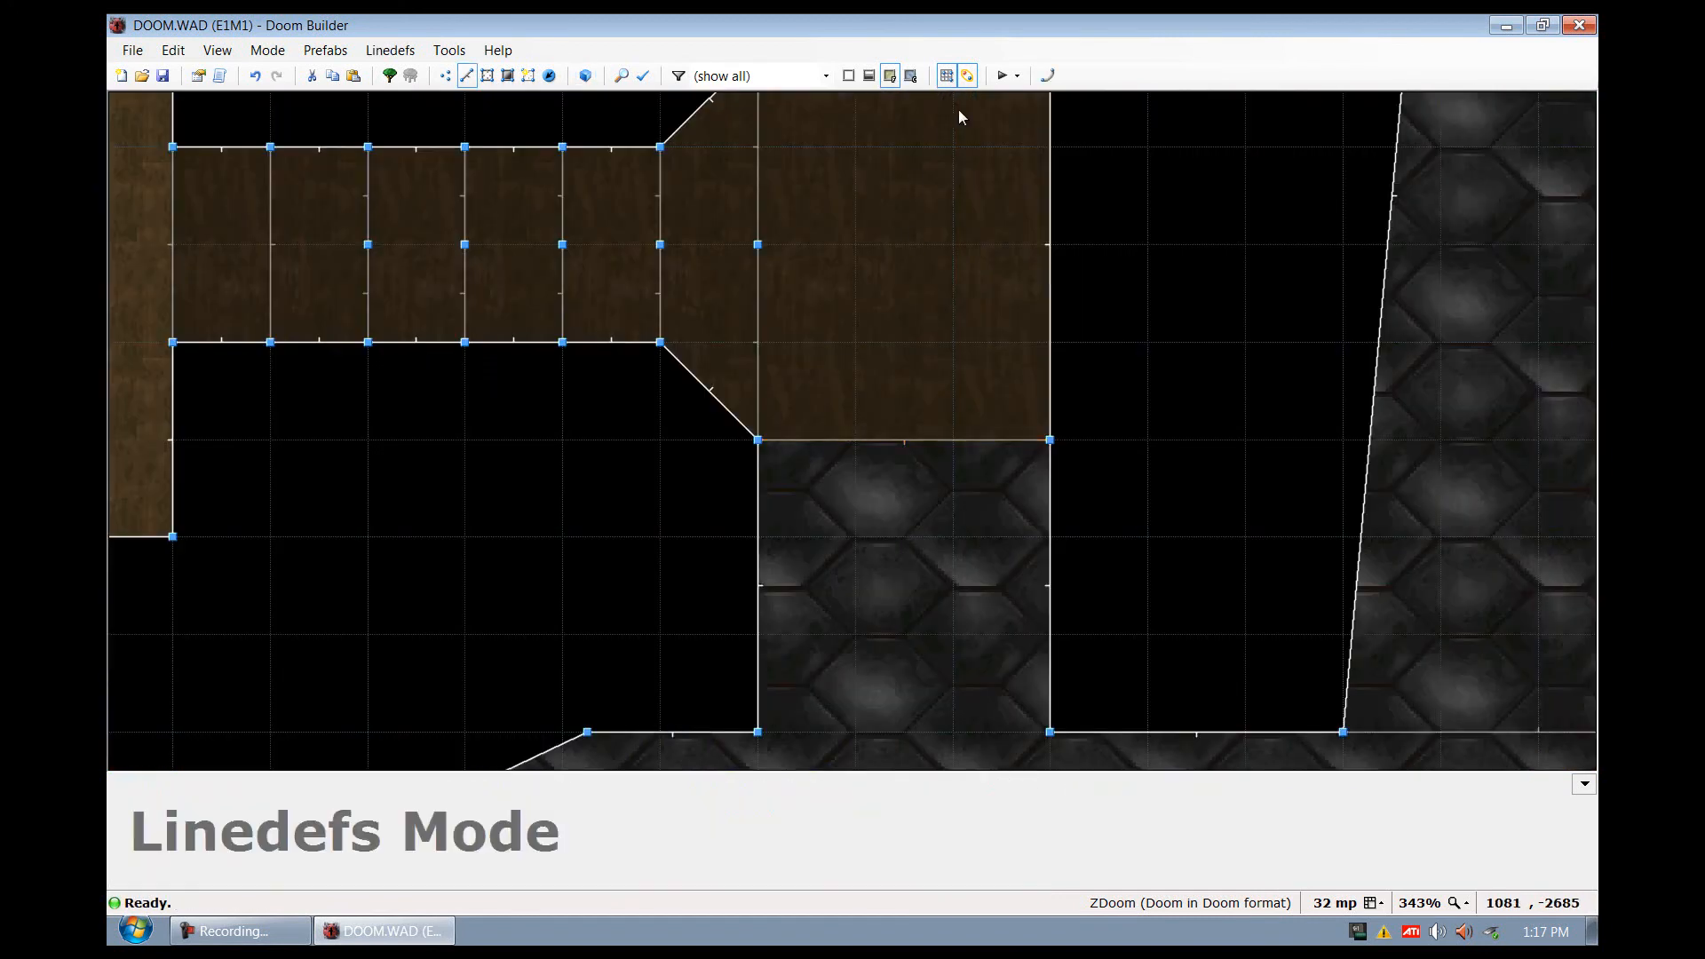
# Review the editing settings in Tools > Preferences and close without changes
pyautogui.click(448, 50)
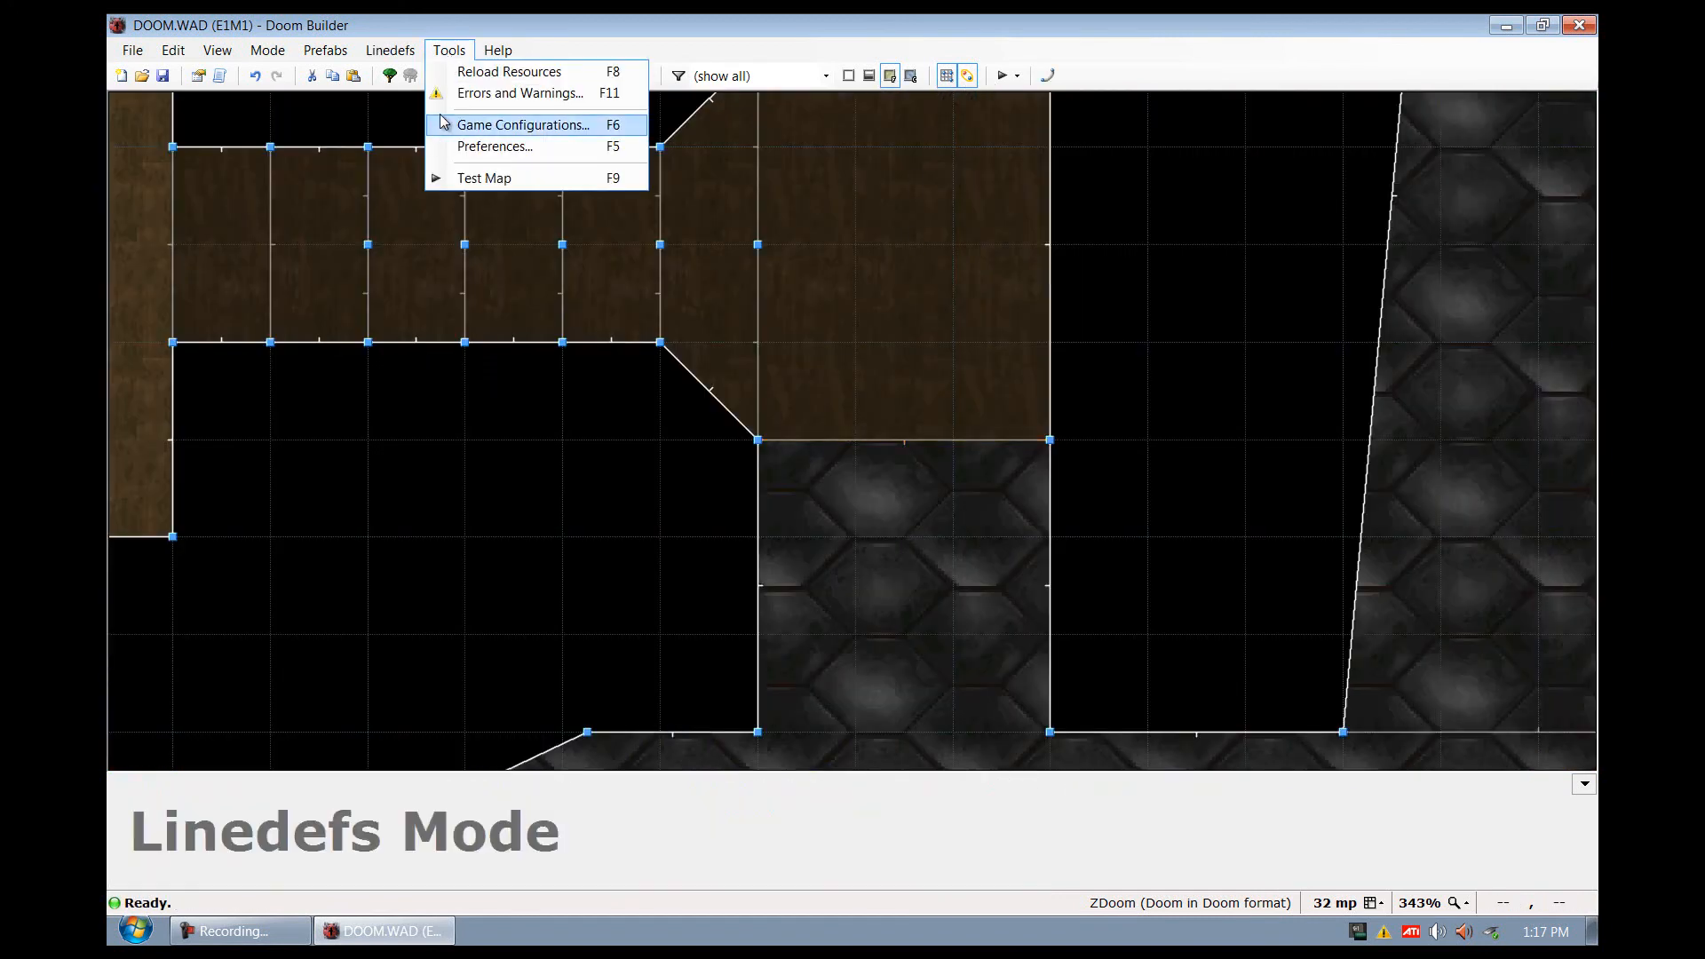
pyautogui.click(494, 146)
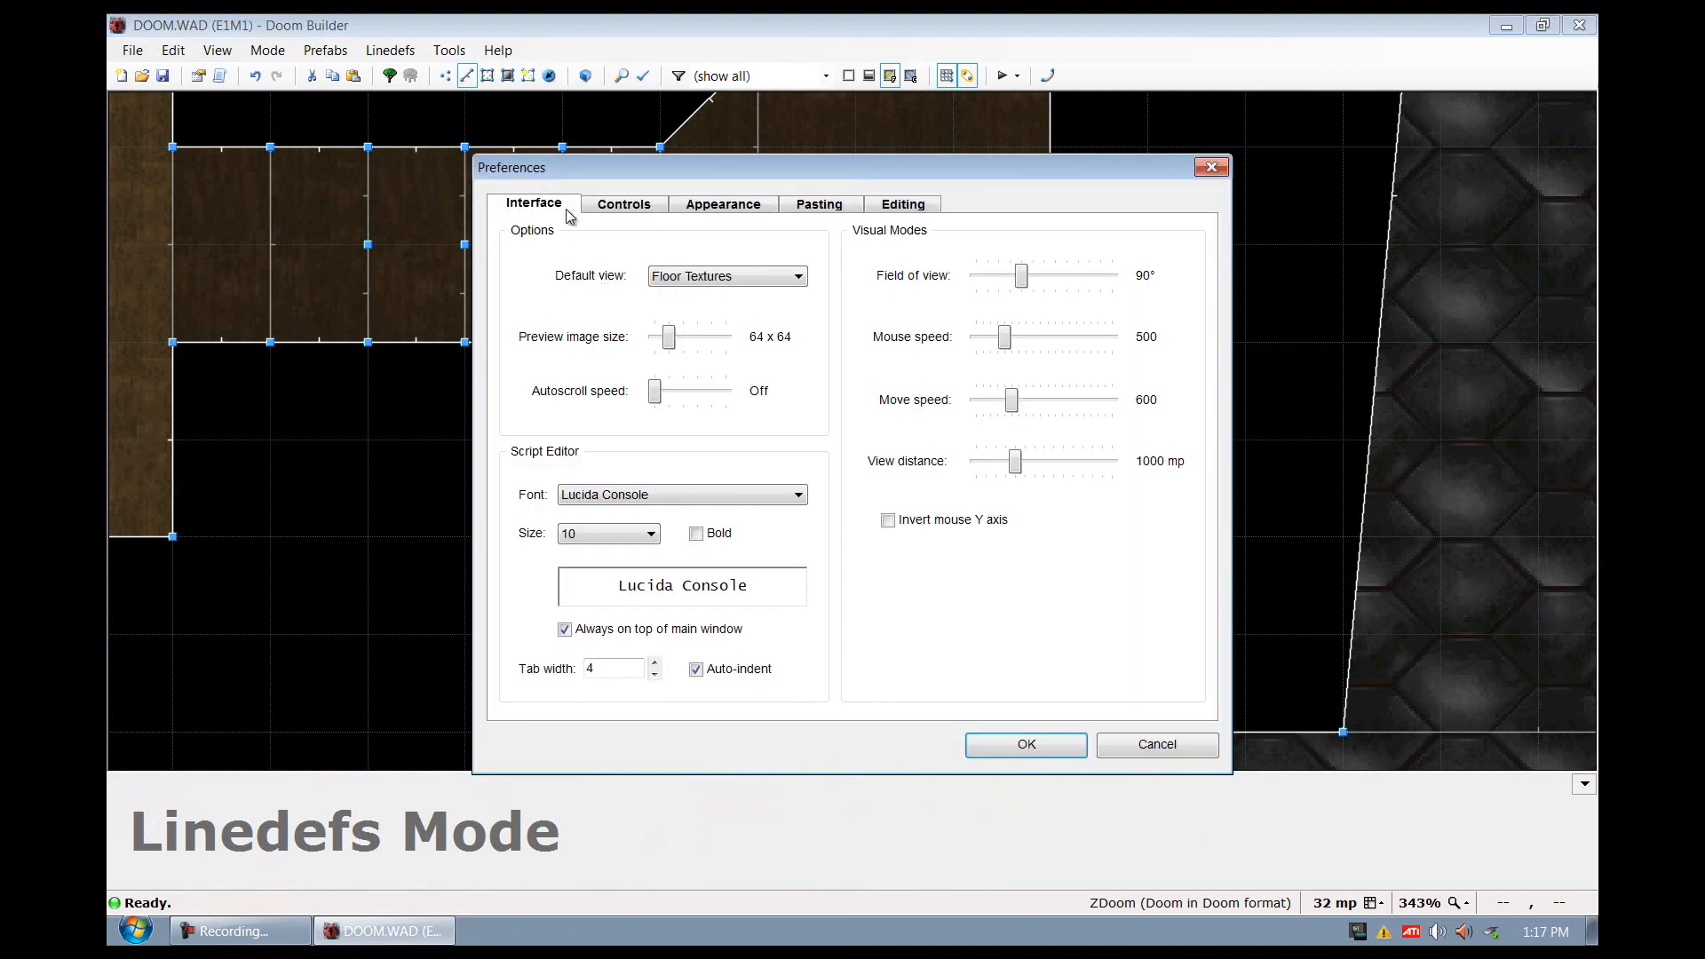
pyautogui.click(902, 205)
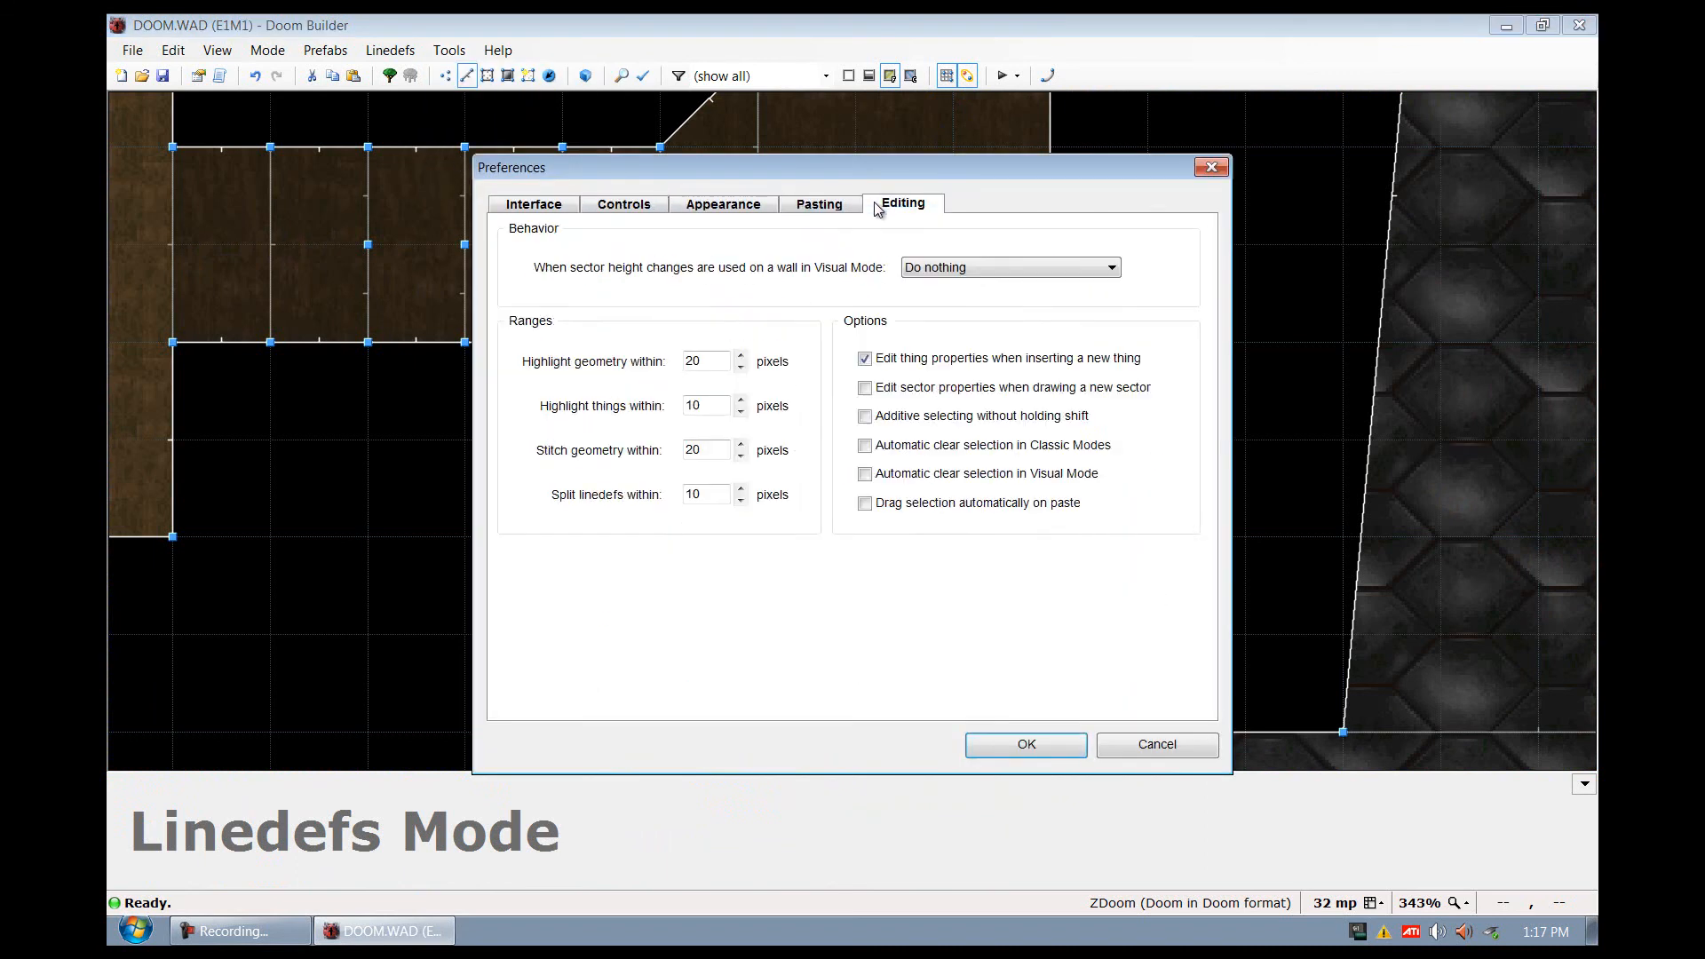
pyautogui.click(1023, 744)
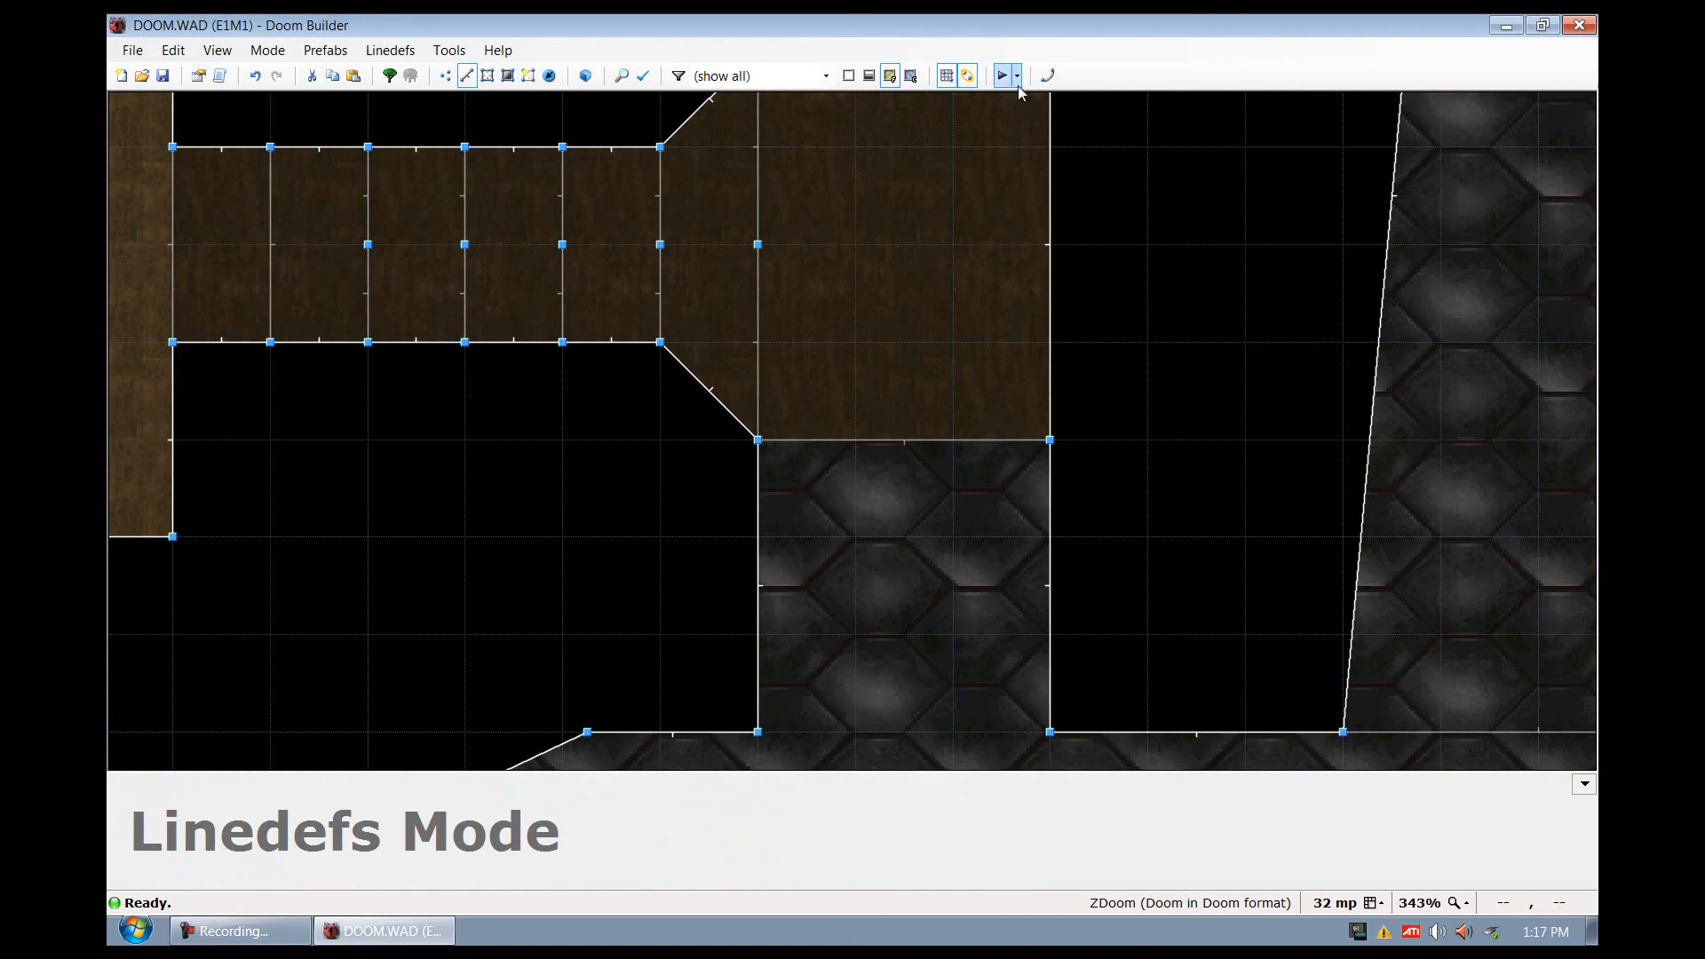
# Start Test Map, agree to set up a test program, and browse for zdoom.exe
pyautogui.click(1002, 74)
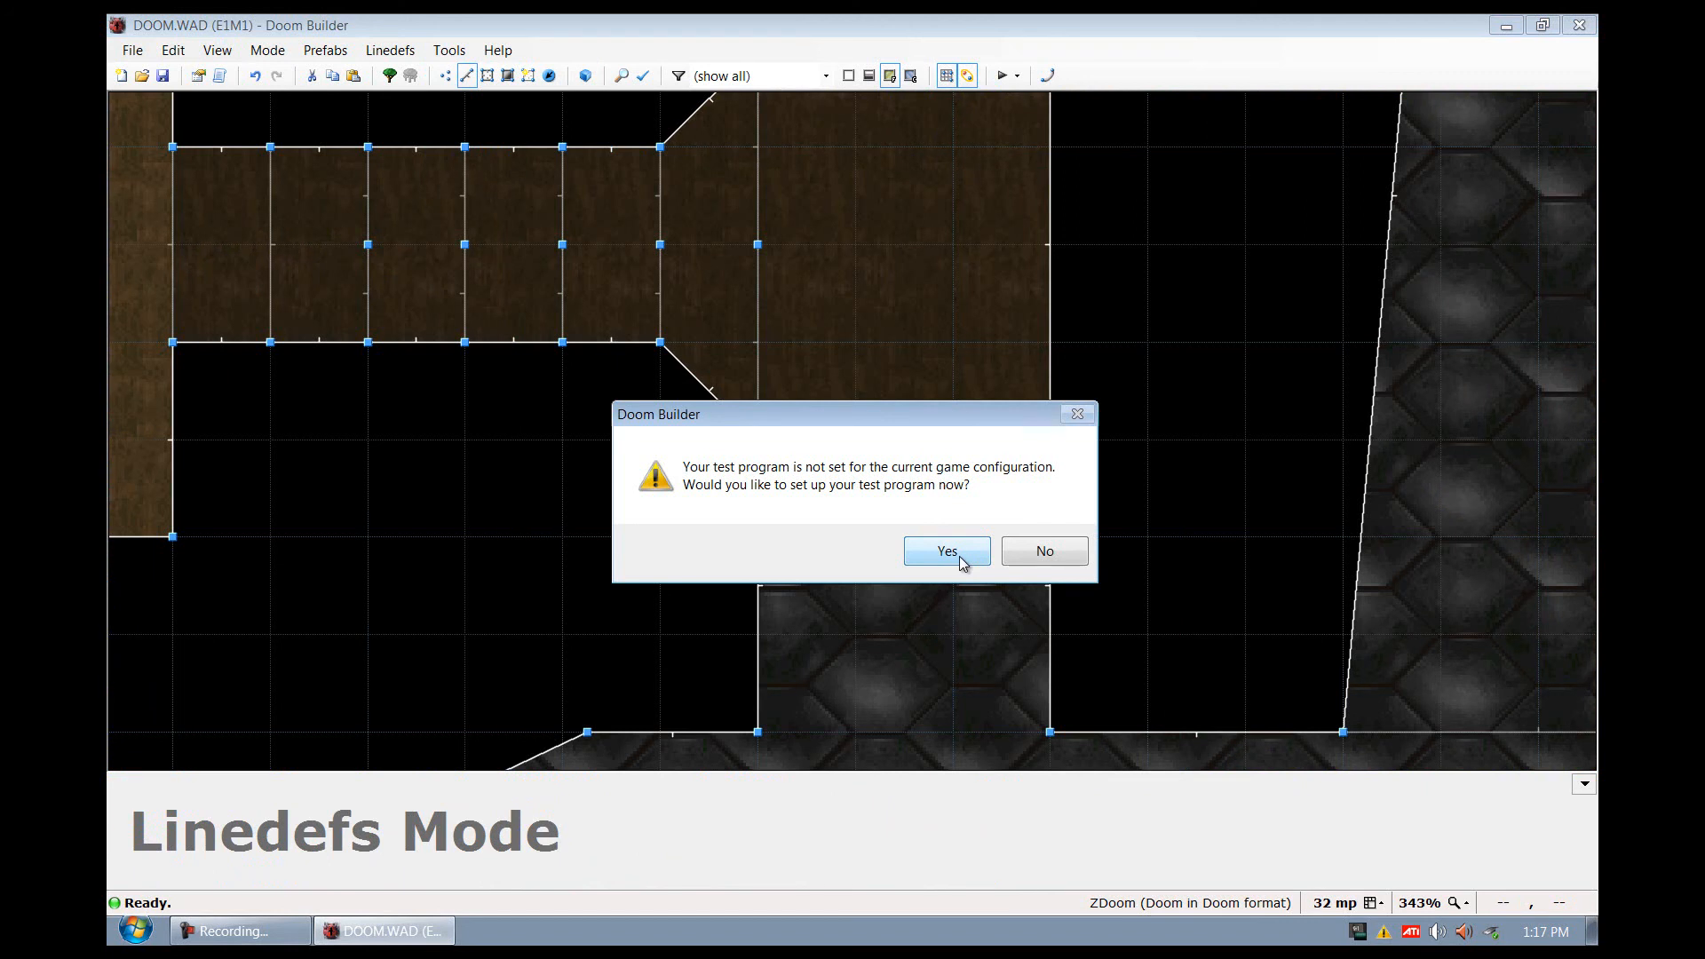
pyautogui.click(945, 551)
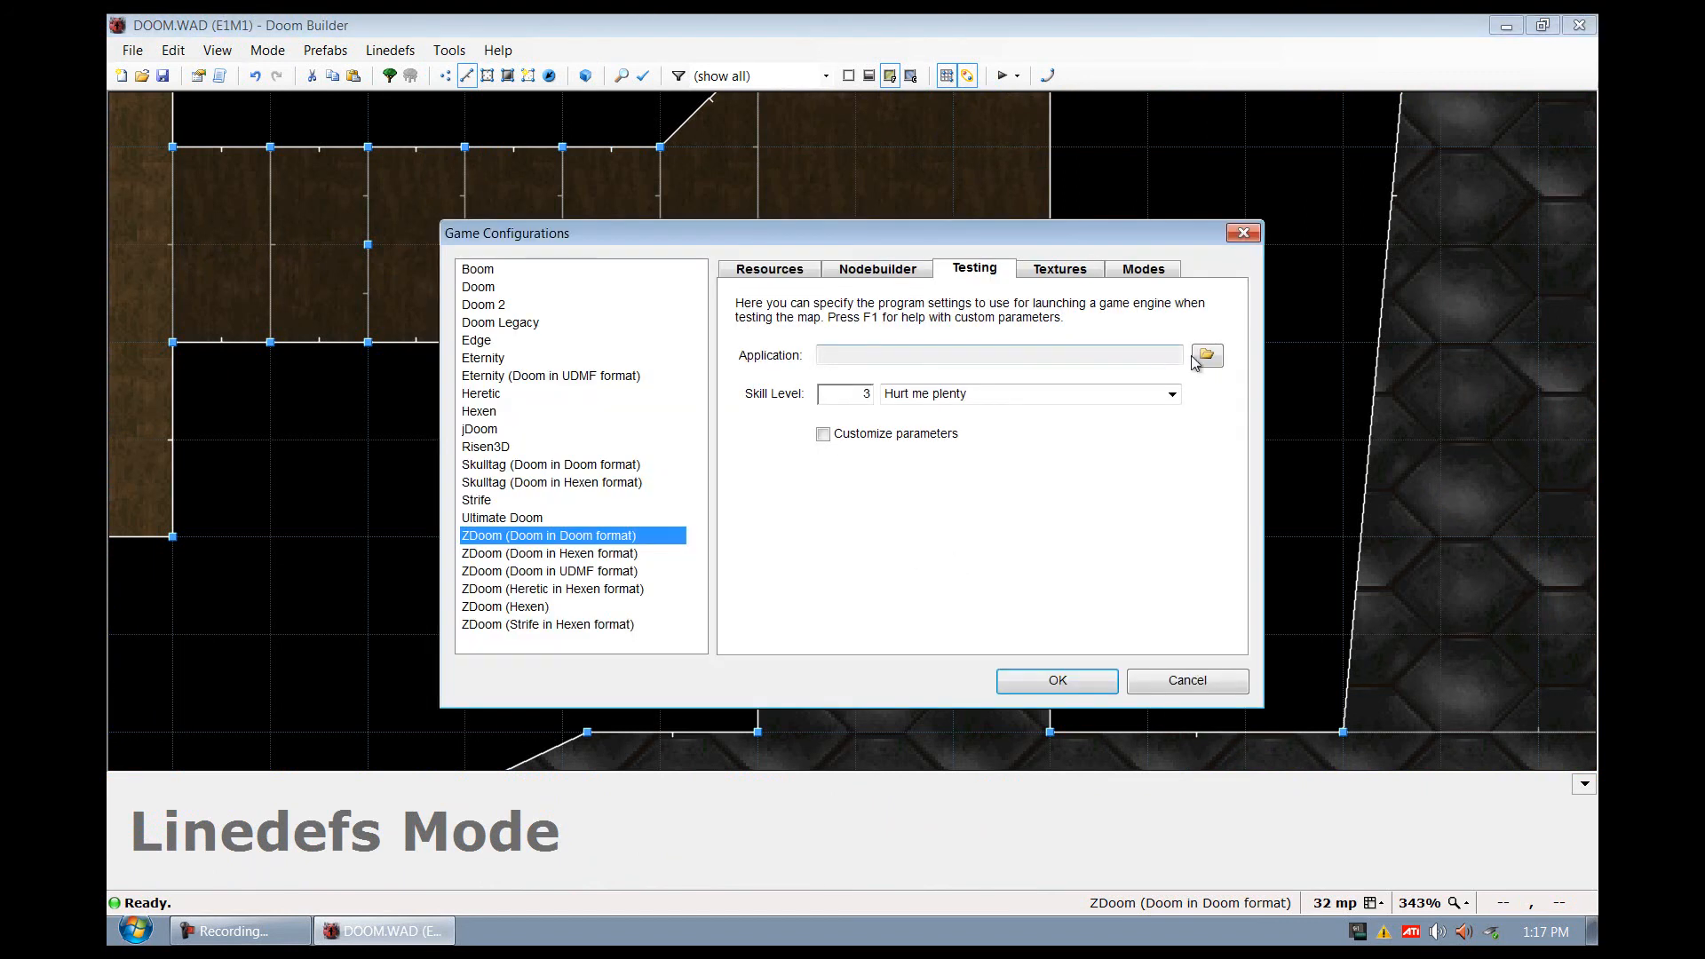
pyautogui.click(1205, 354)
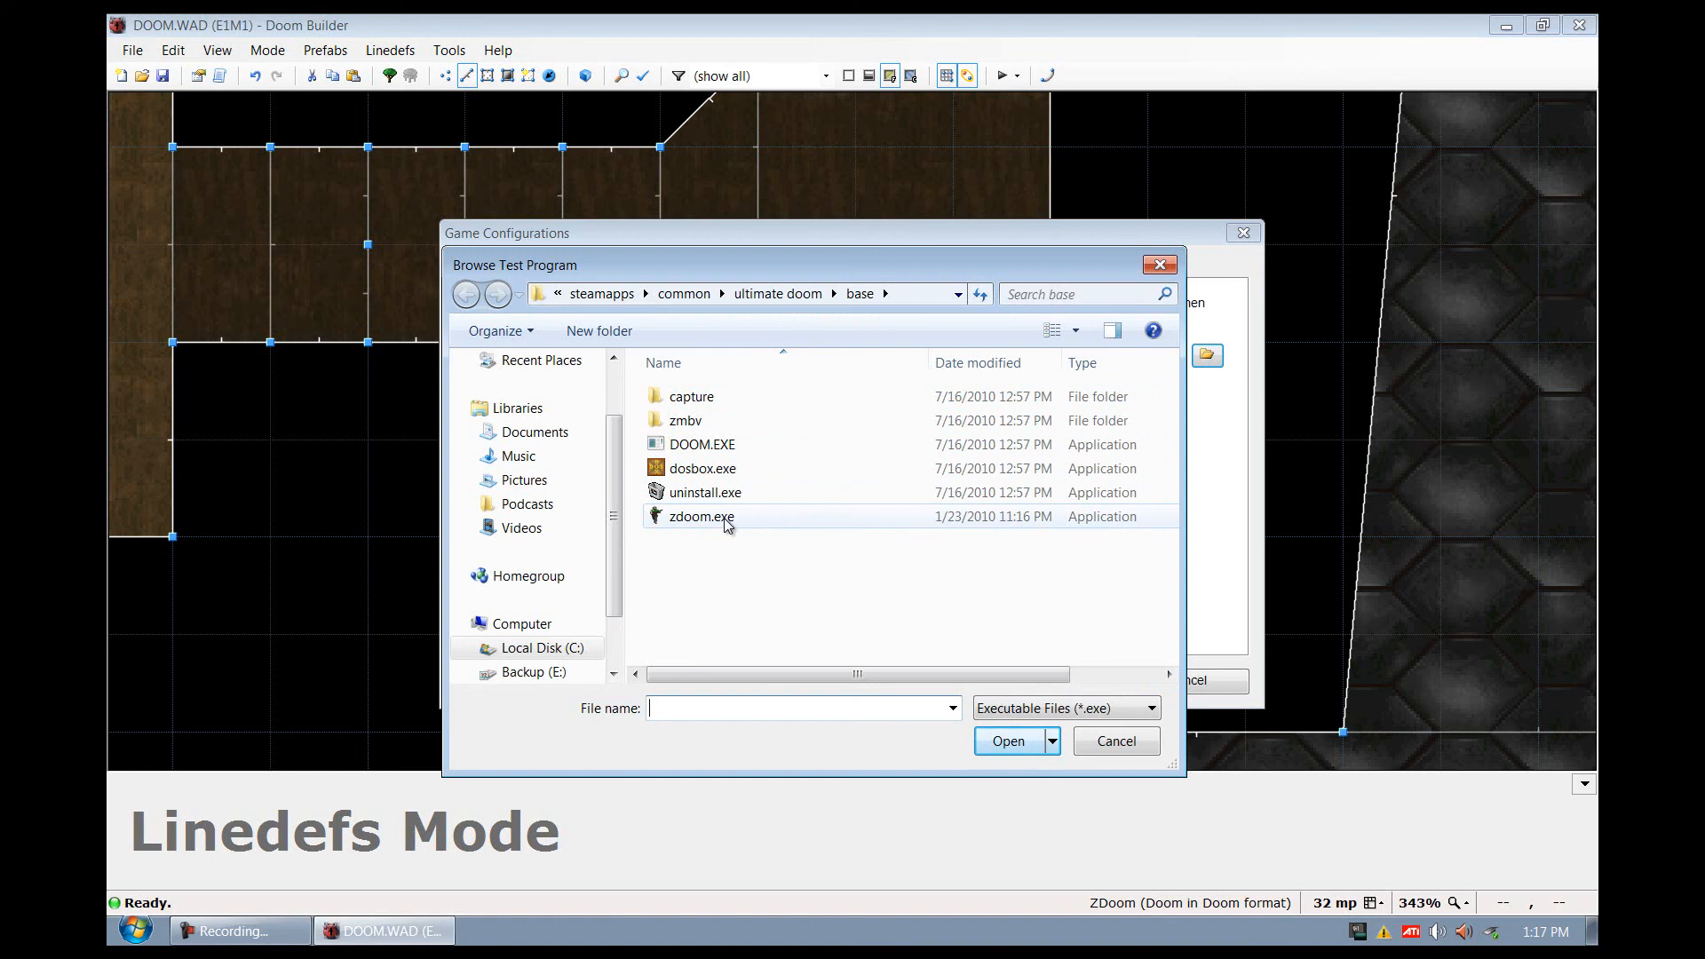
pyautogui.moveTo(776, 489)
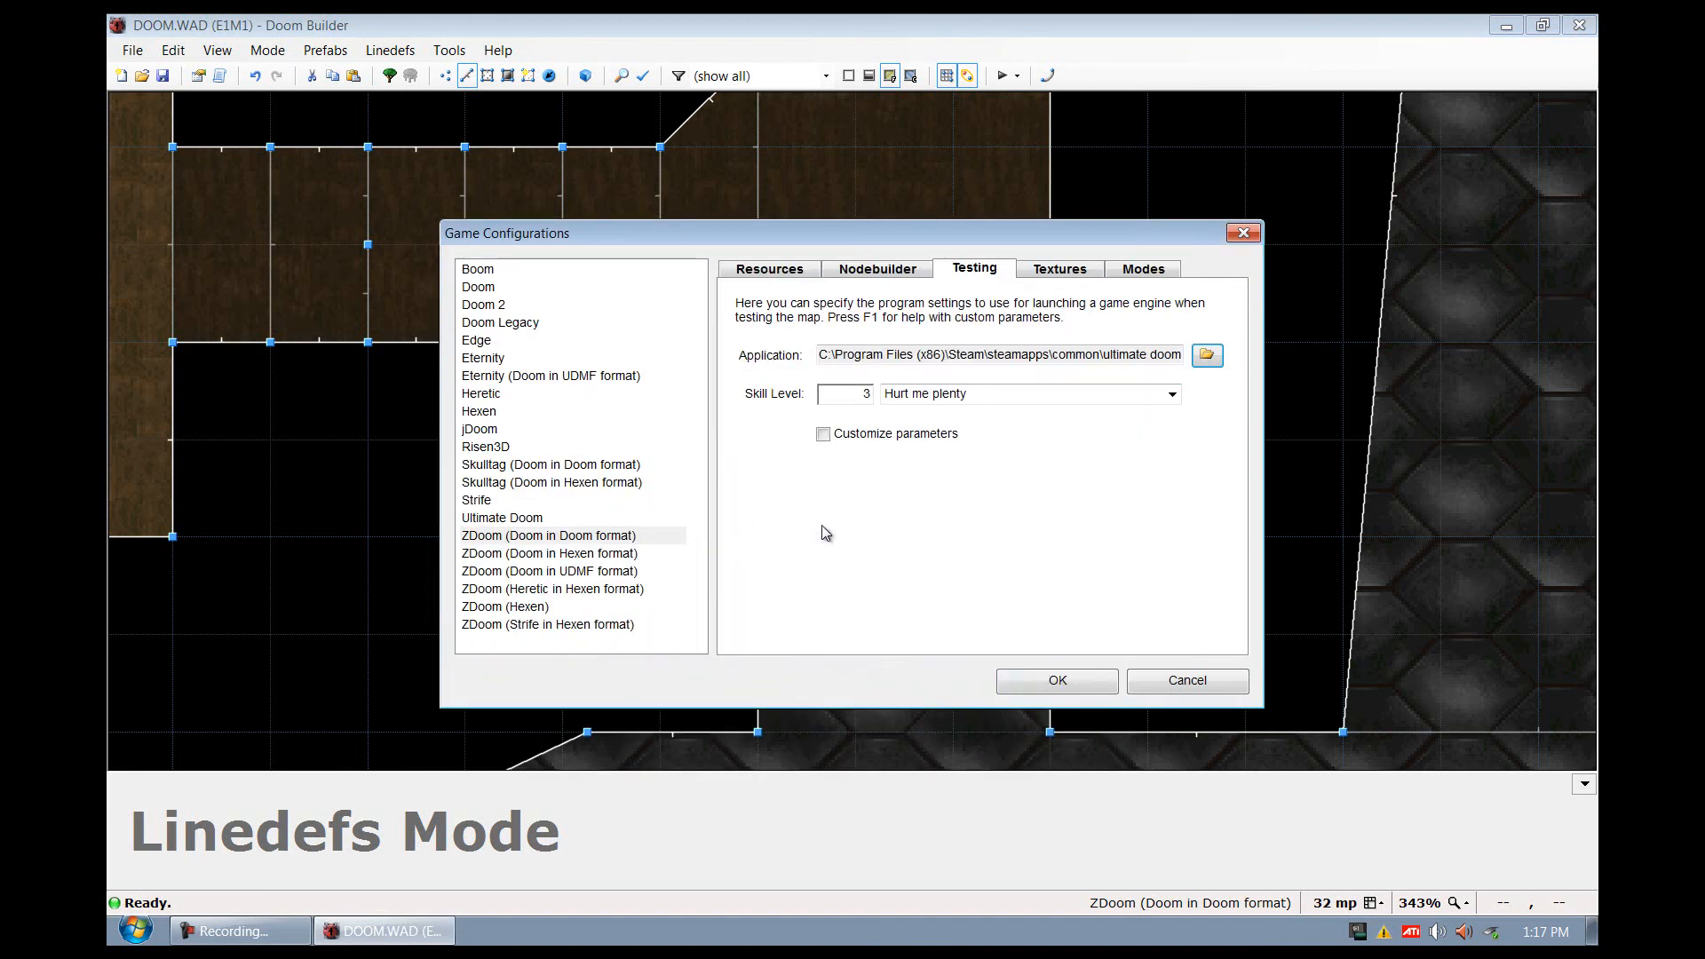
pyautogui.moveTo(951, 616)
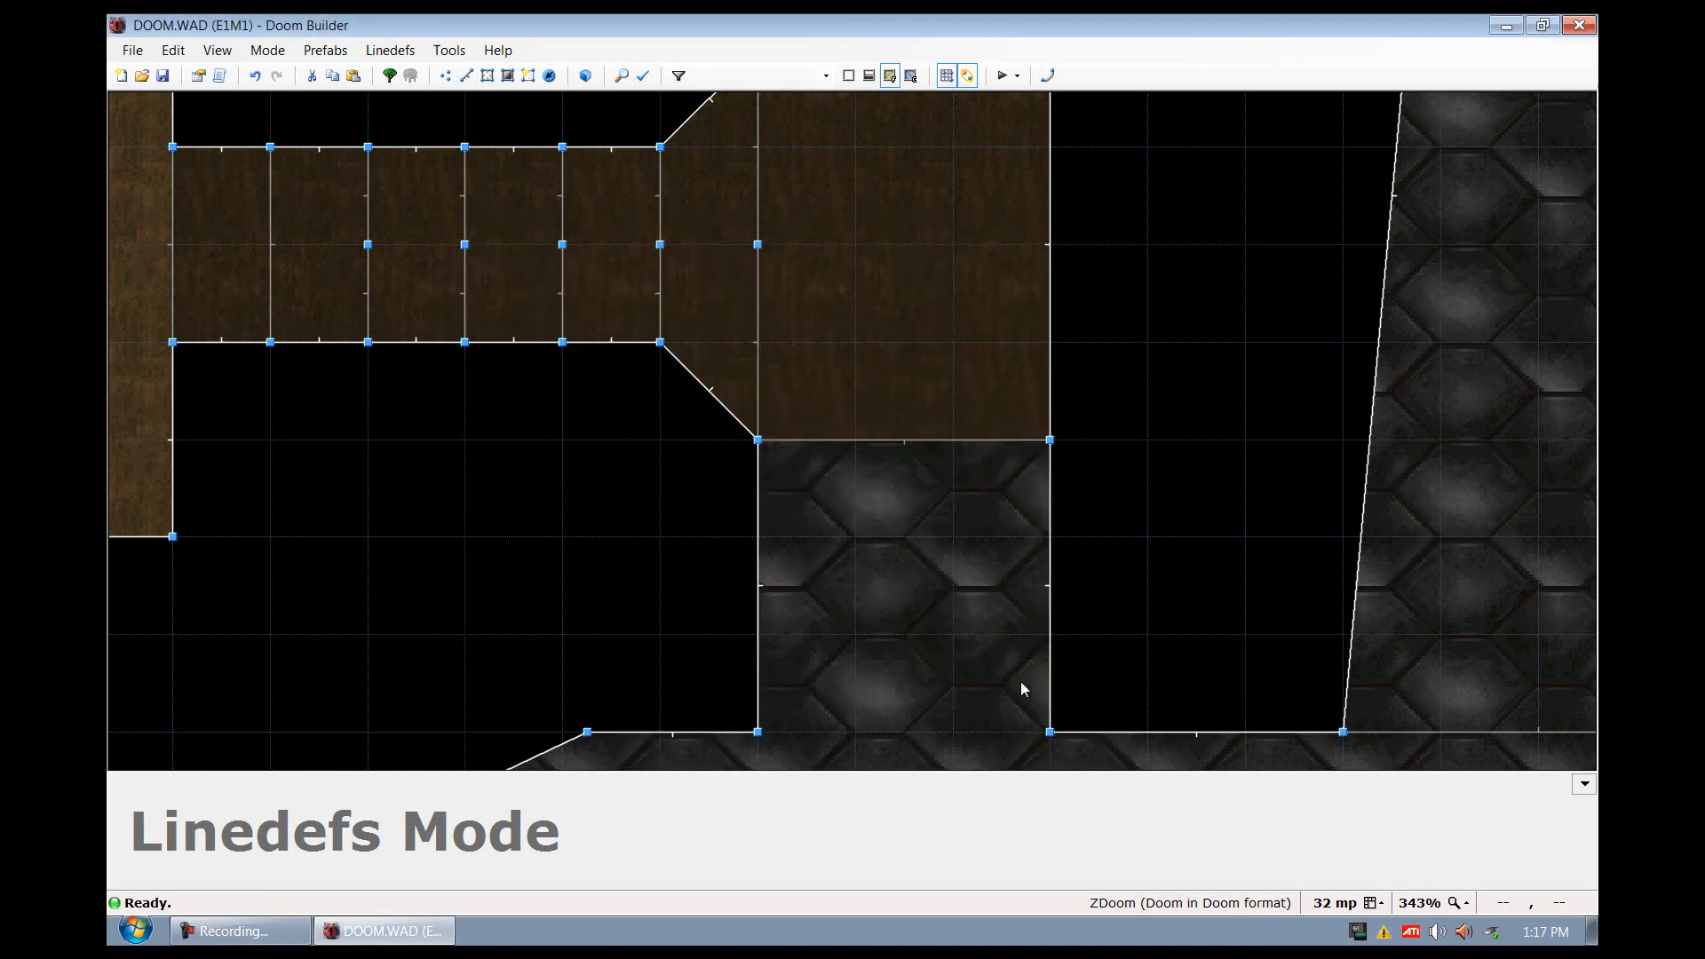
# Play-test E1M1 in ZDoom, toggle the Options menu with Esc, then quit back to the editor
pyautogui.click(1001, 74)
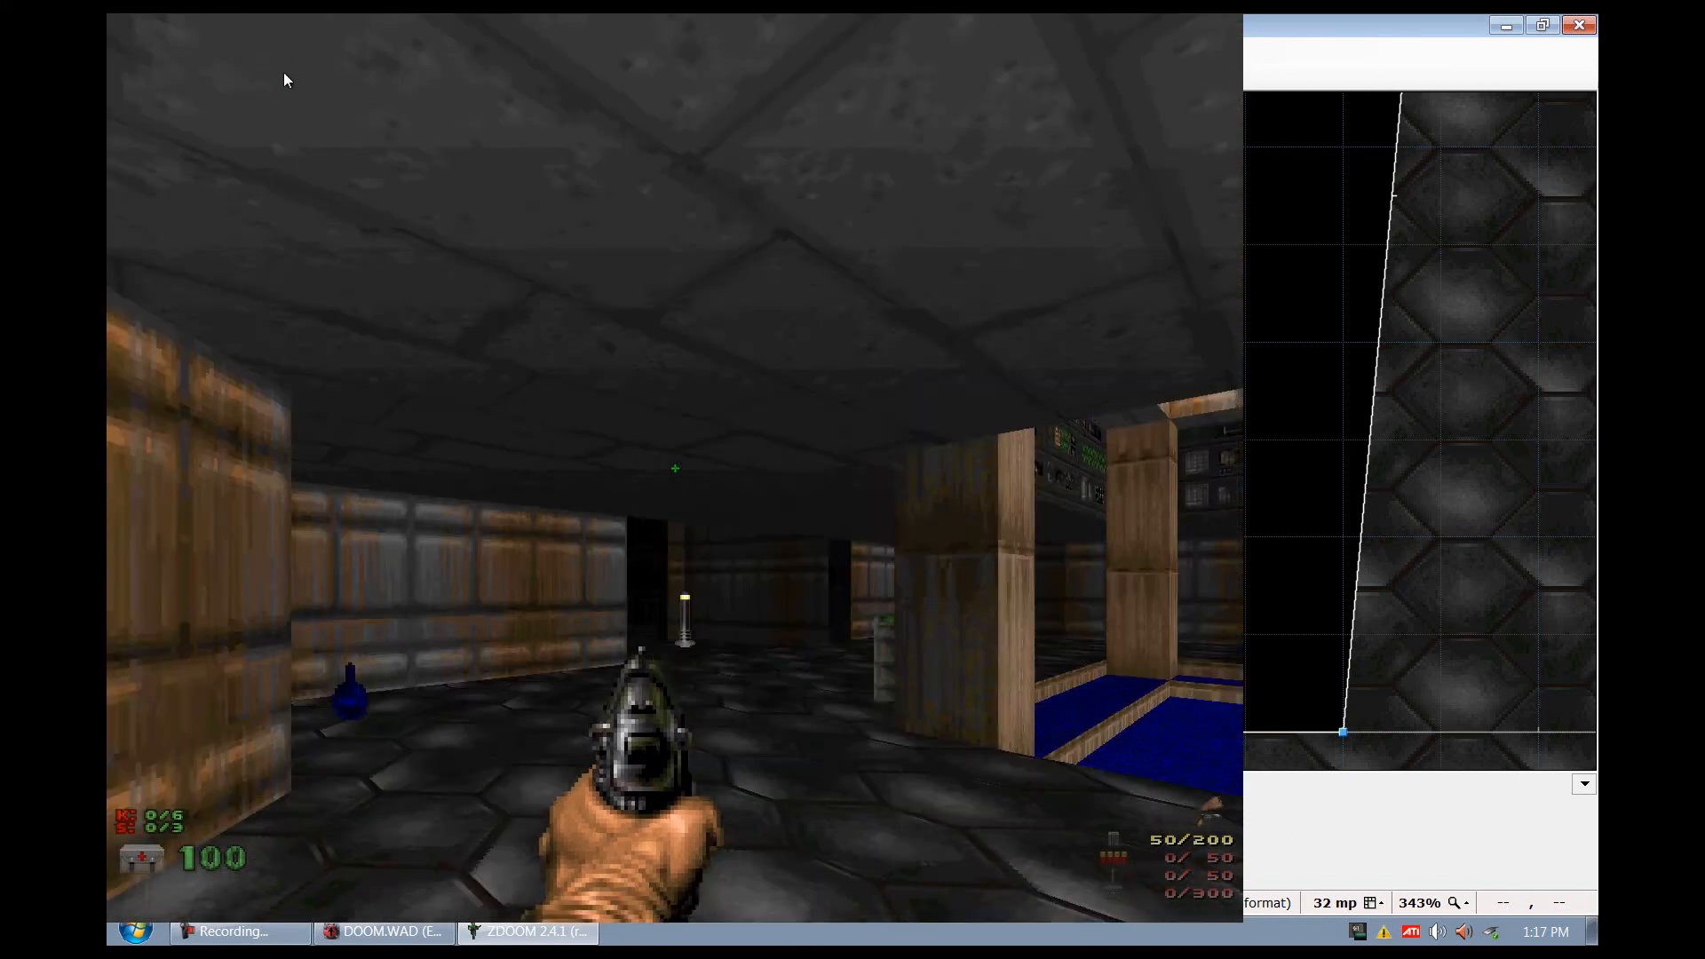
pyautogui.press('Escape')
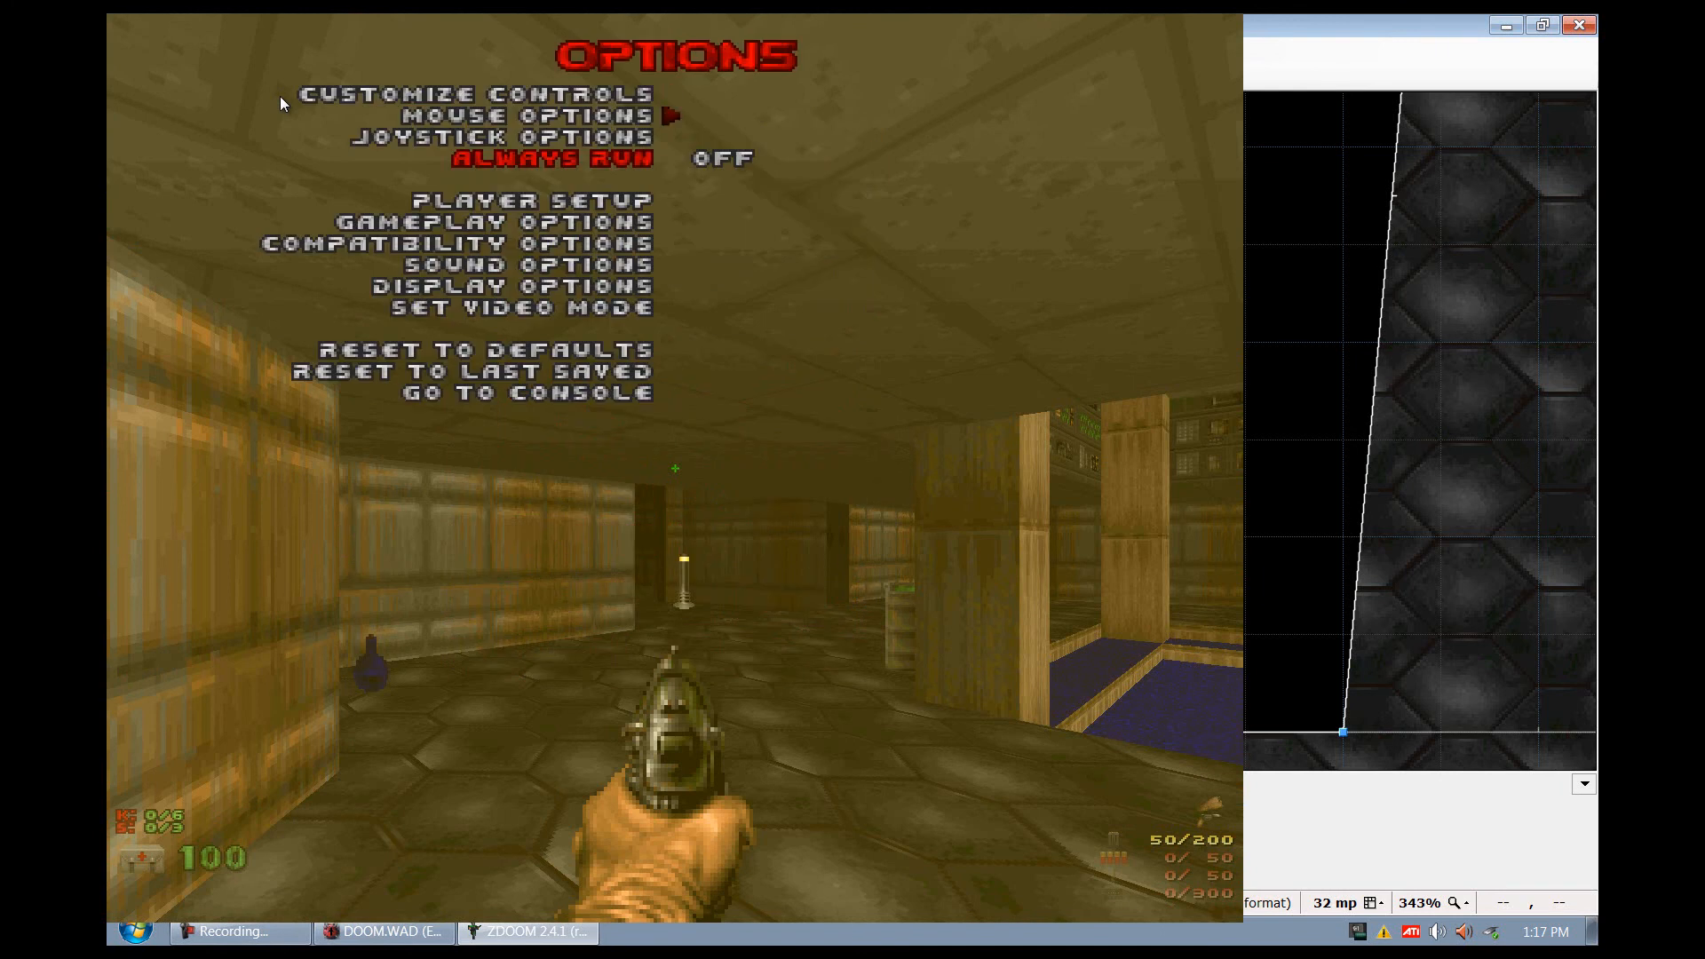
pyautogui.press('escape')
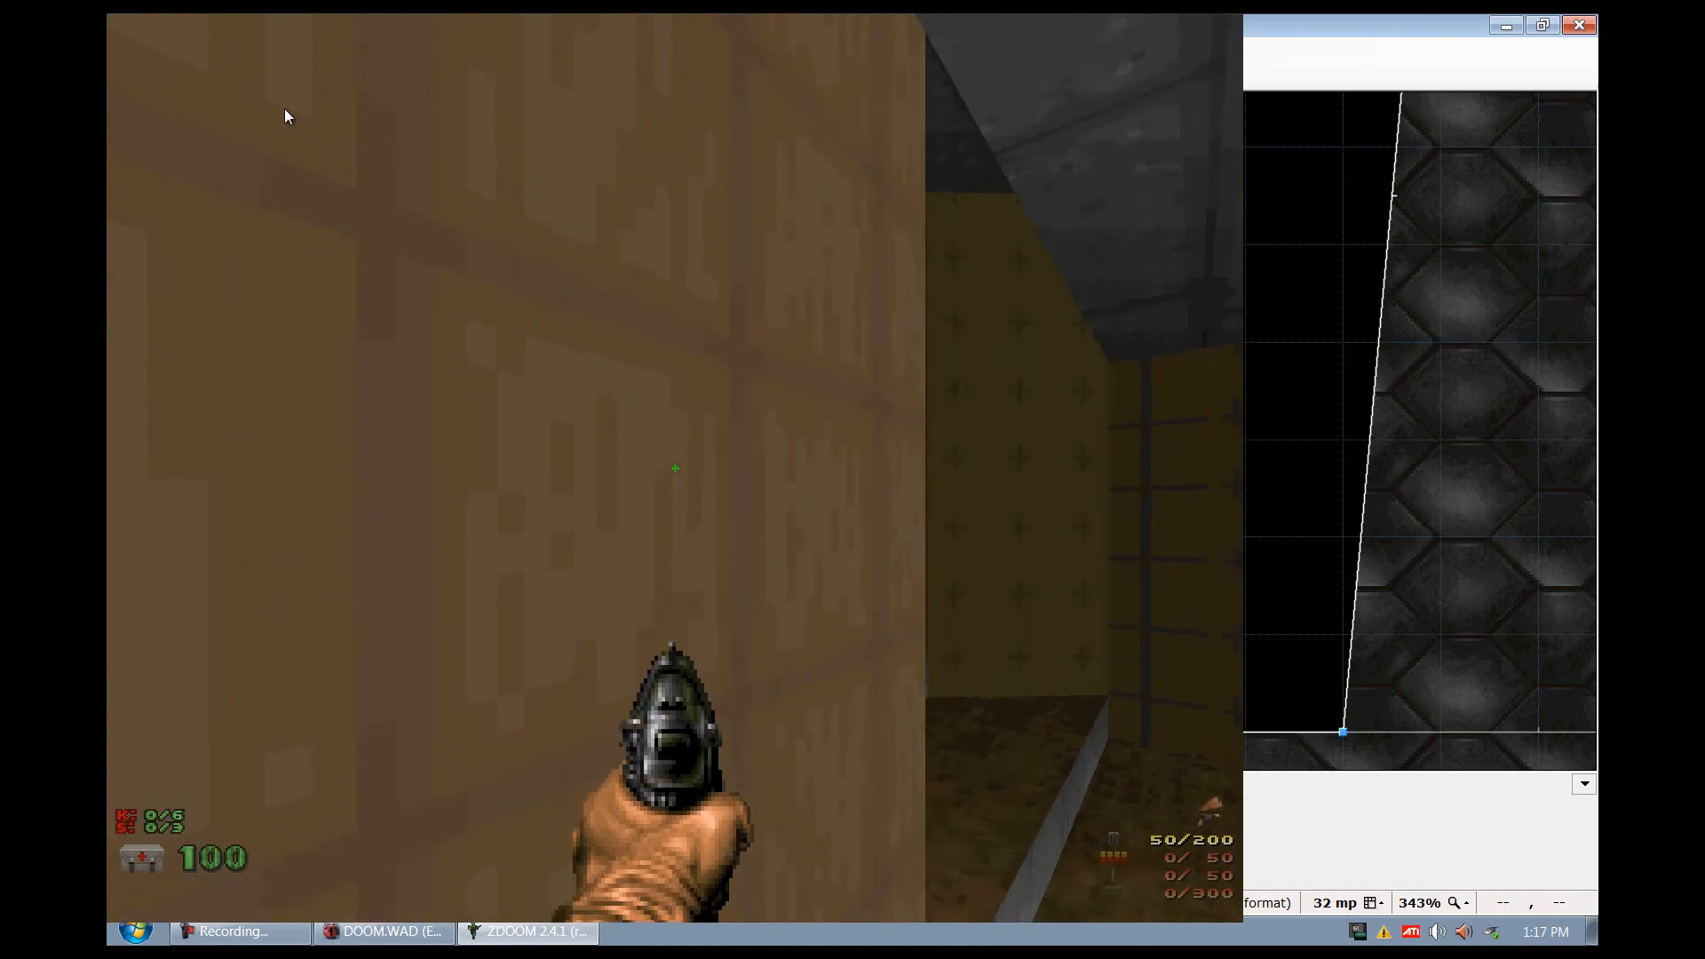
pyautogui.press('Escape')
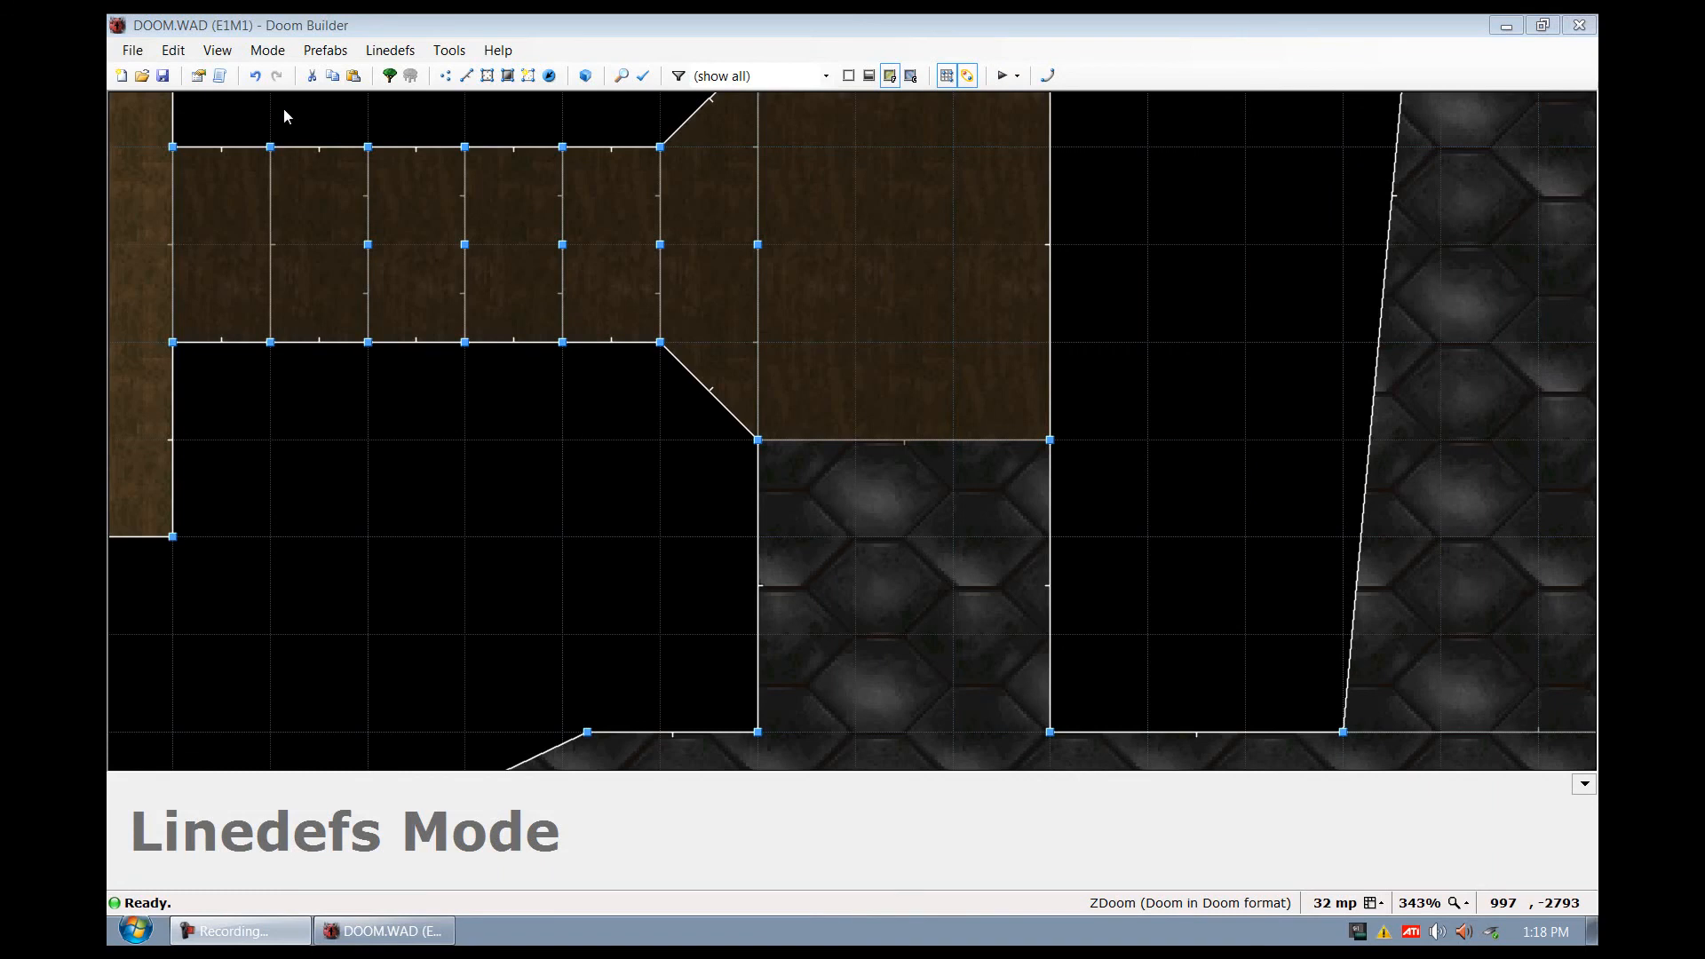
pyautogui.moveTo(858, 36)
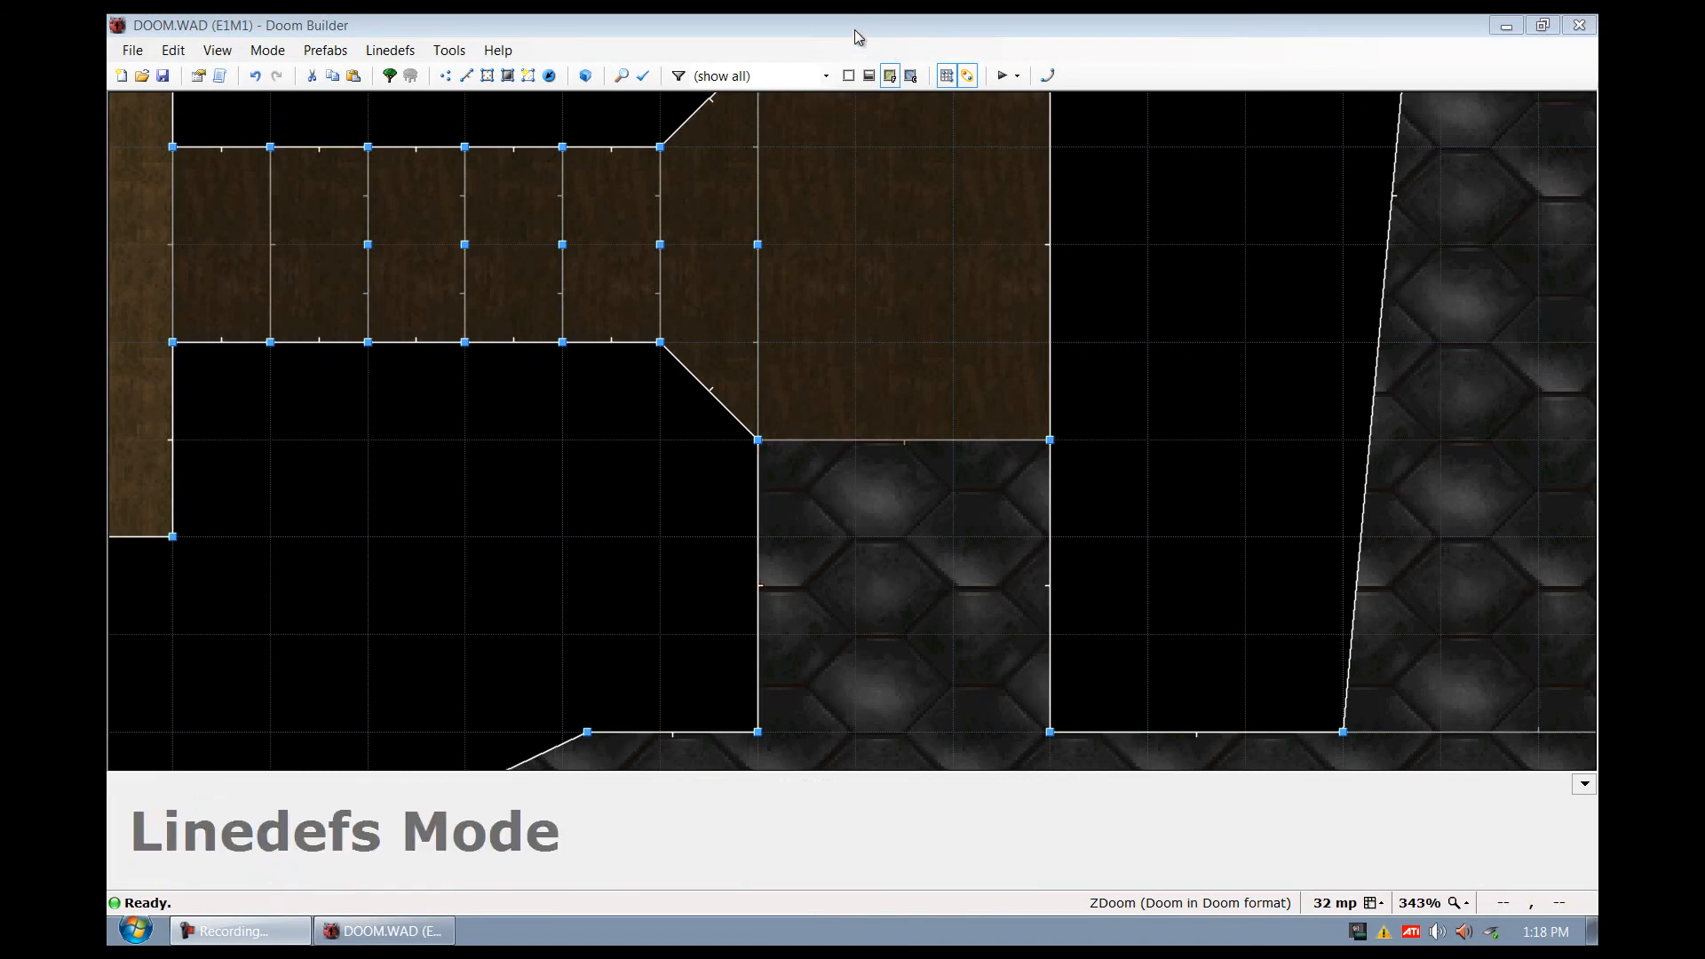
# Zoom to the door line and set its front upper texture to DOOR3
pyautogui.scroll(3)
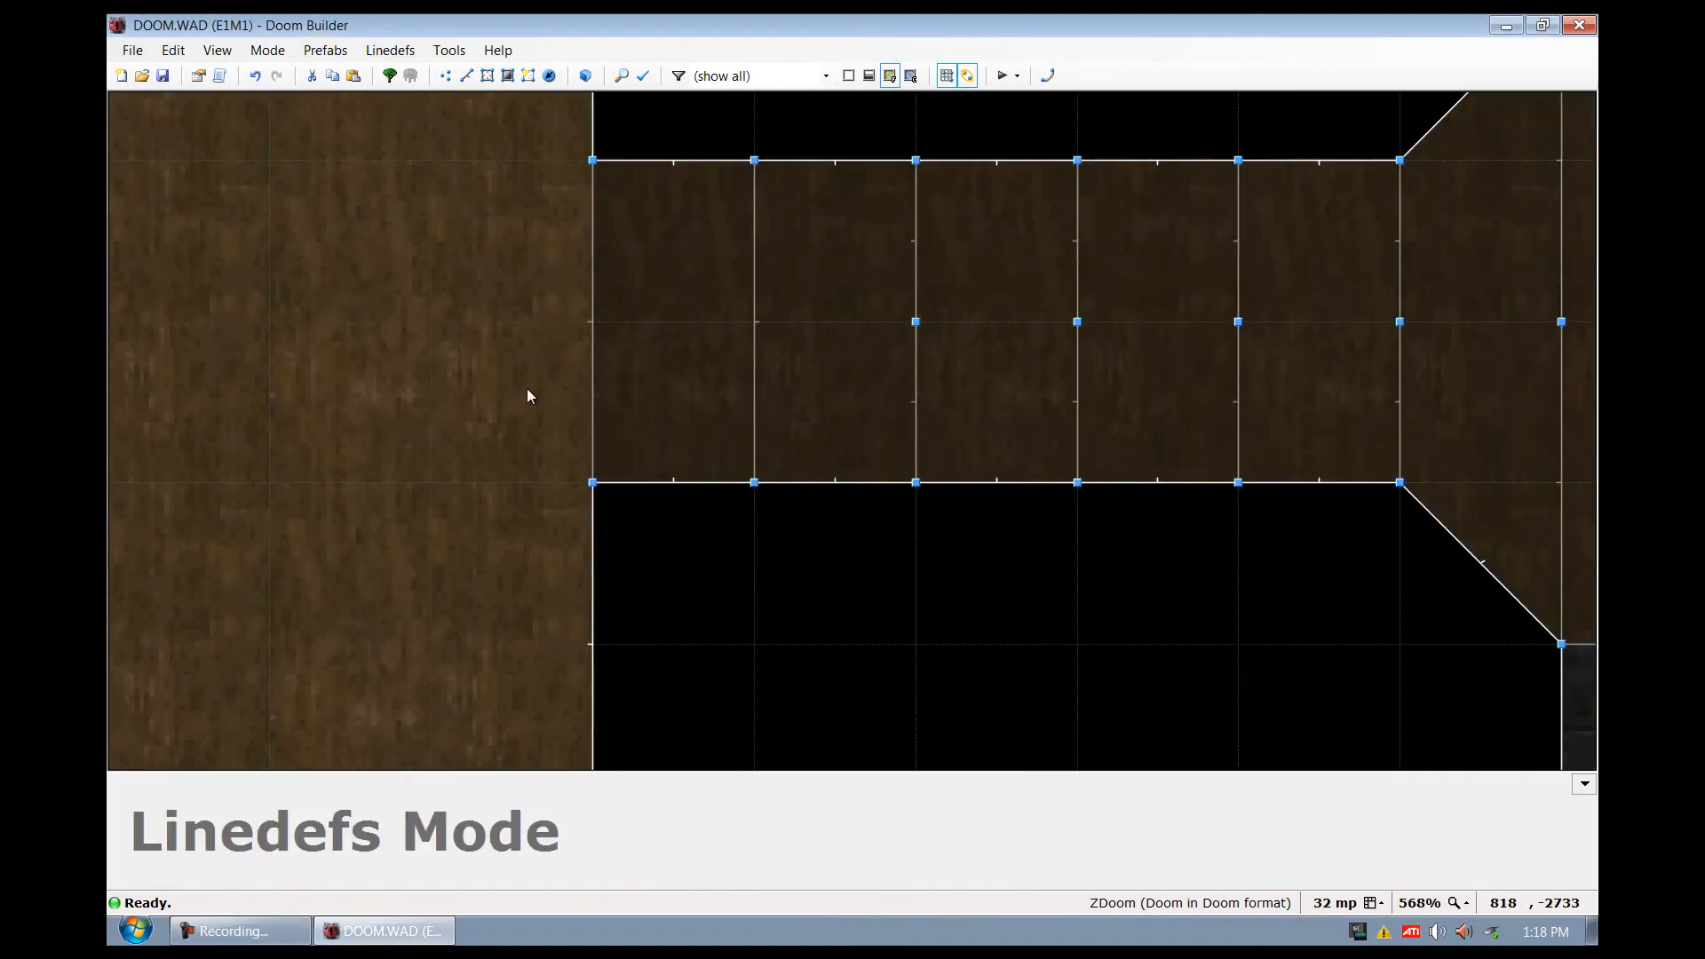
pyautogui.scroll(-3)
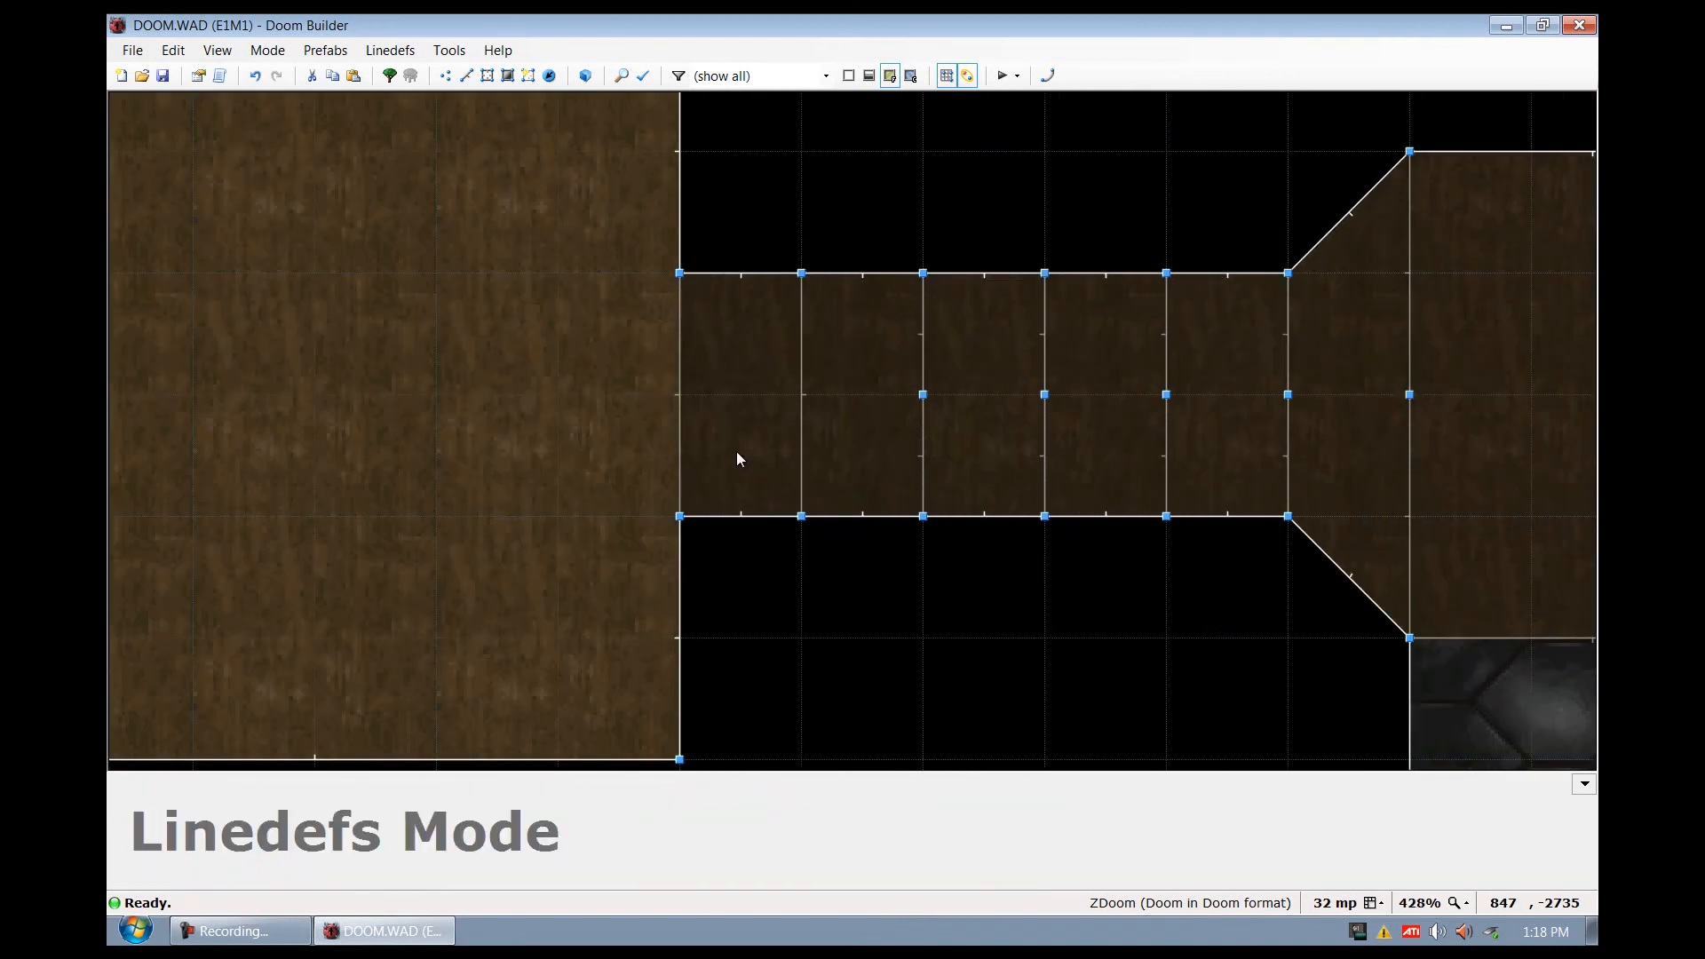
pyautogui.moveTo(761, 462)
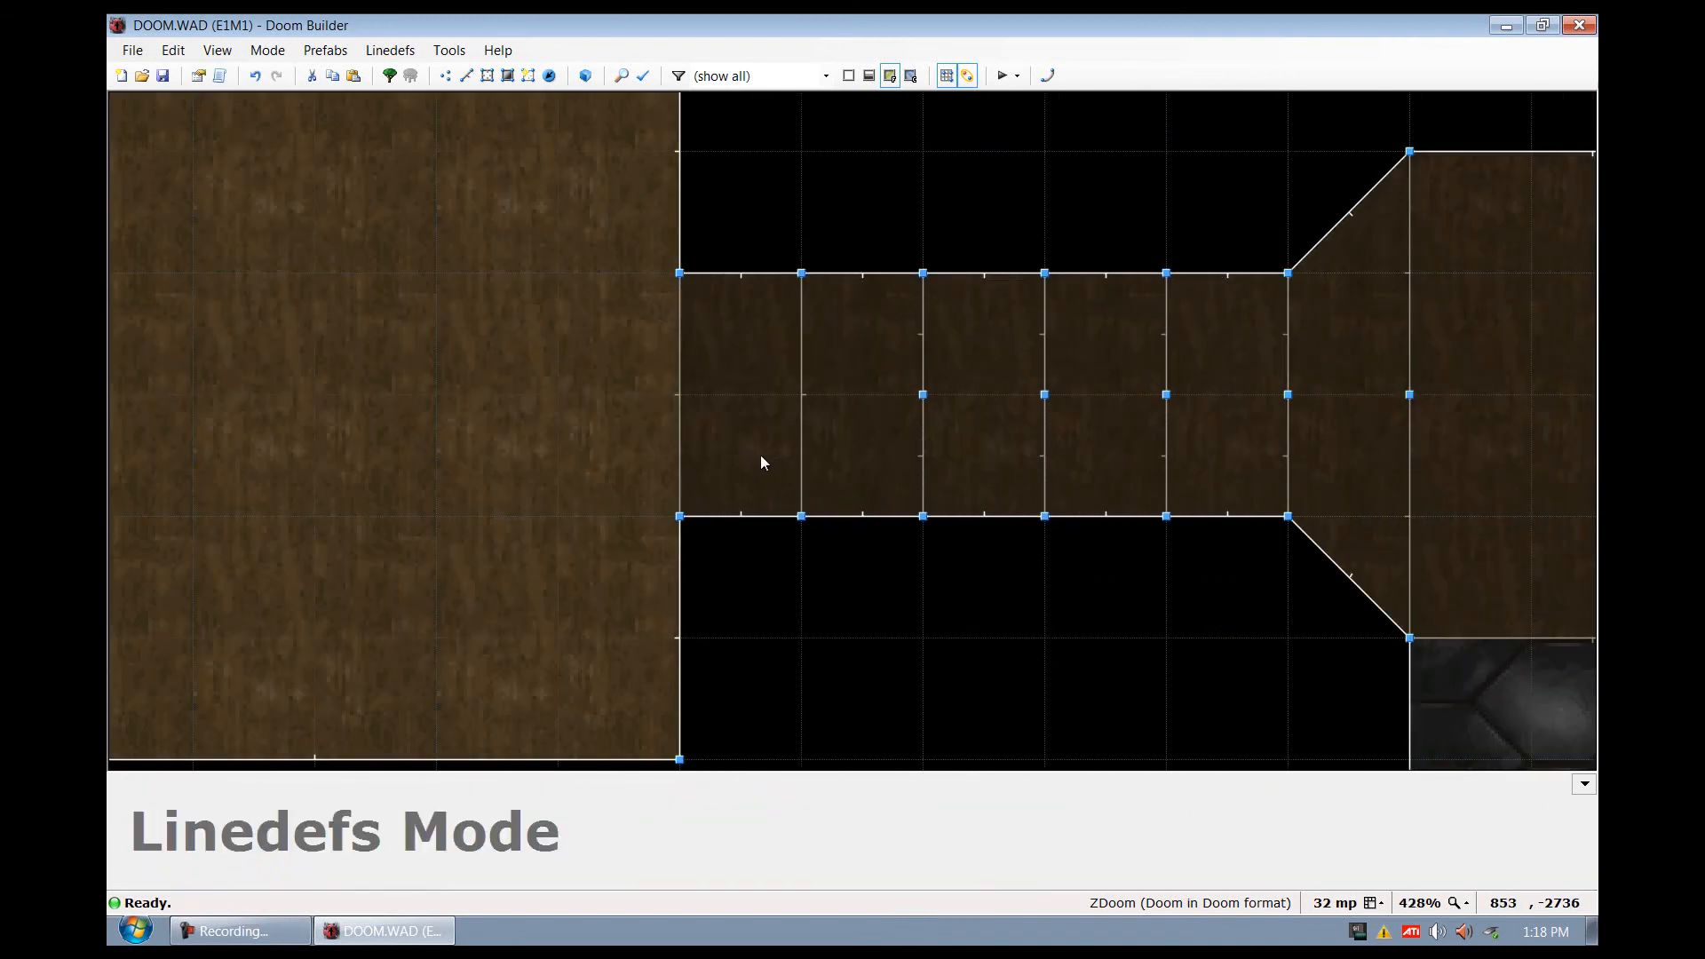
pyautogui.moveTo(720, 378)
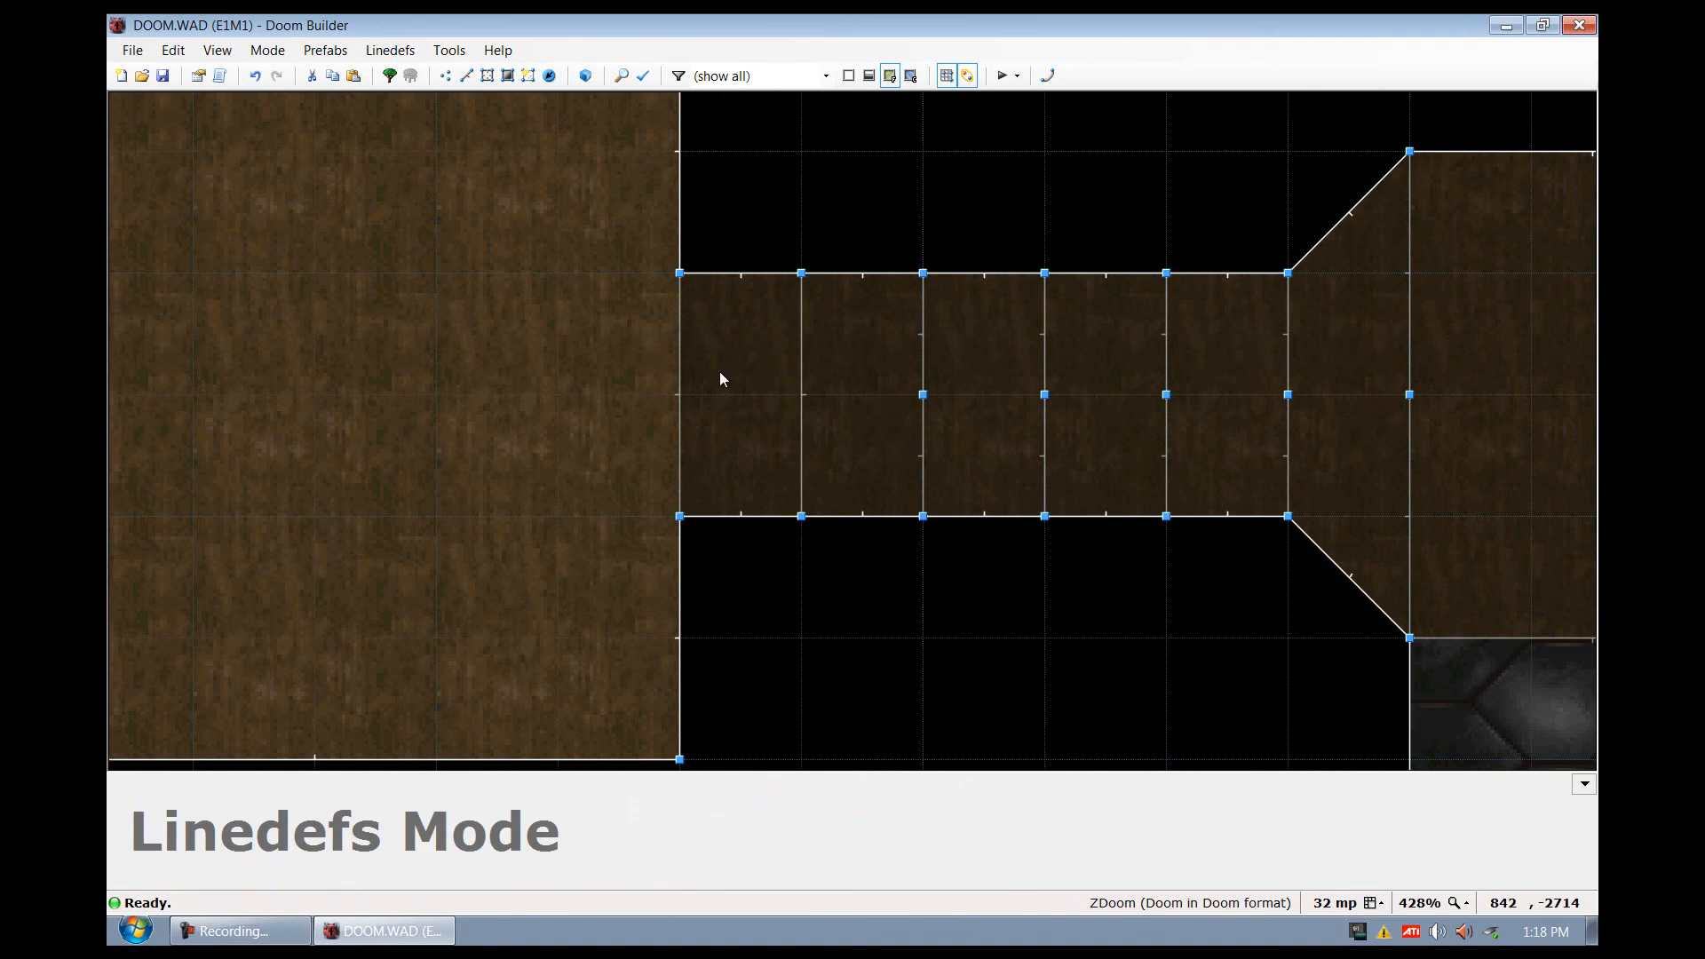
pyautogui.click(585, 74)
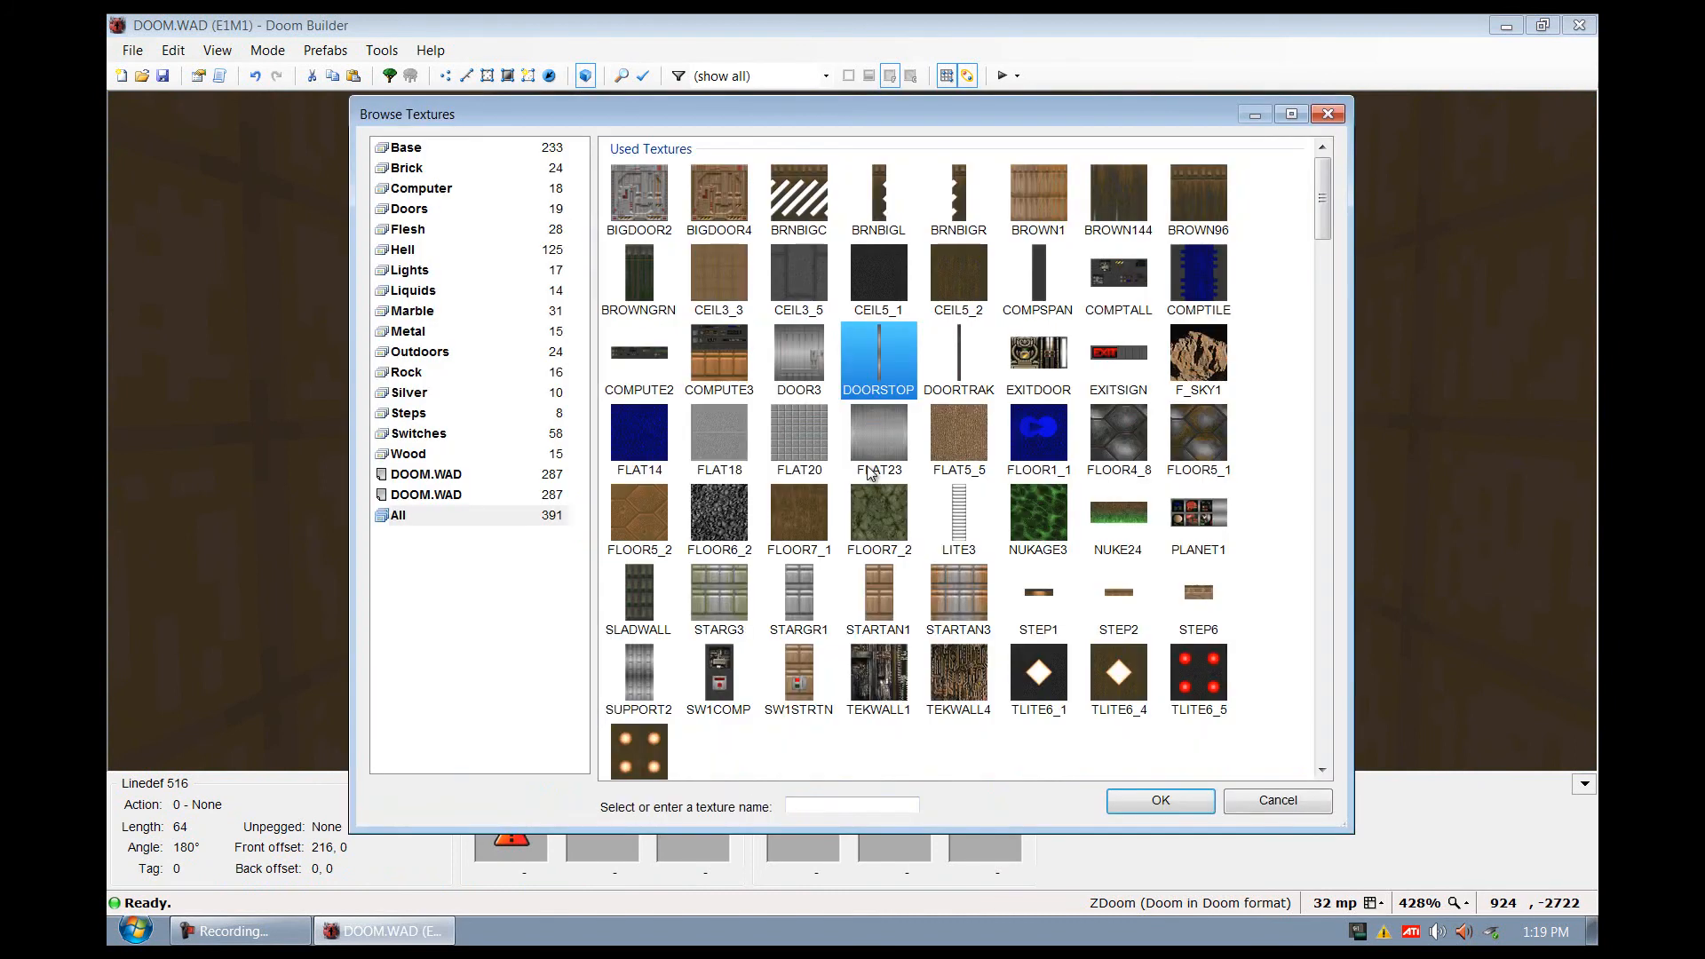
pyautogui.click(1158, 800)
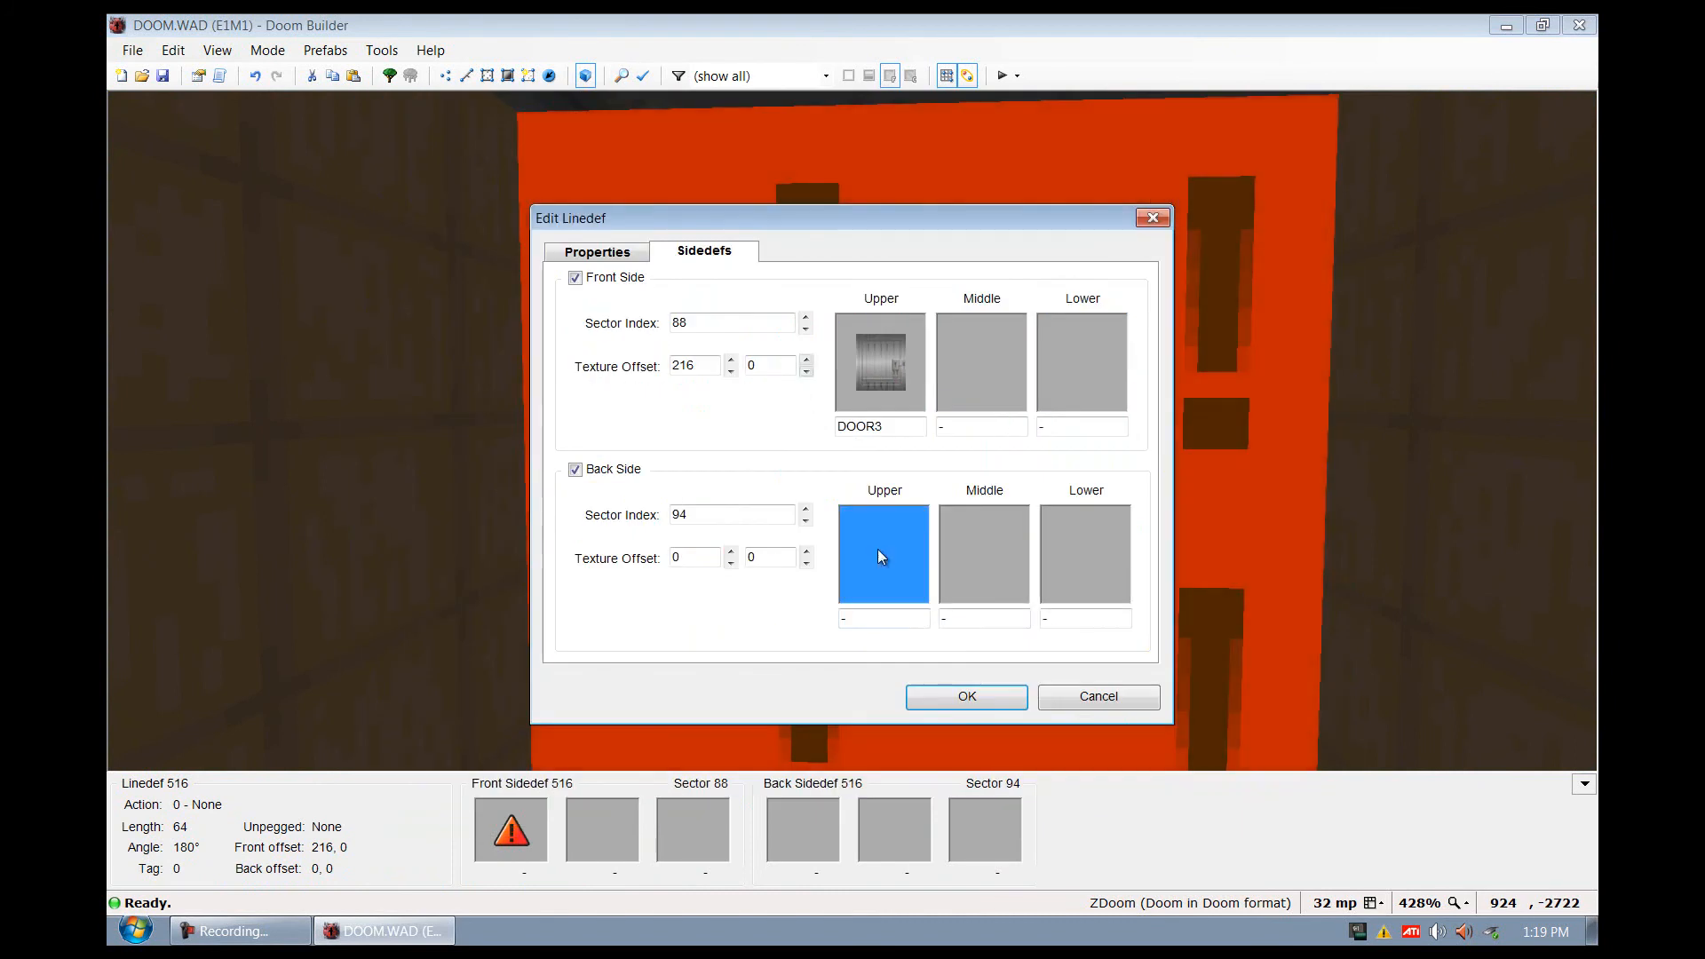
pyautogui.click(964, 696)
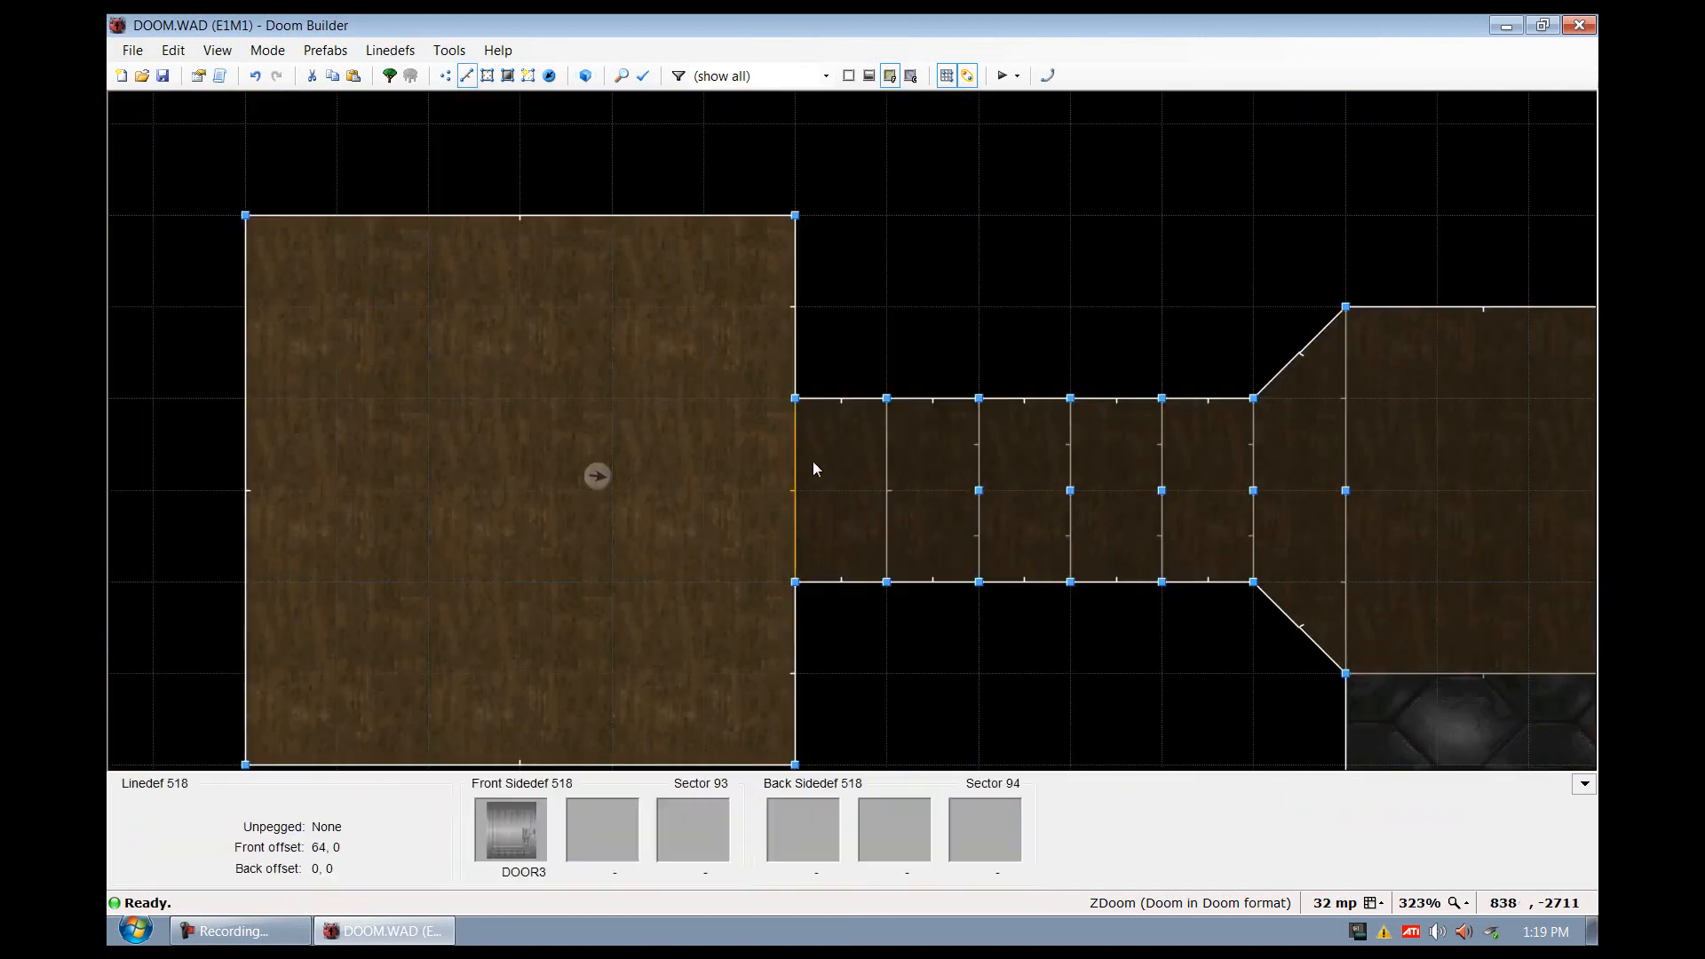
# Set both door track linedefs to Lower Unpegged
pyautogui.scroll(3)
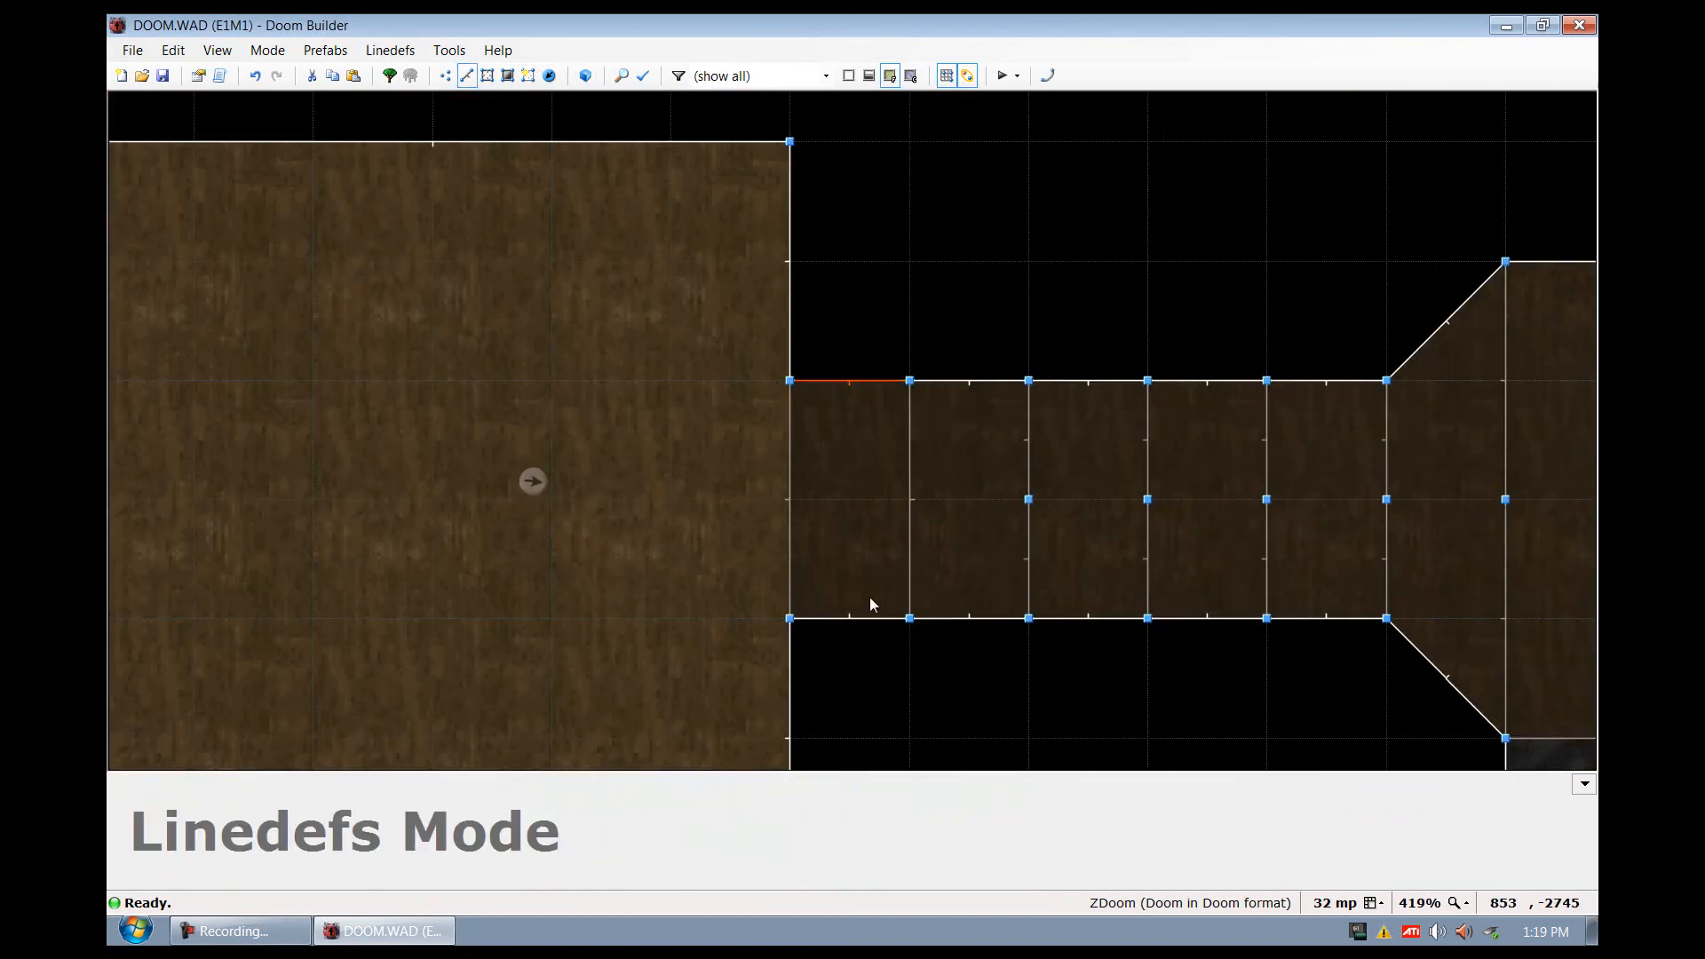
pyautogui.click(848, 619)
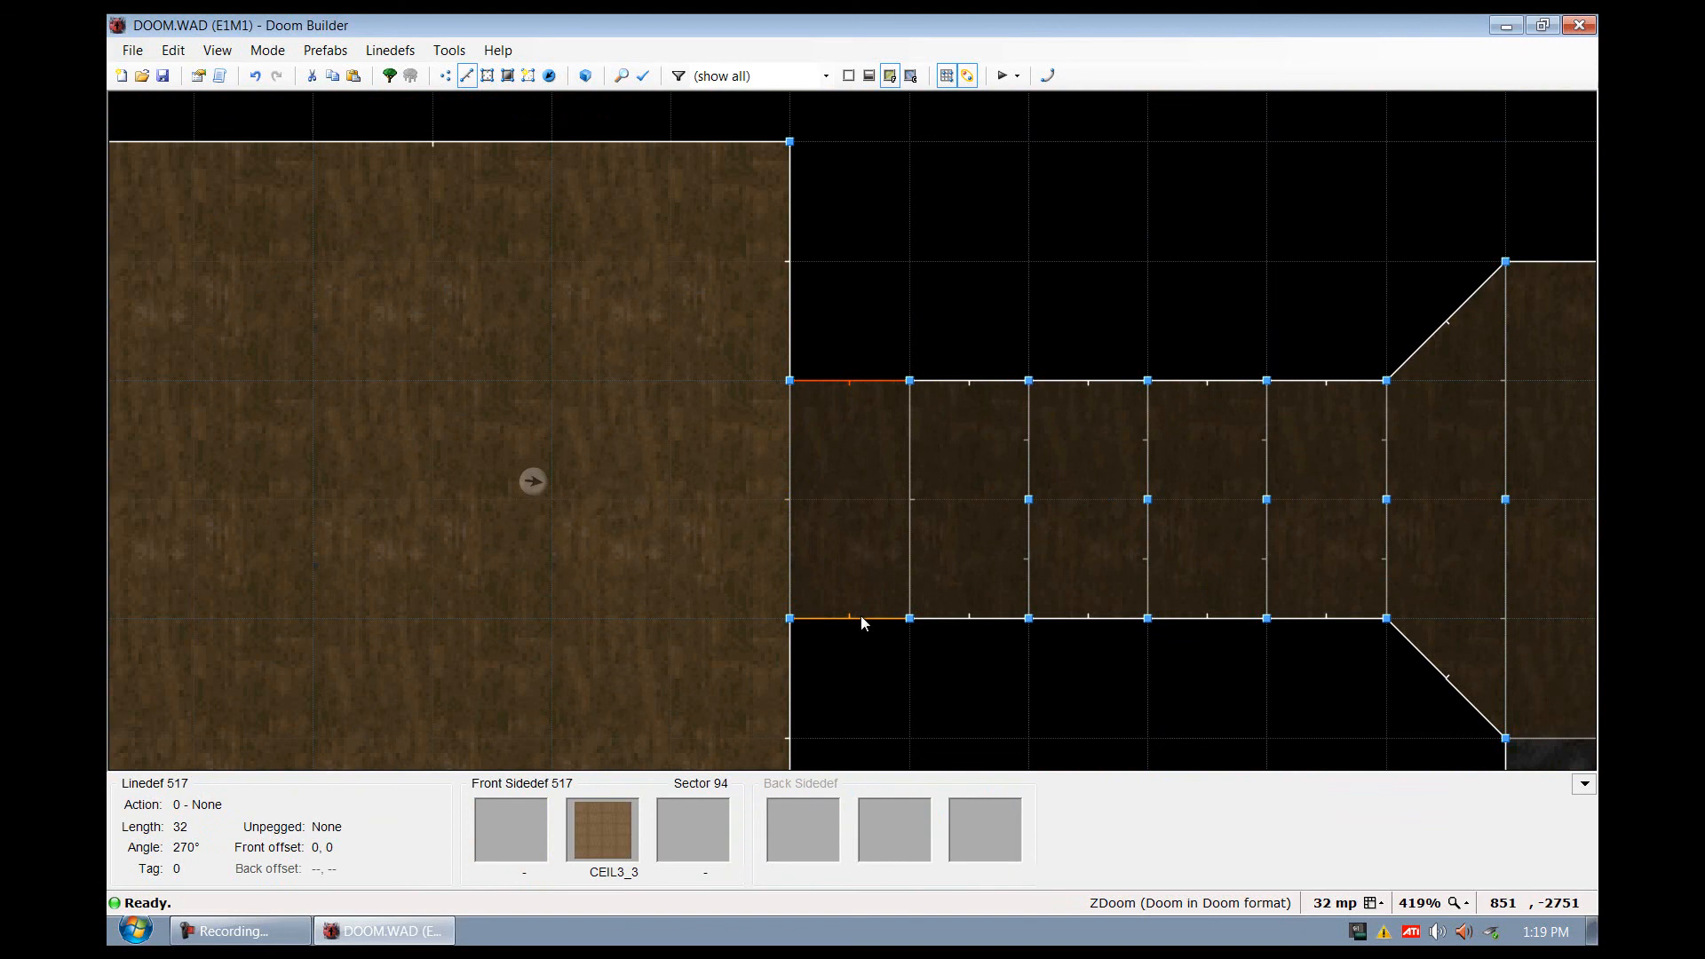
pyautogui.doubleClick(861, 620)
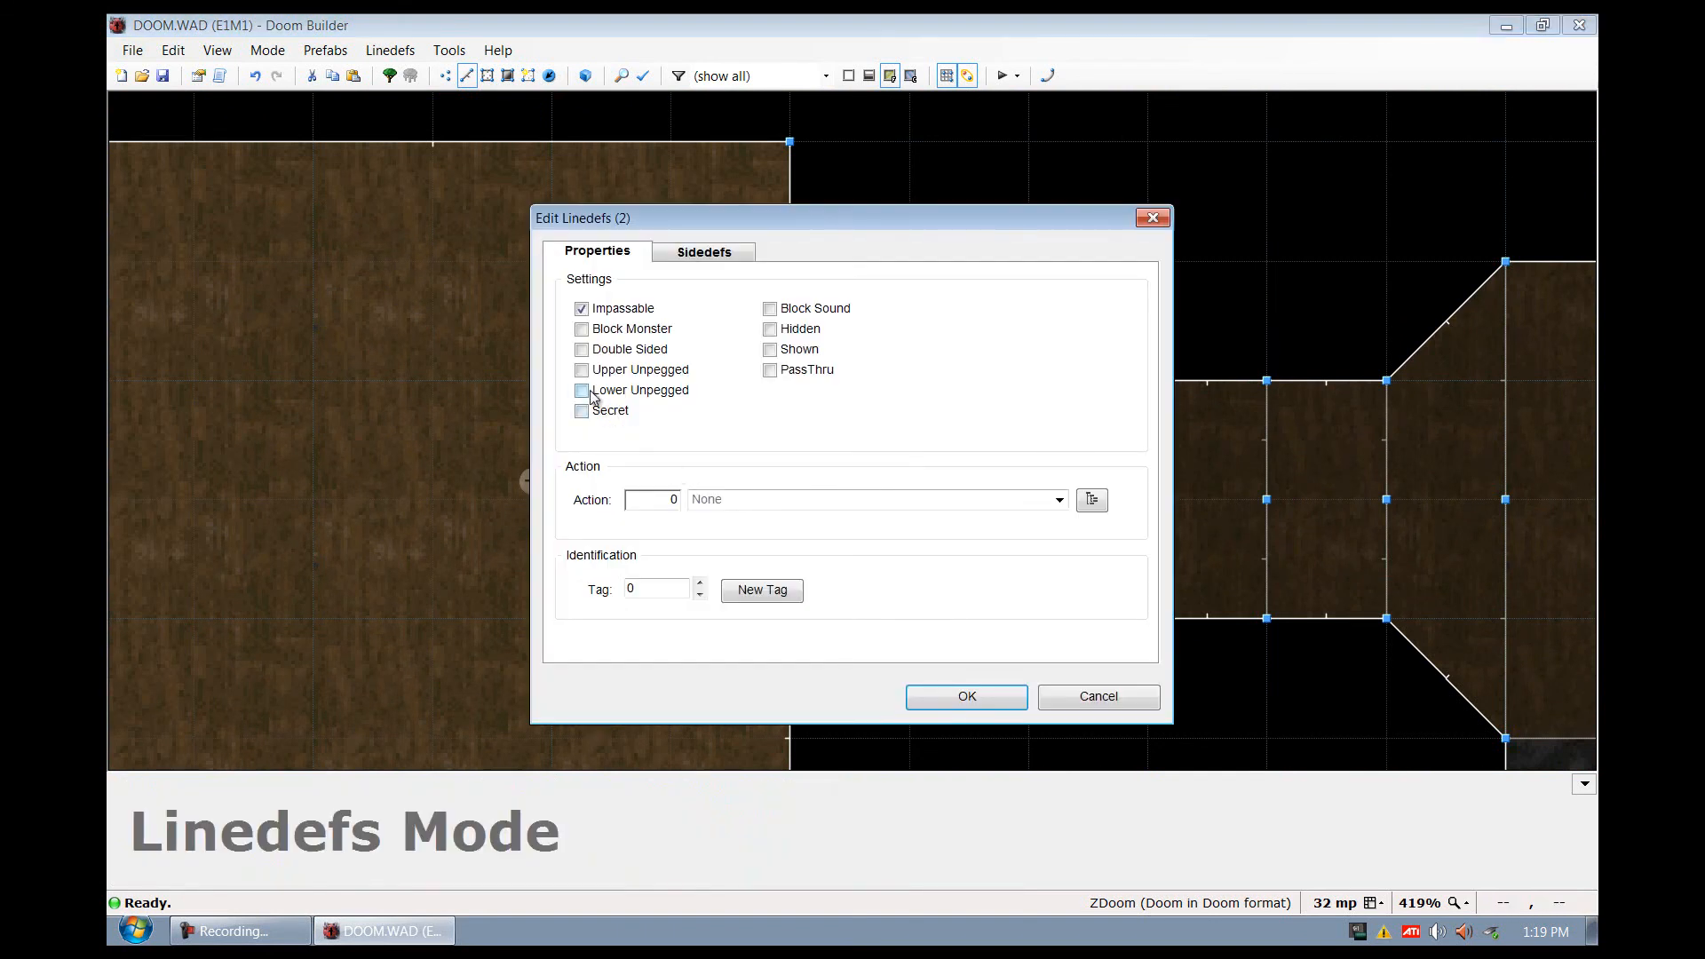
pyautogui.click(580, 390)
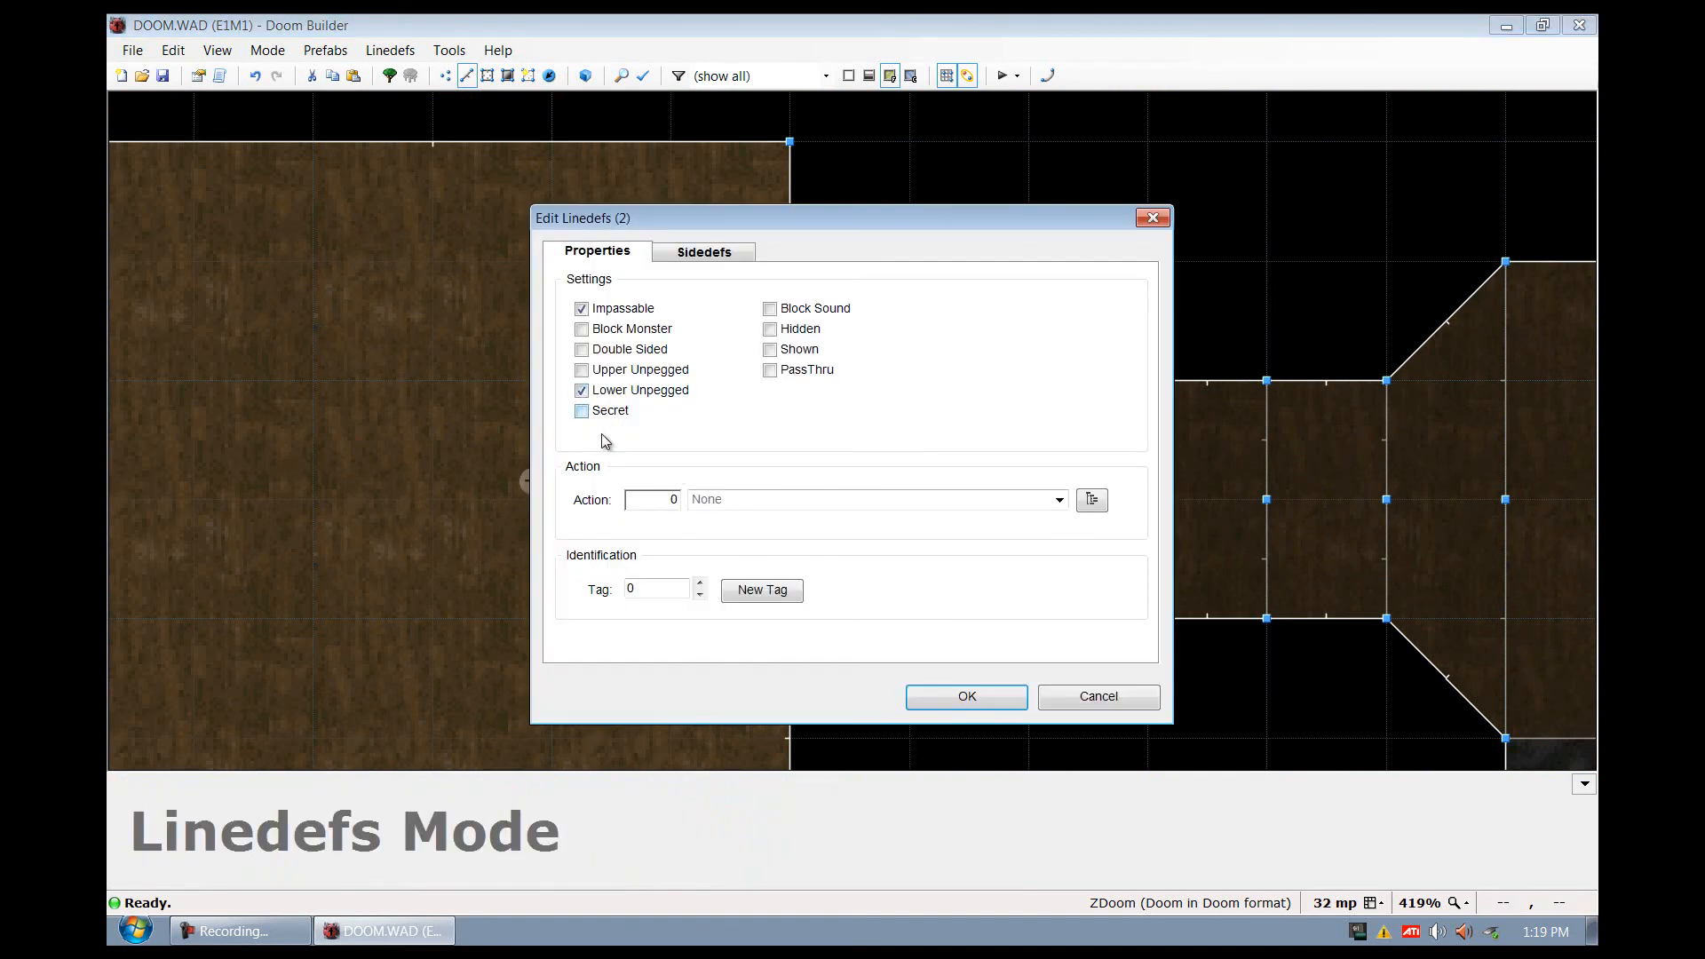
pyautogui.click(963, 696)
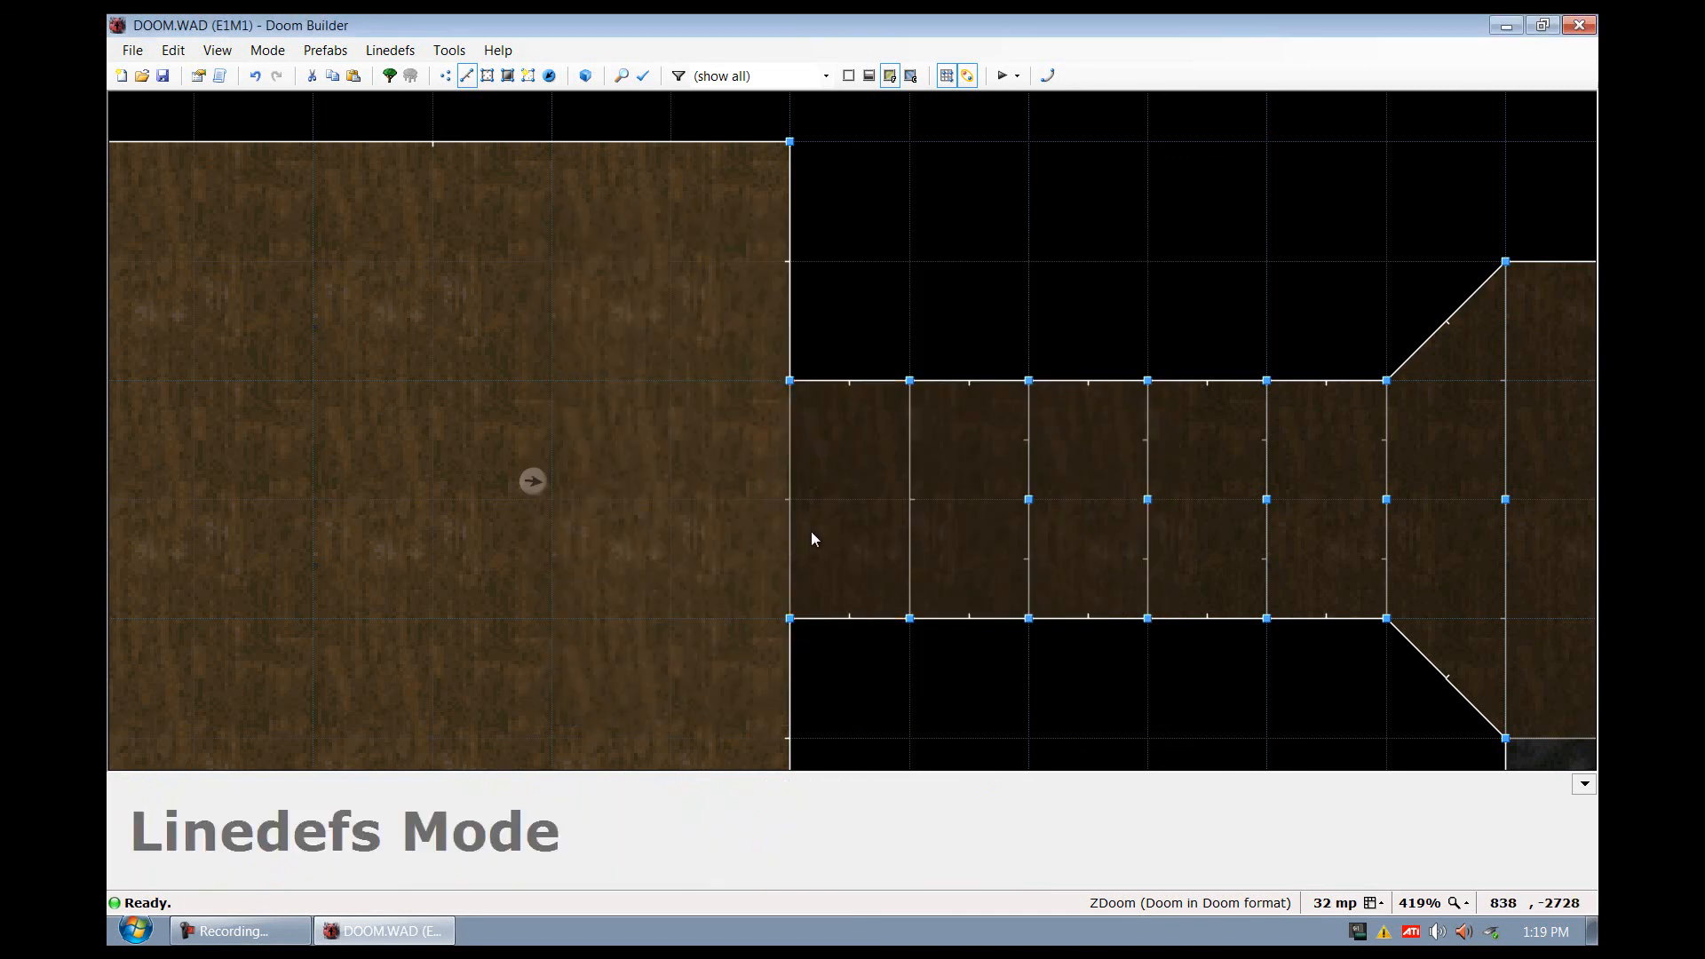
# Give both door linedefs the DR Door Open Wait Close action
pyautogui.click(789, 500)
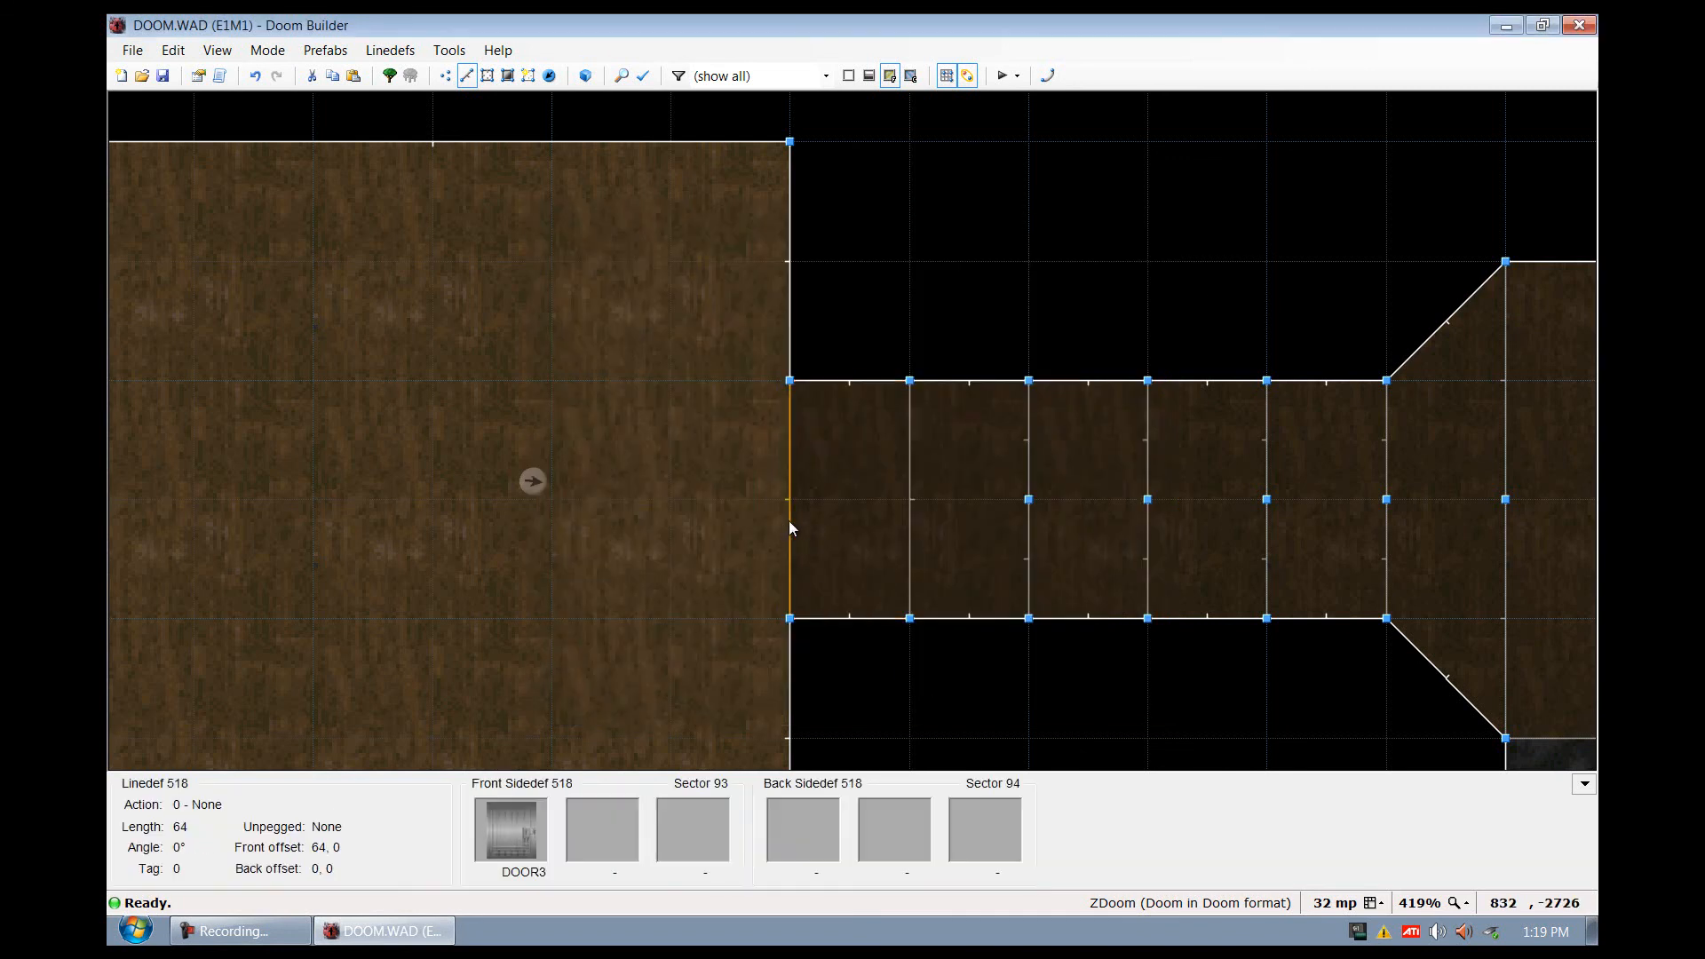
pyautogui.click(911, 511)
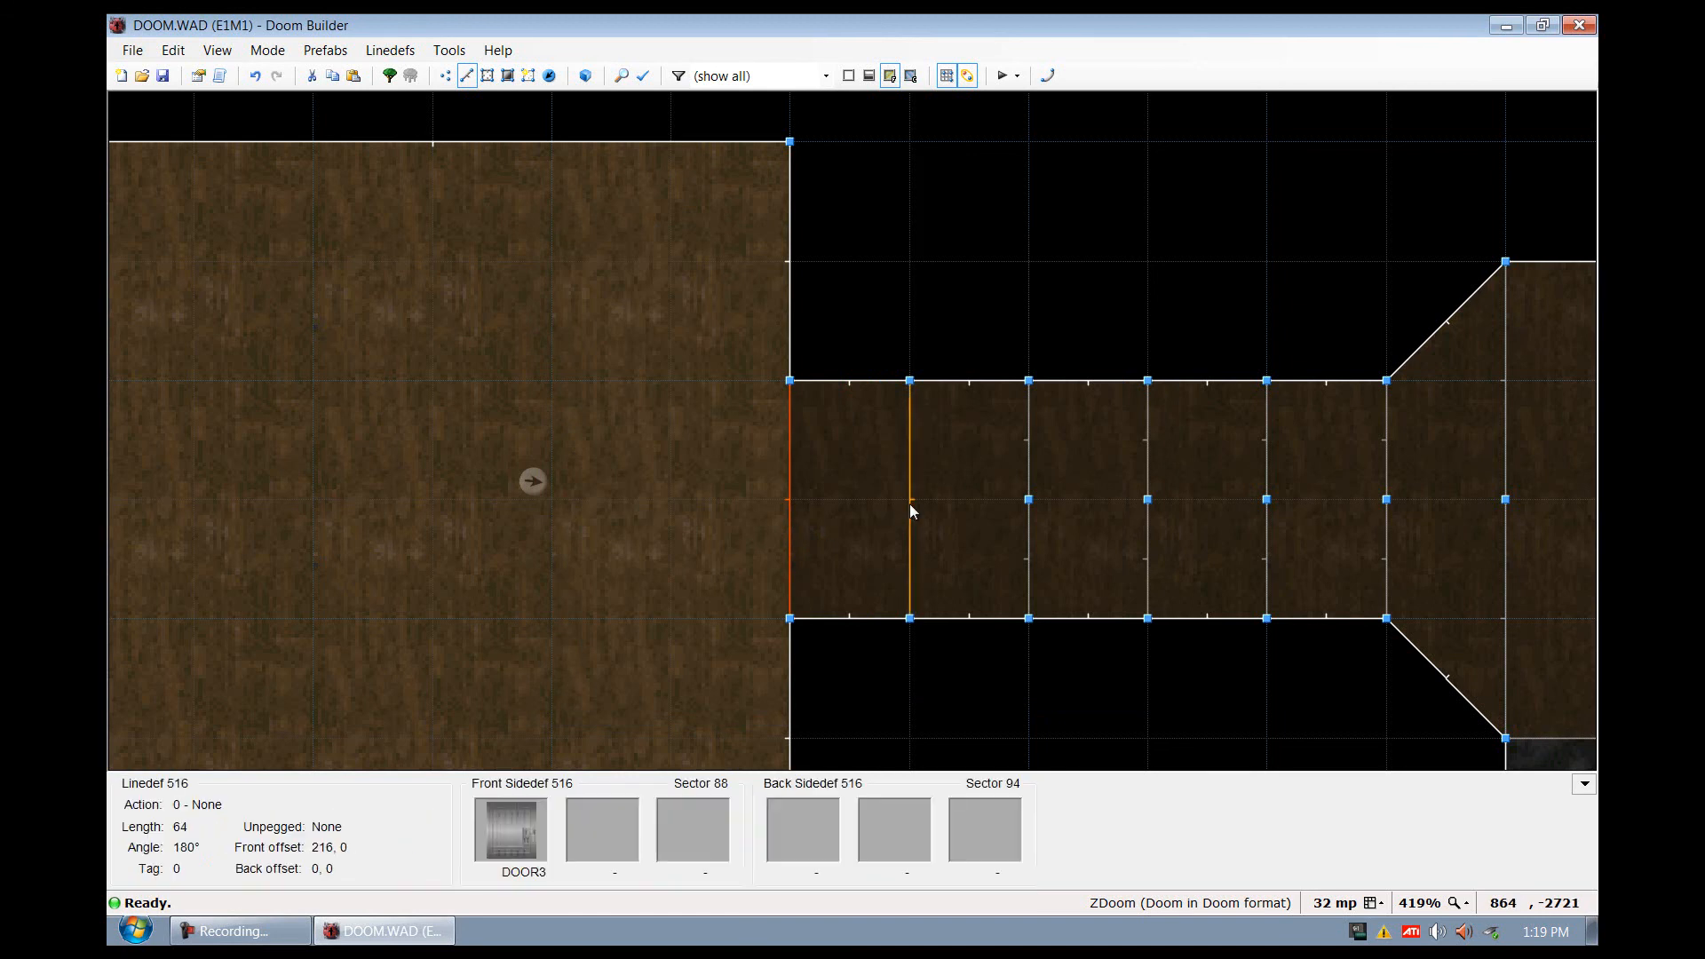
pyautogui.doubleClick(911, 511)
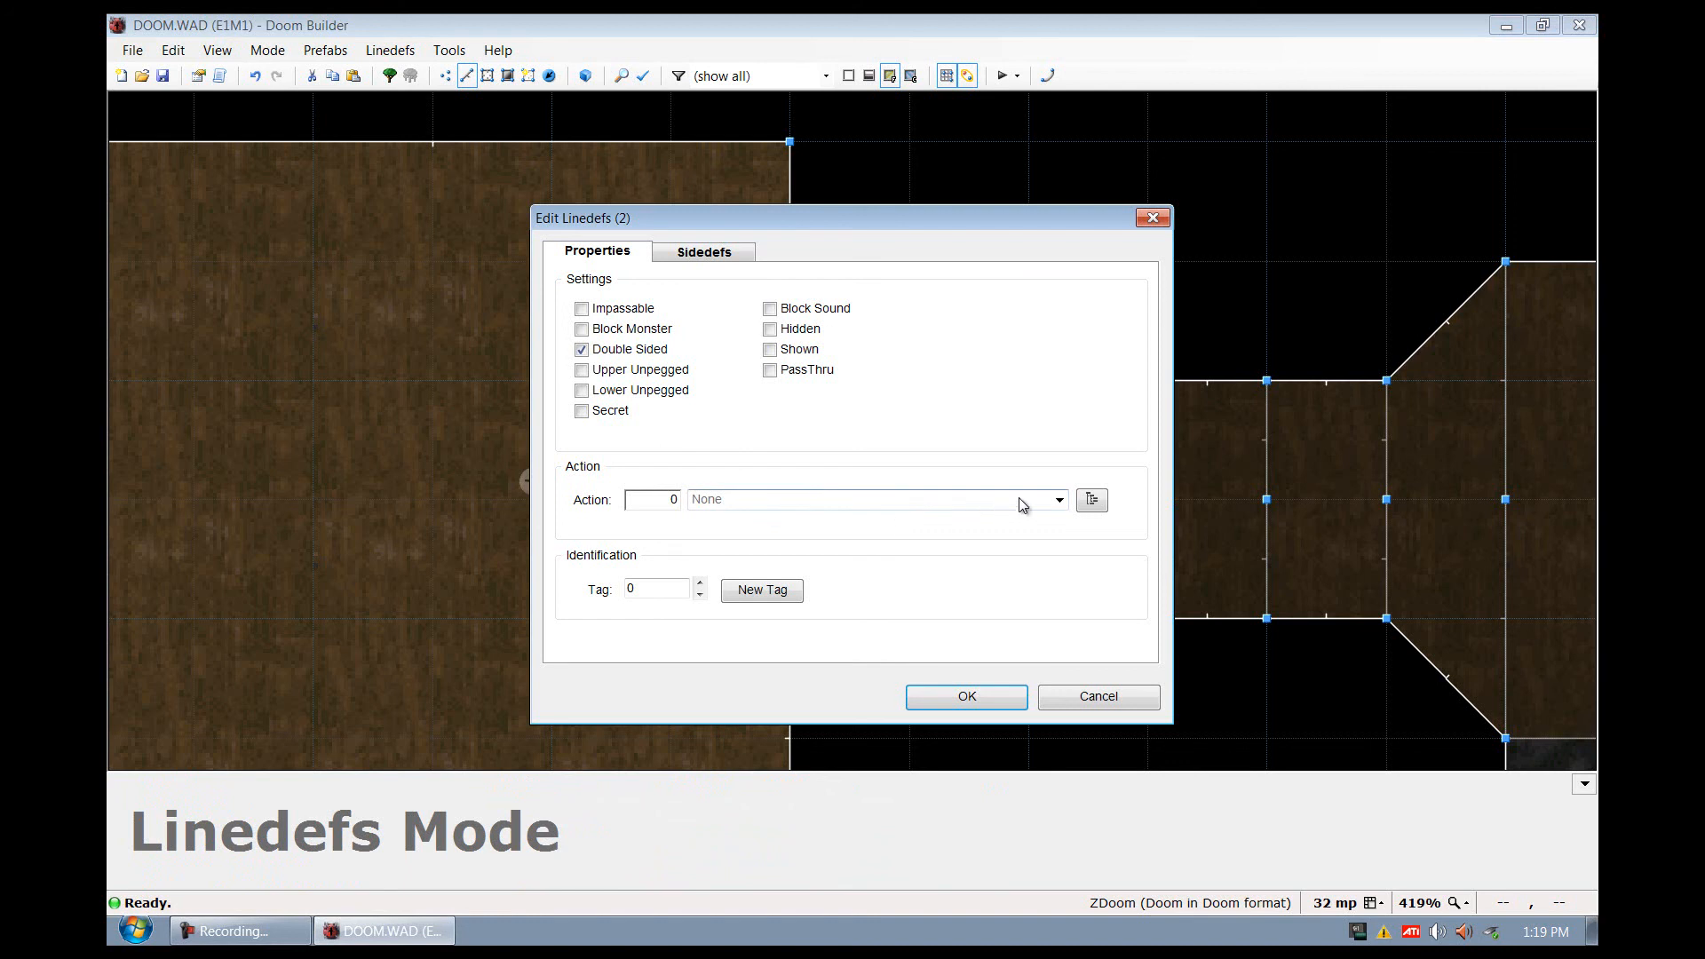
pyautogui.click(1056, 499)
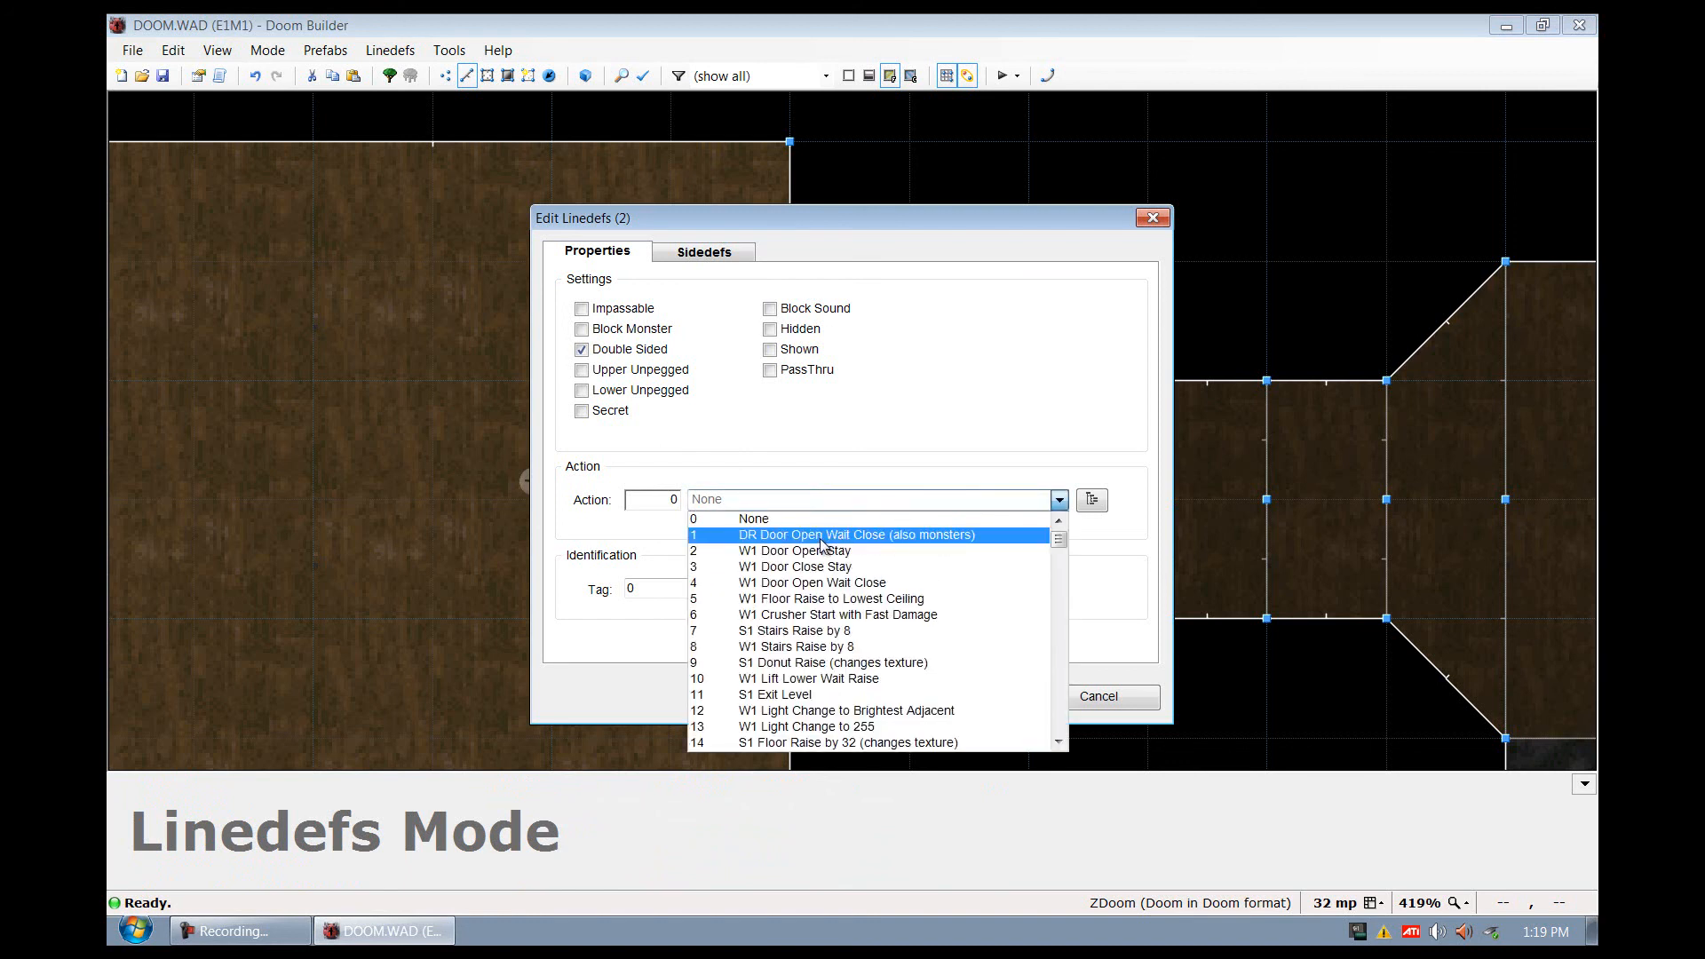
pyautogui.click(838, 534)
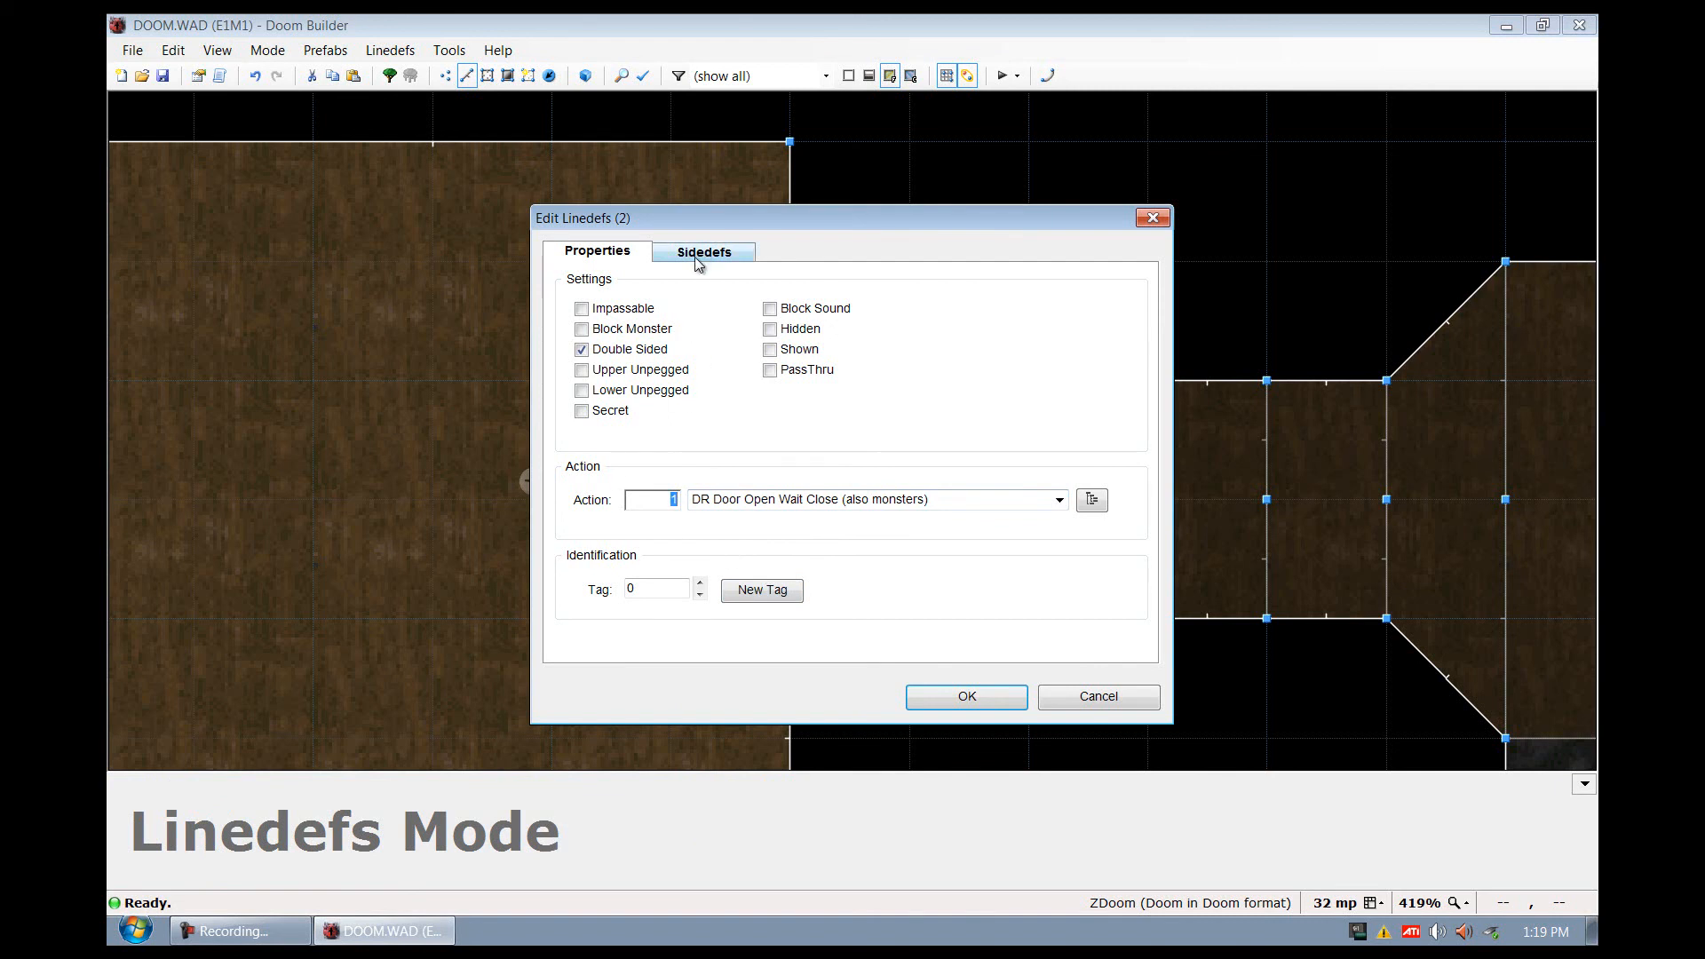
pyautogui.moveTo(625, 258)
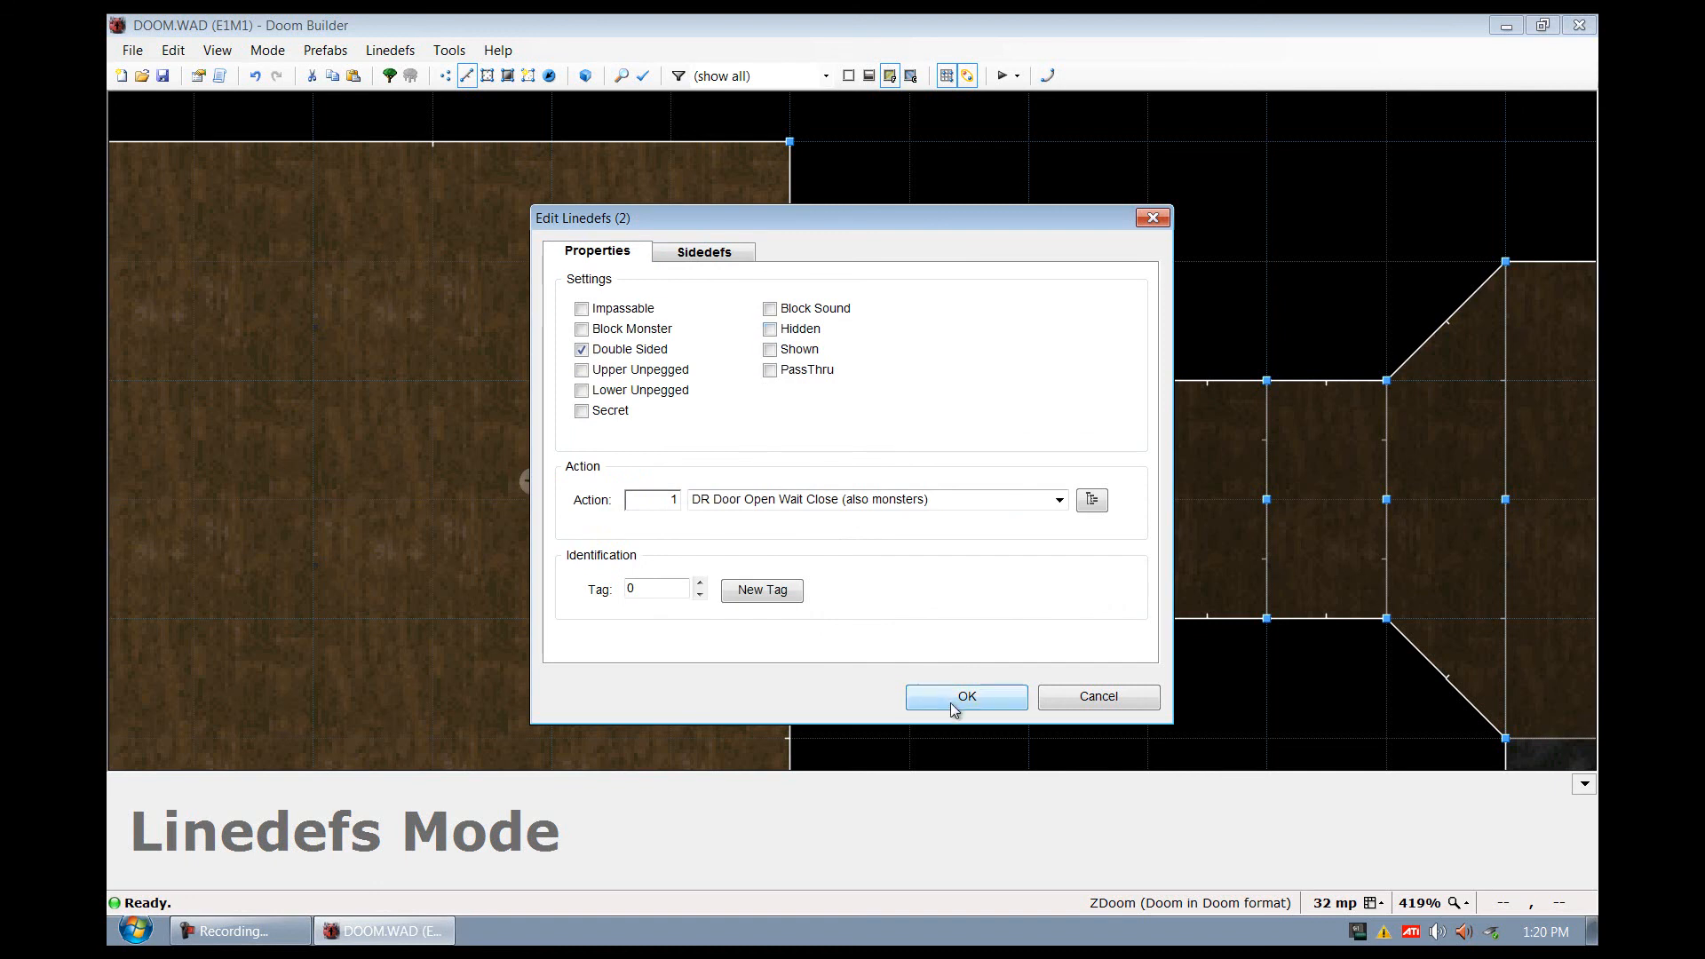
pyautogui.click(964, 696)
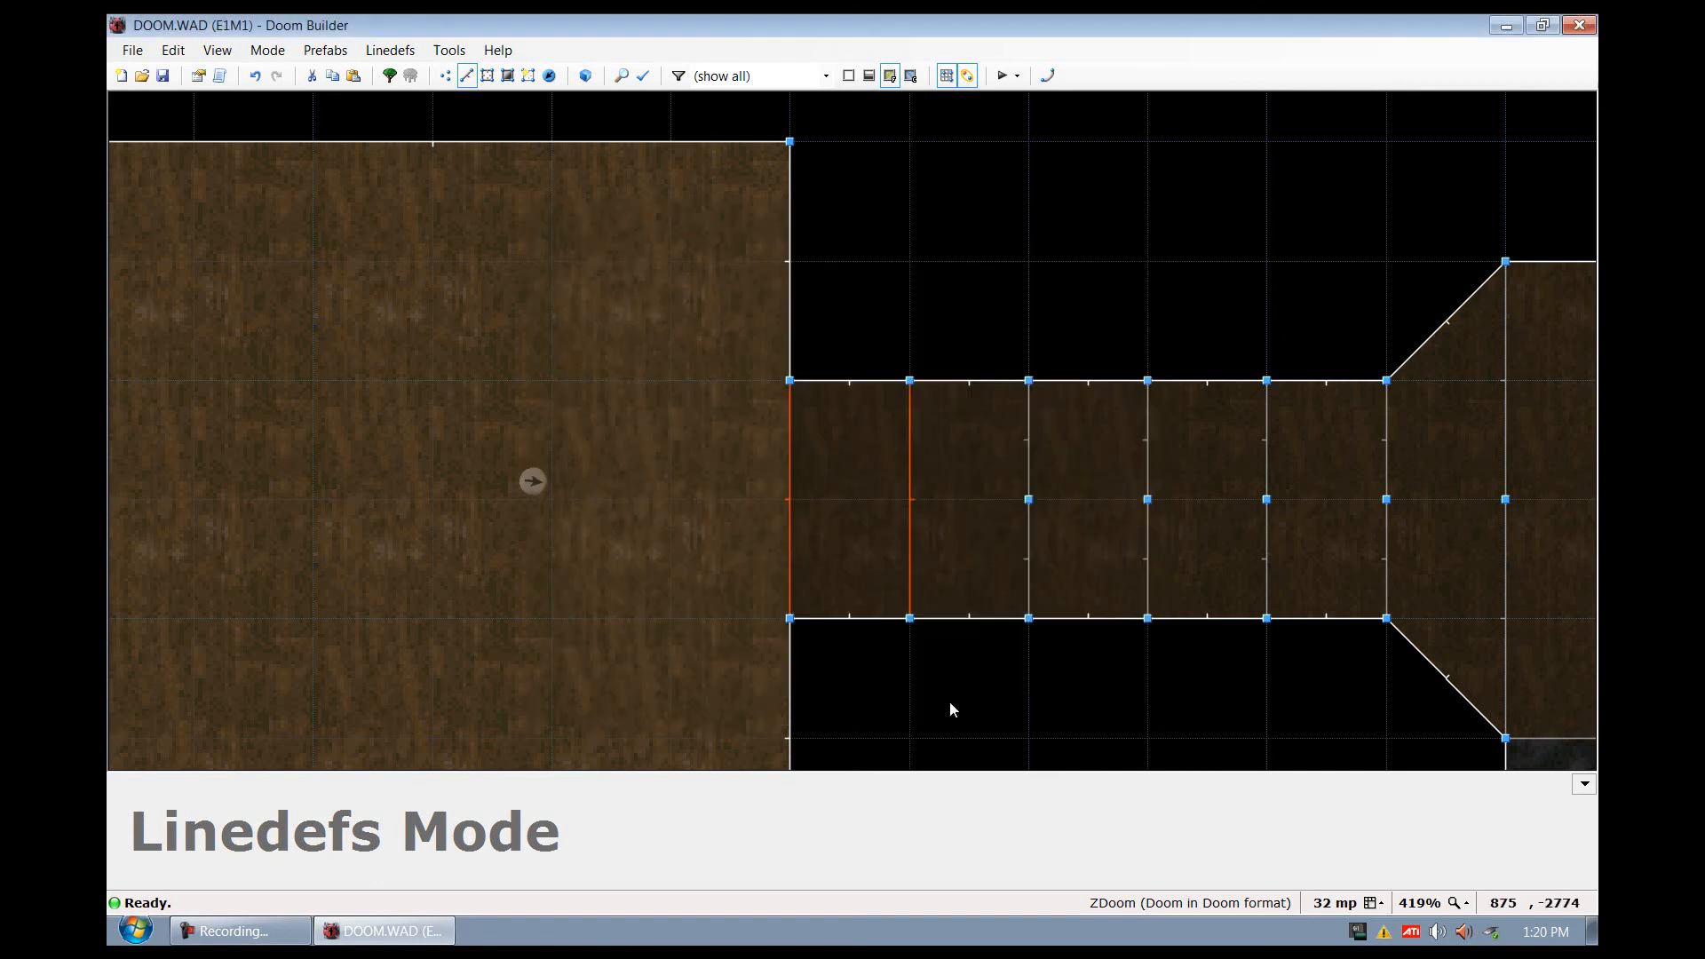
pyautogui.click(1001, 74)
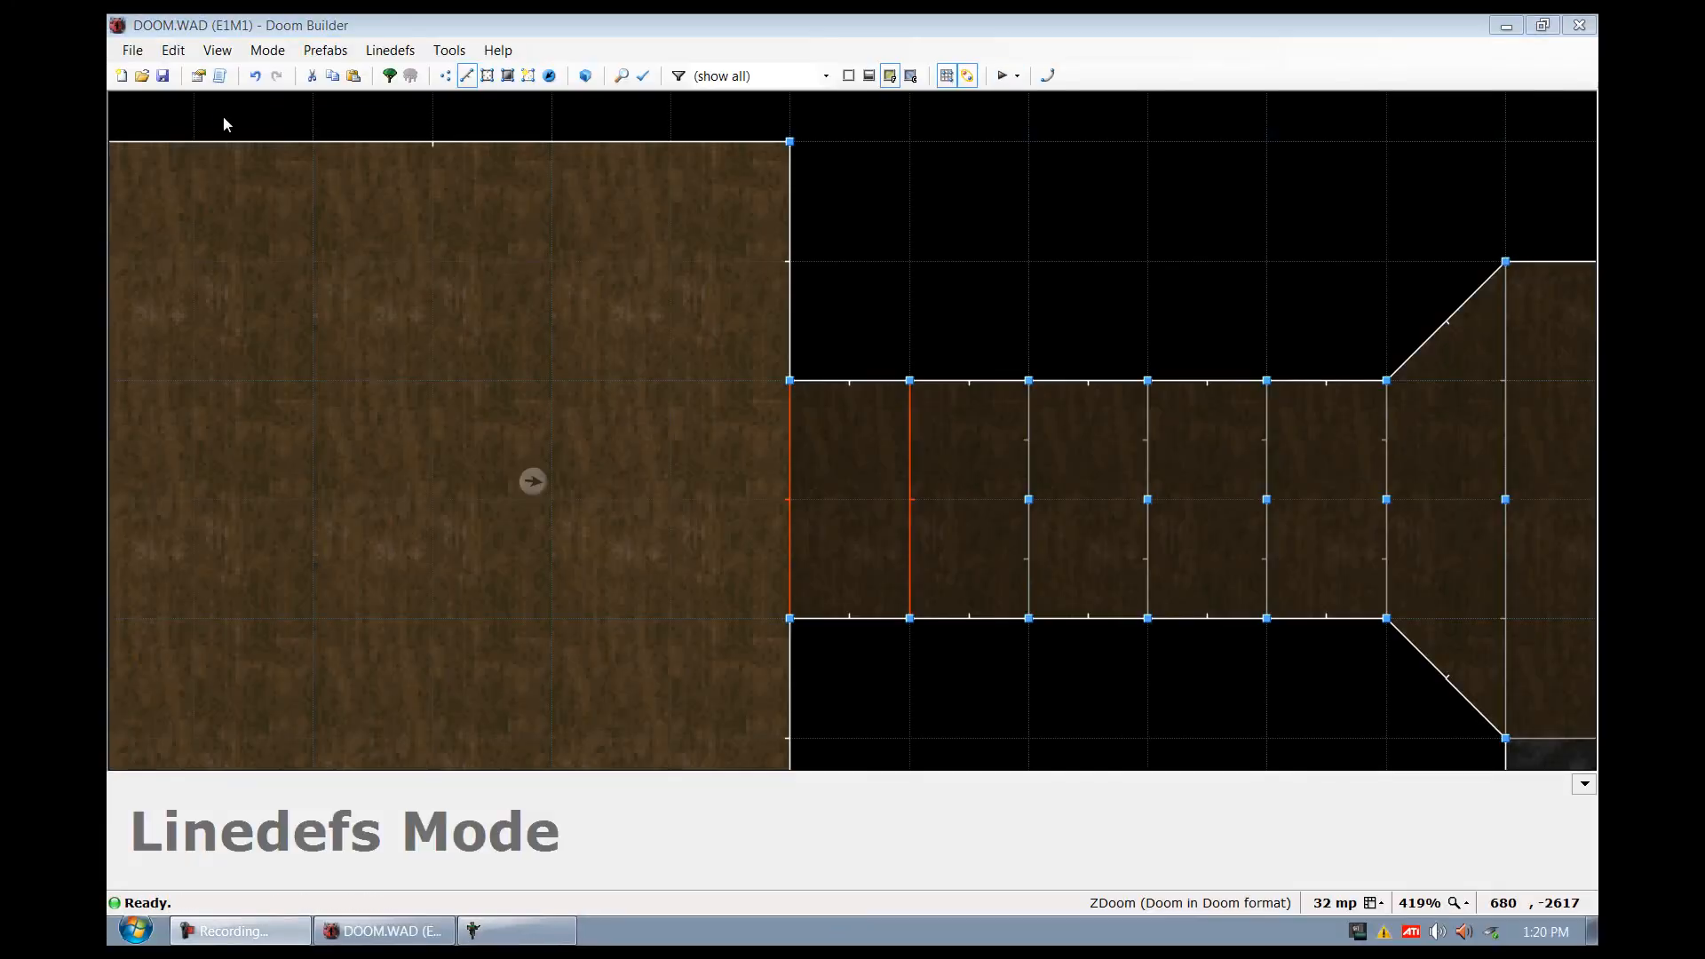
pyautogui.moveTo(495, 379)
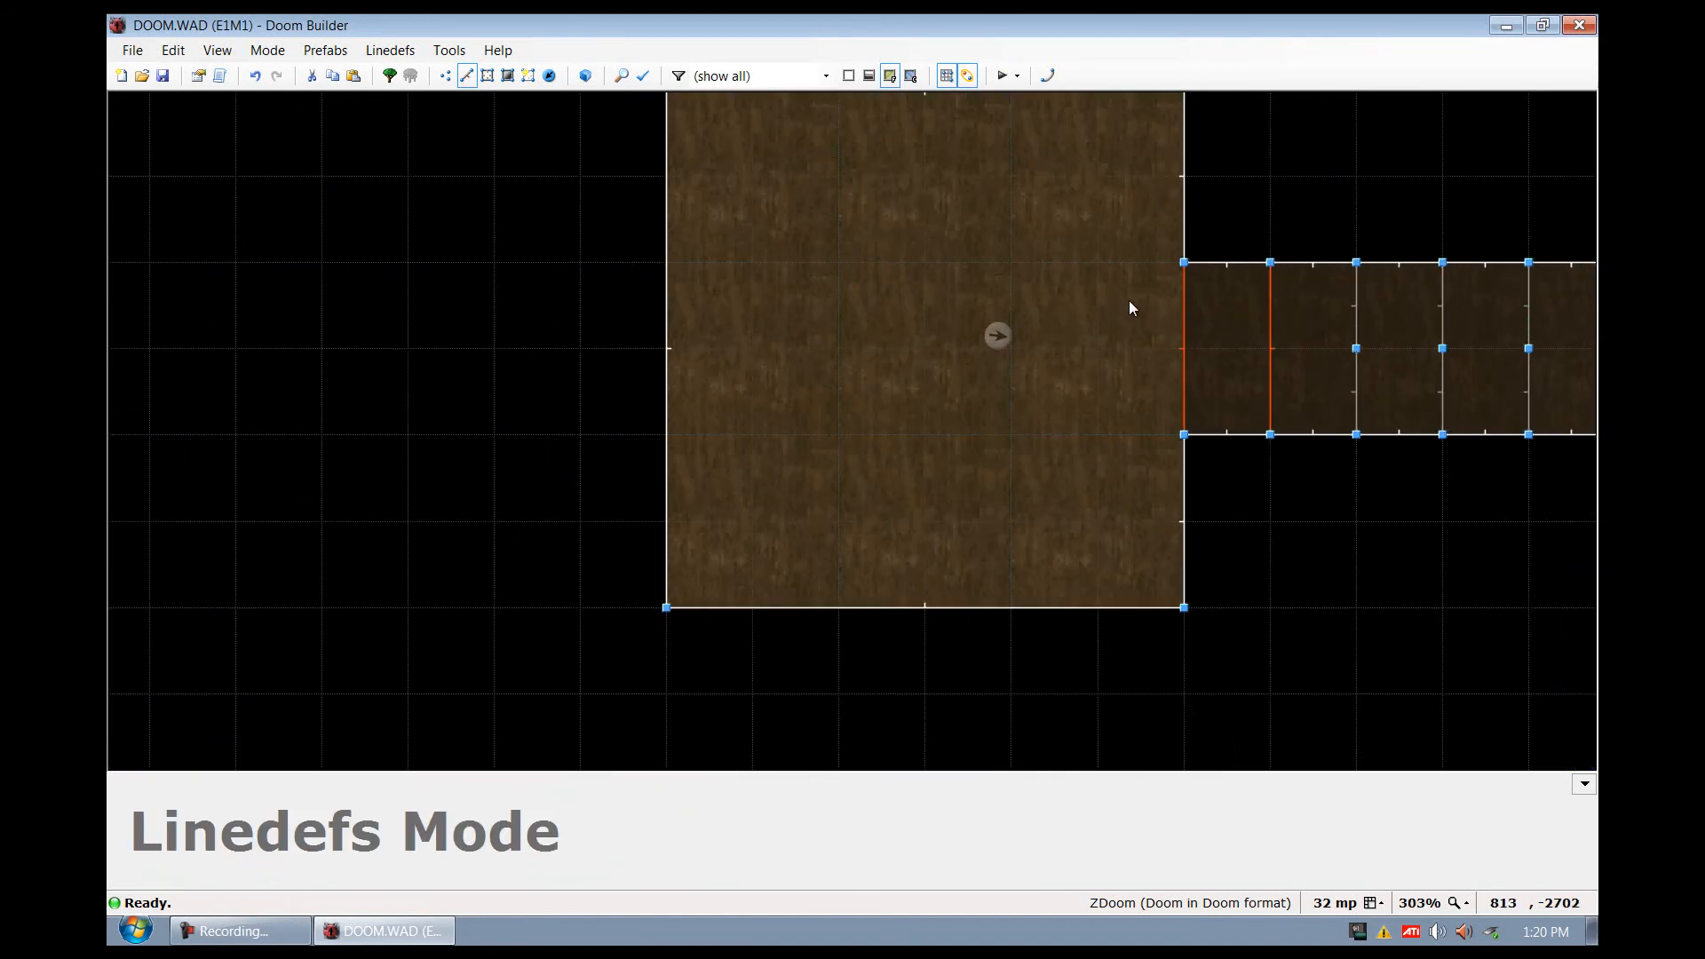
# In Things Mode, add a thing in the new room and set it to Archvile (stealth)
pyautogui.scroll(-3)
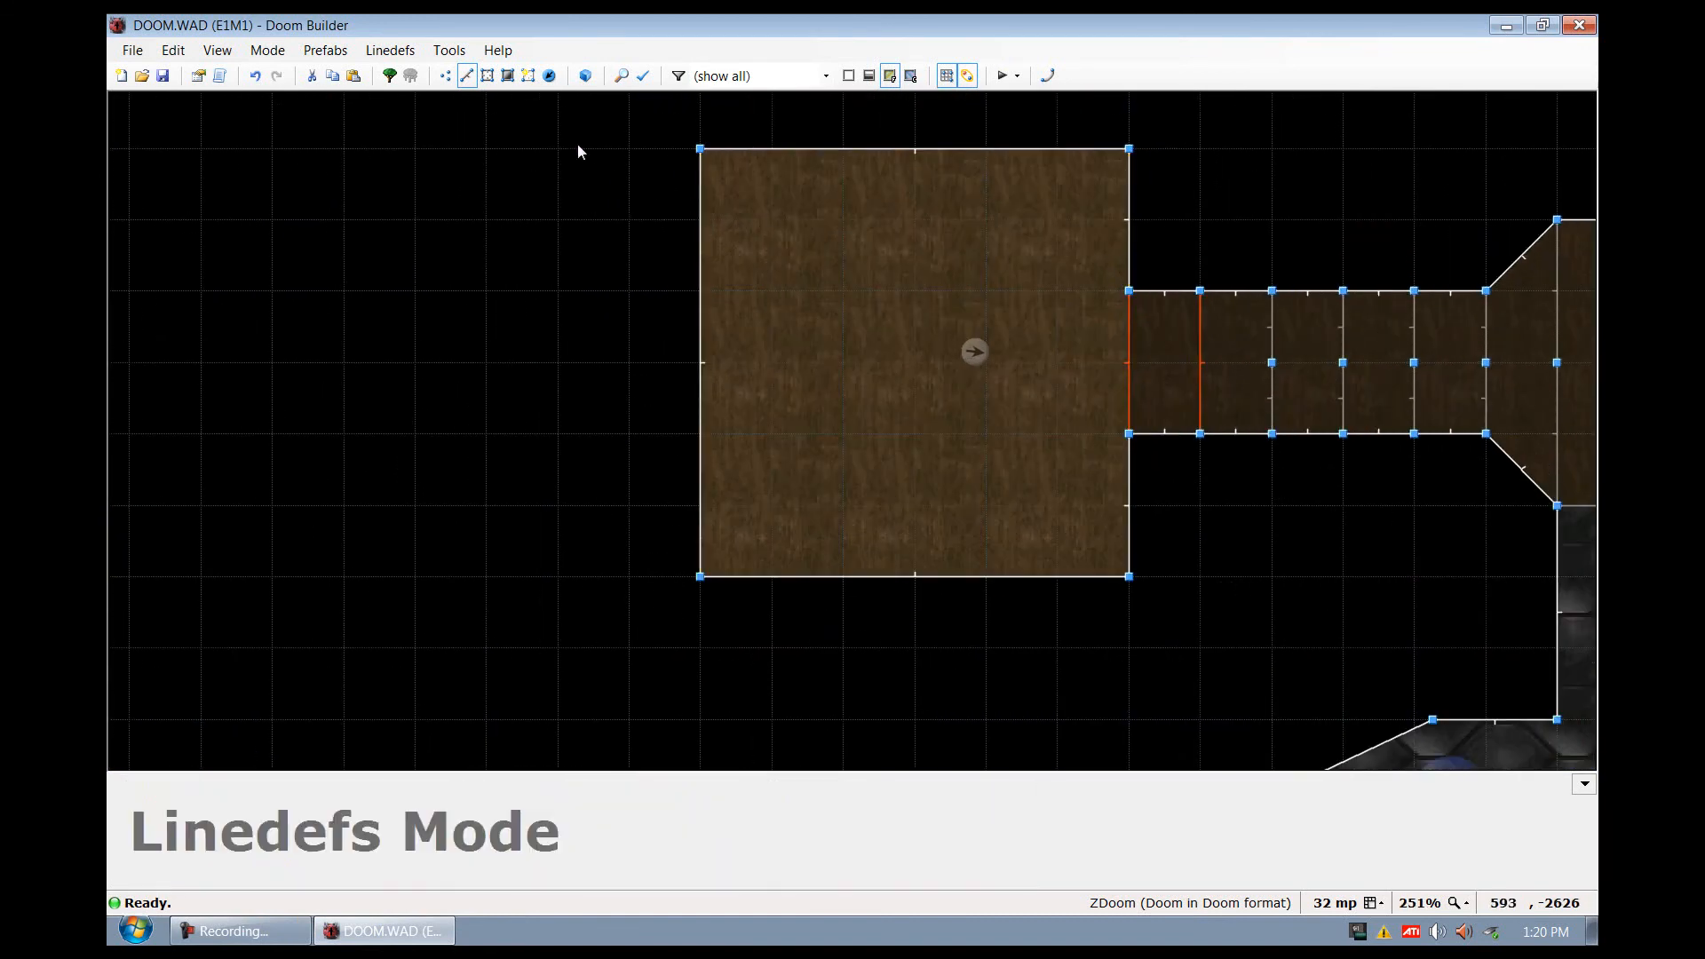
pyautogui.click(548, 74)
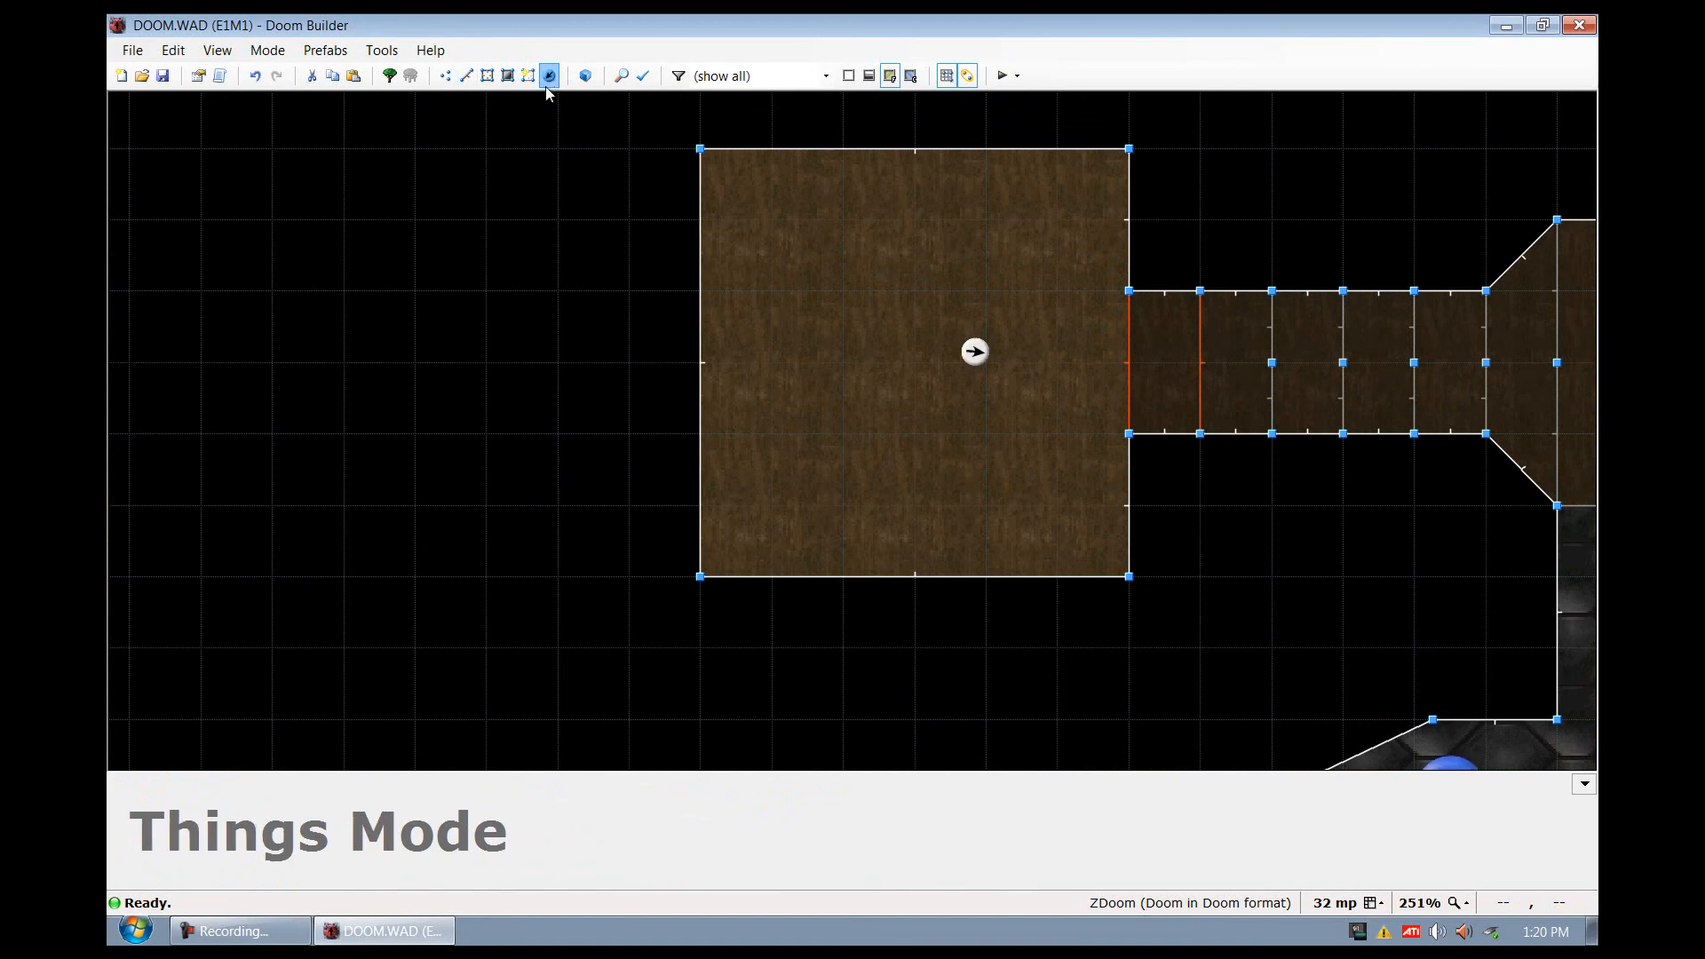
pyautogui.doubleClick(973, 350)
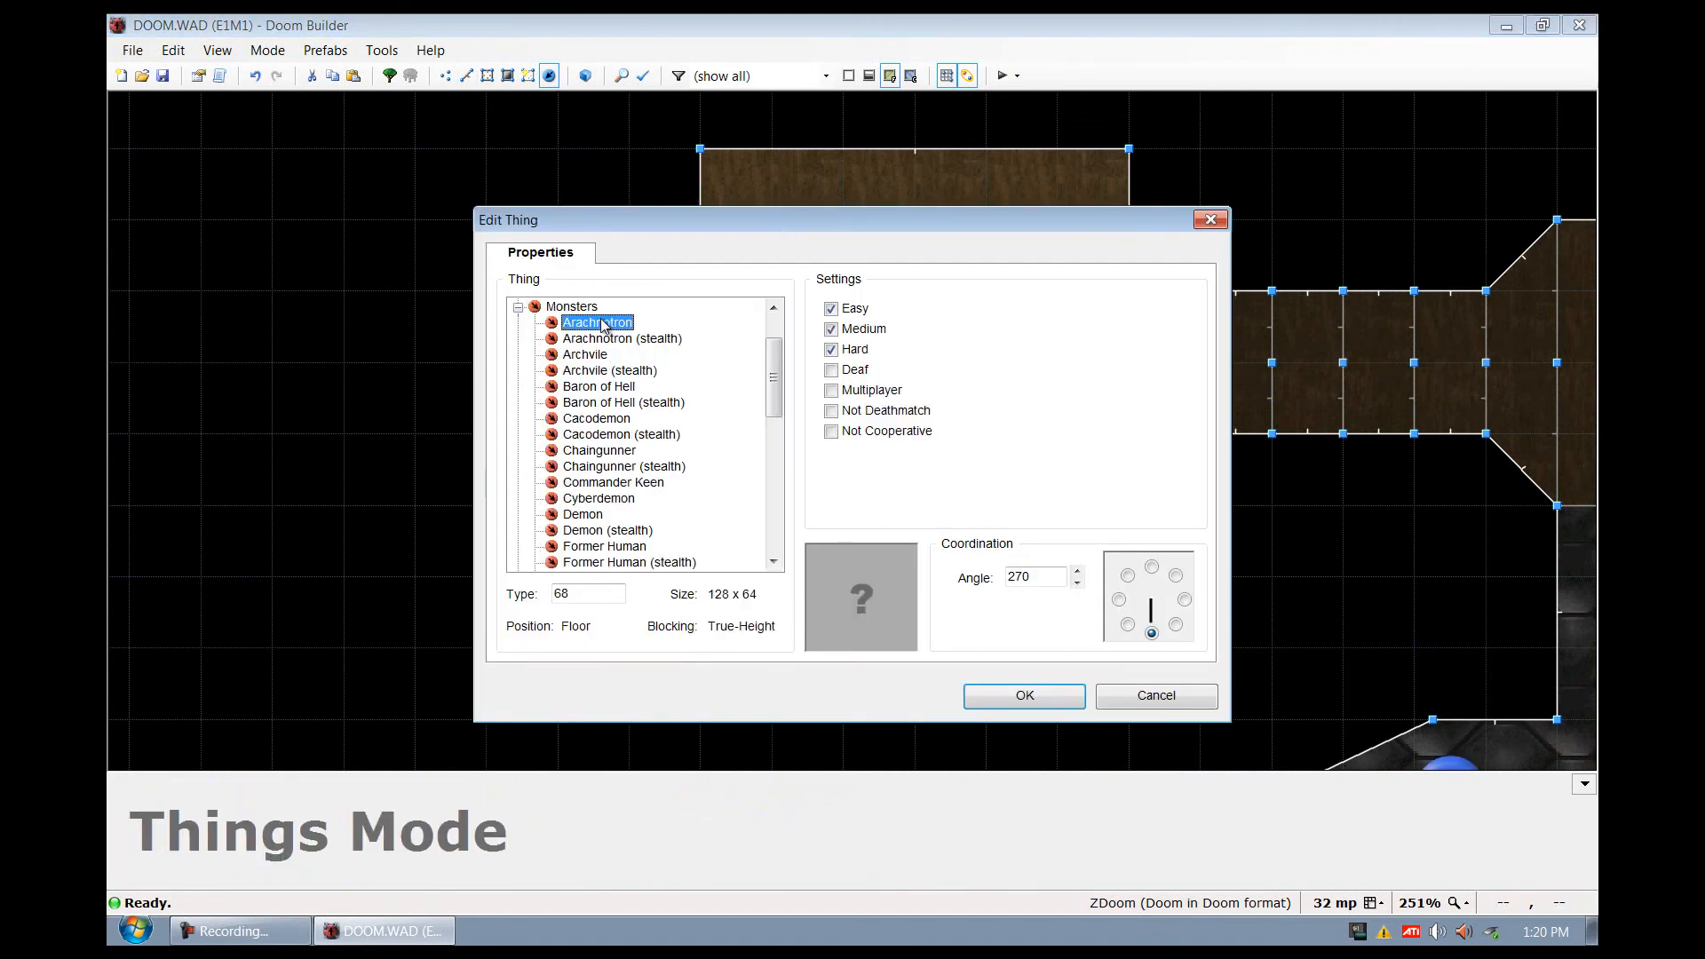
pyautogui.click(585, 354)
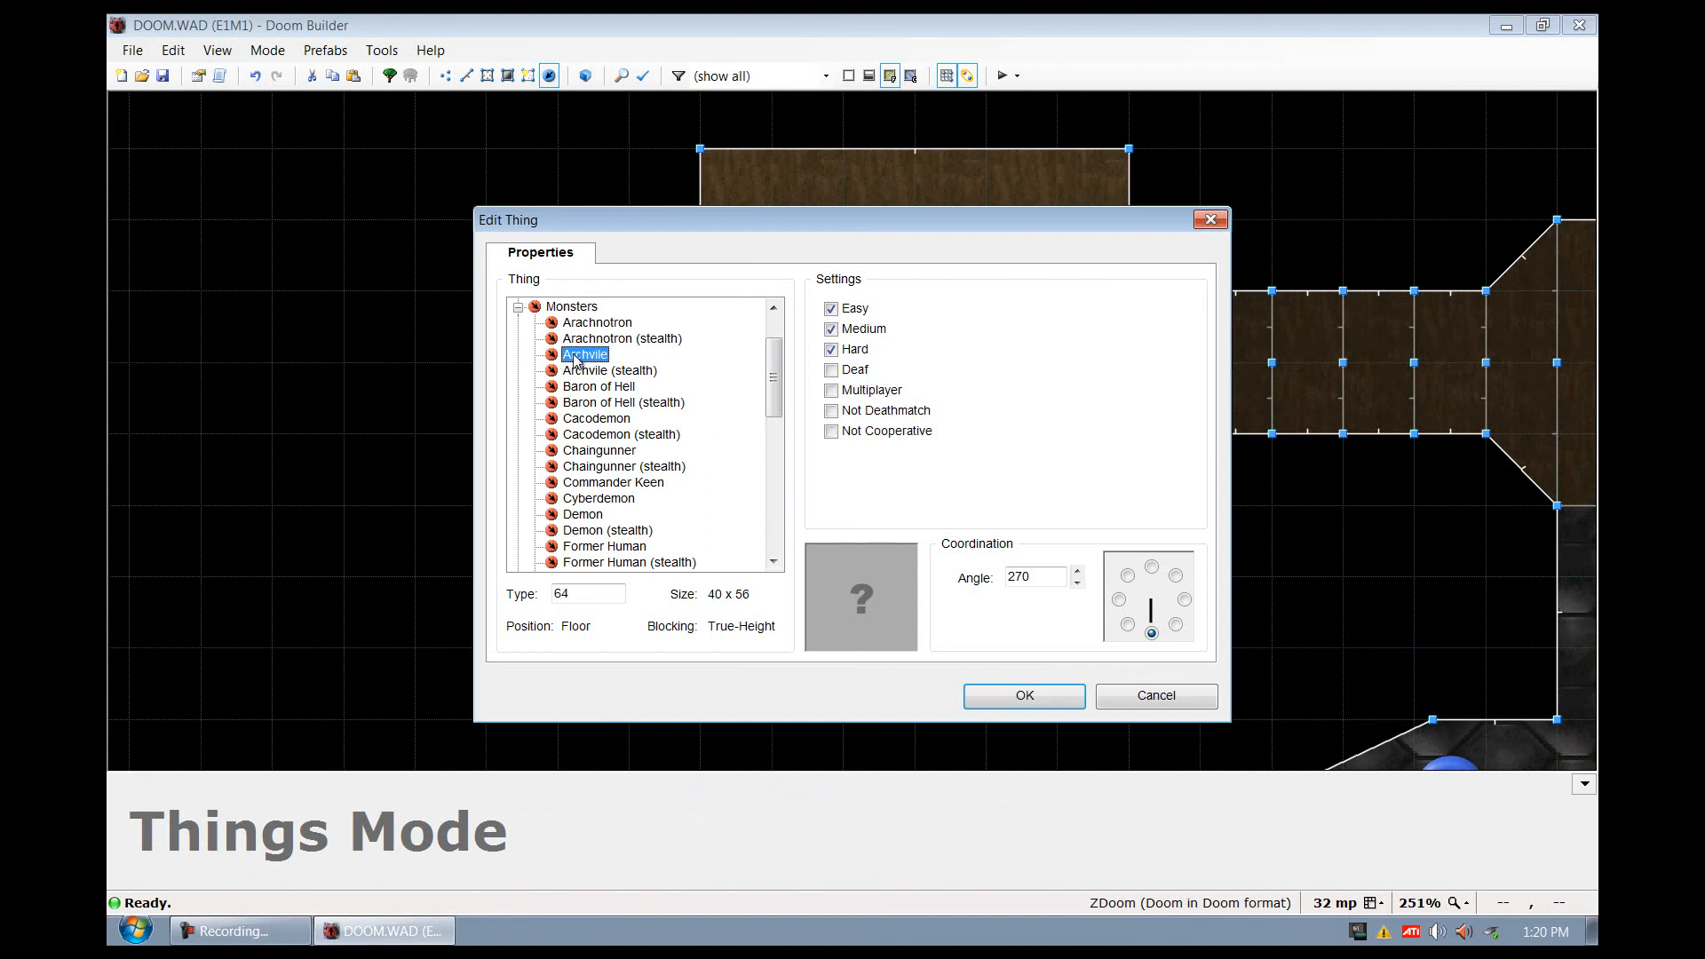
pyautogui.click(611, 369)
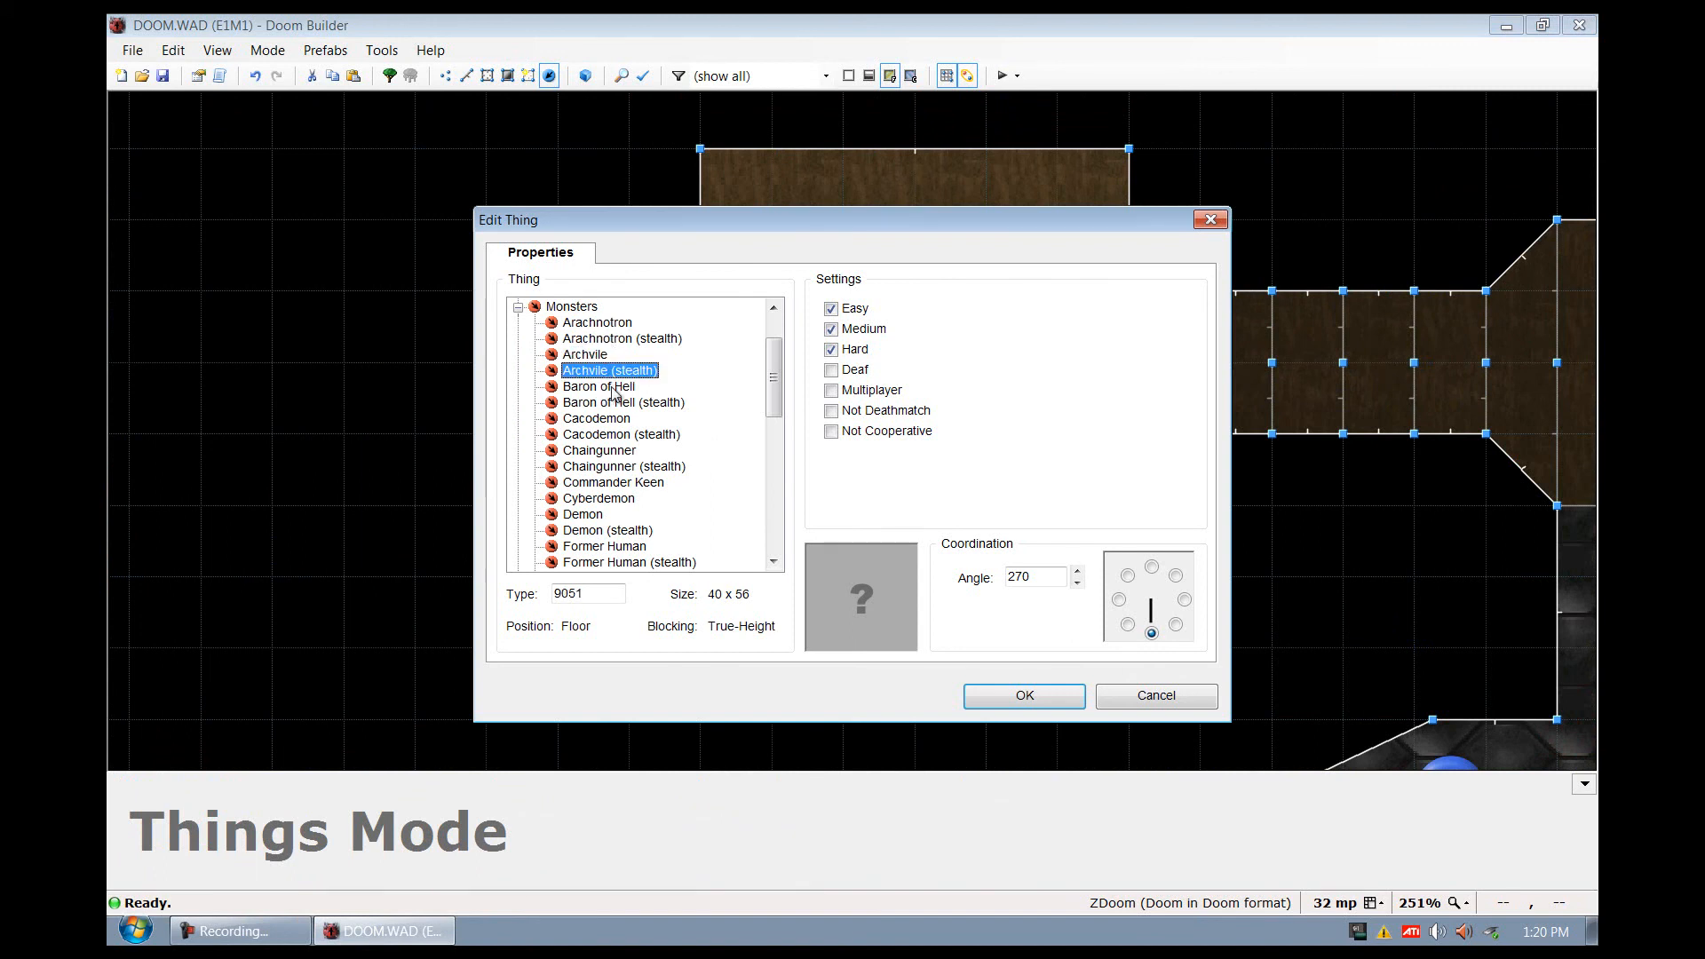
pyautogui.moveTo(799, 243)
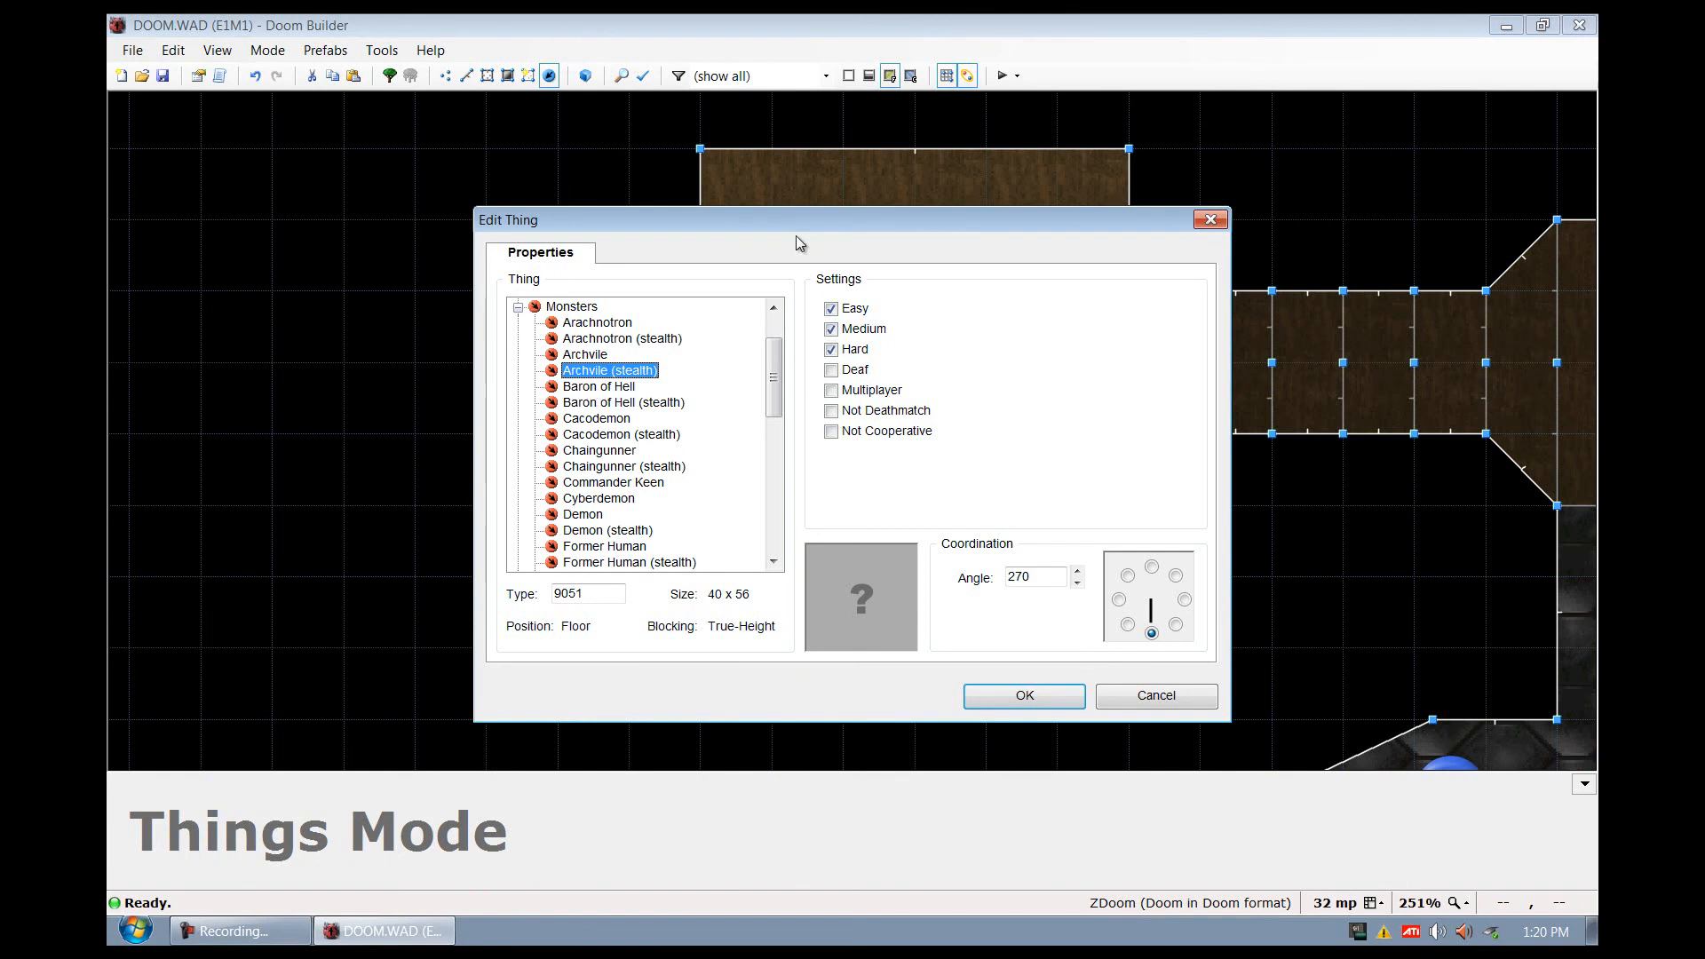